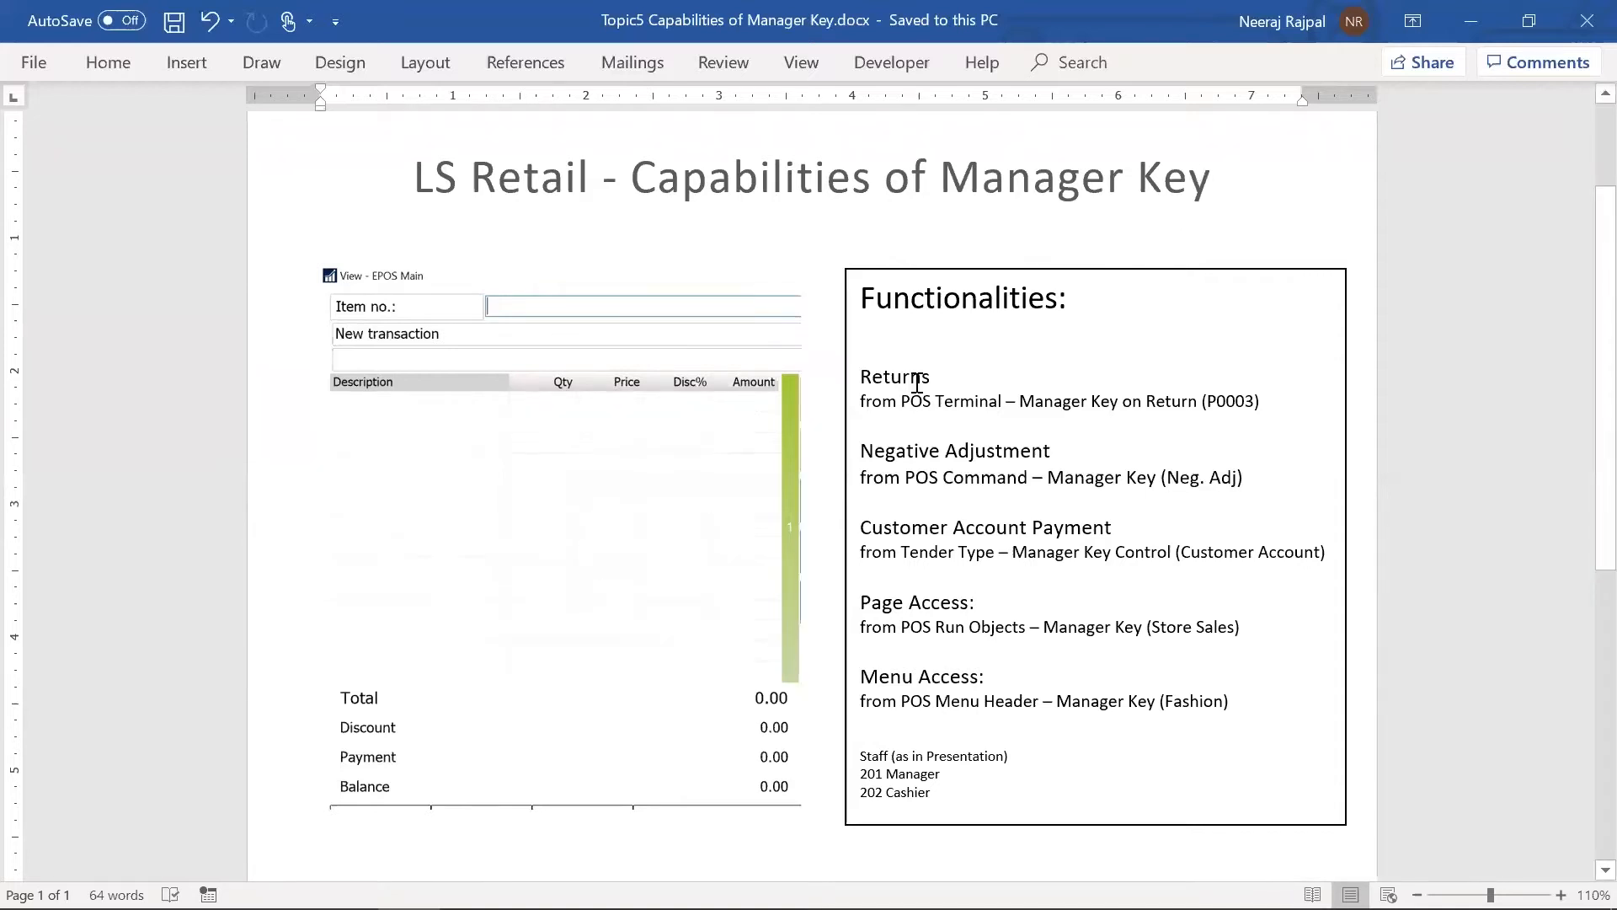
mouse_move(904, 455)
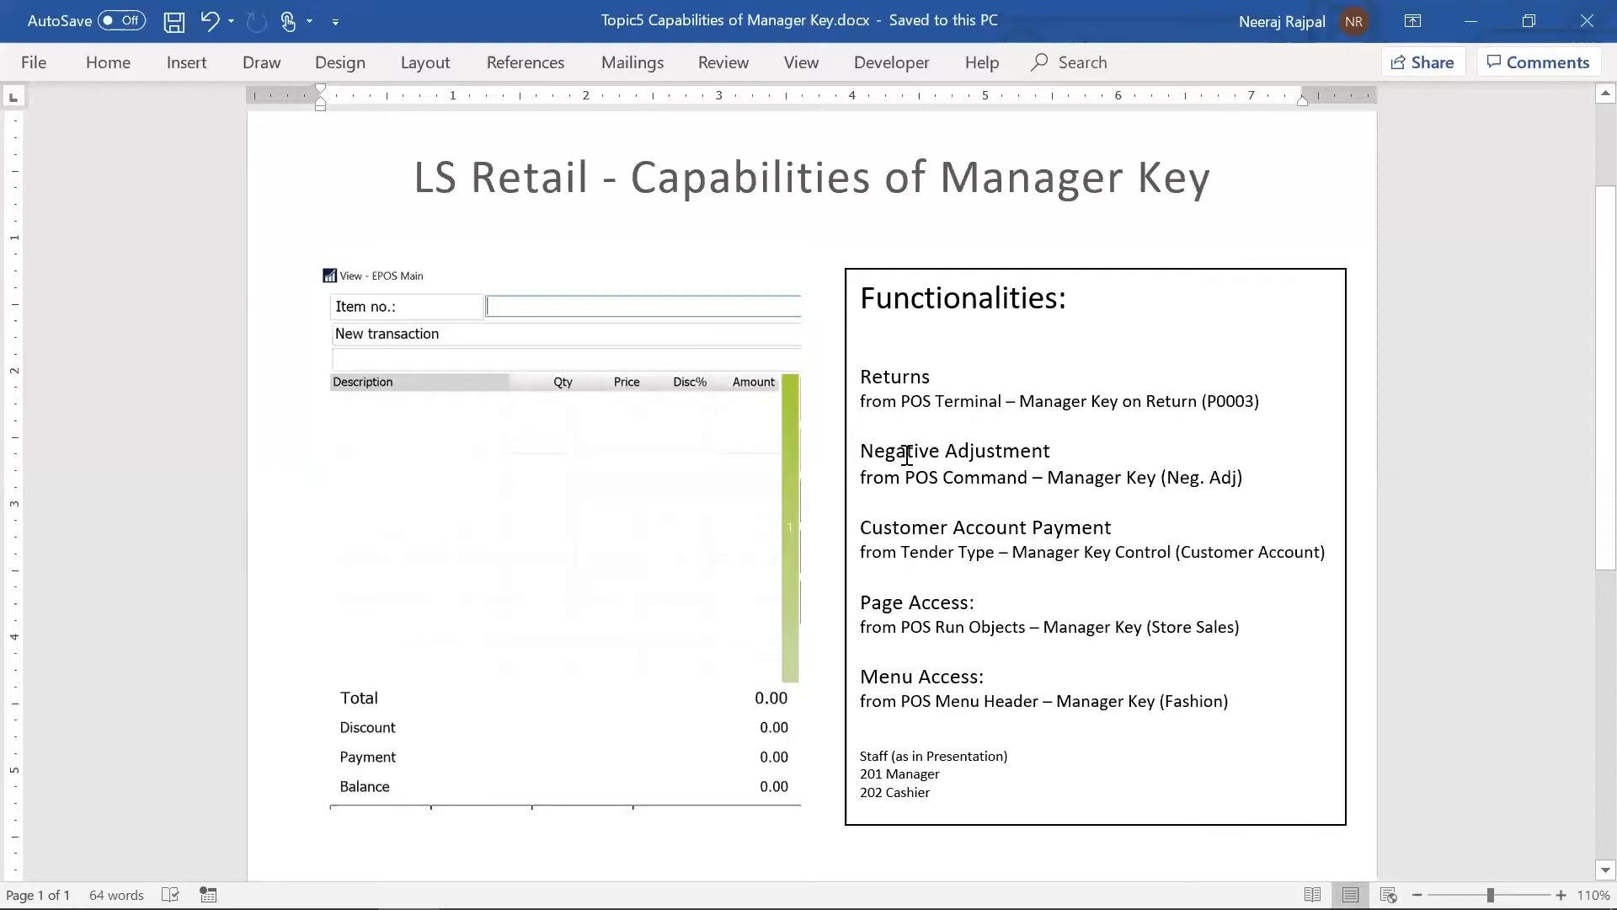
mouse_move(881, 591)
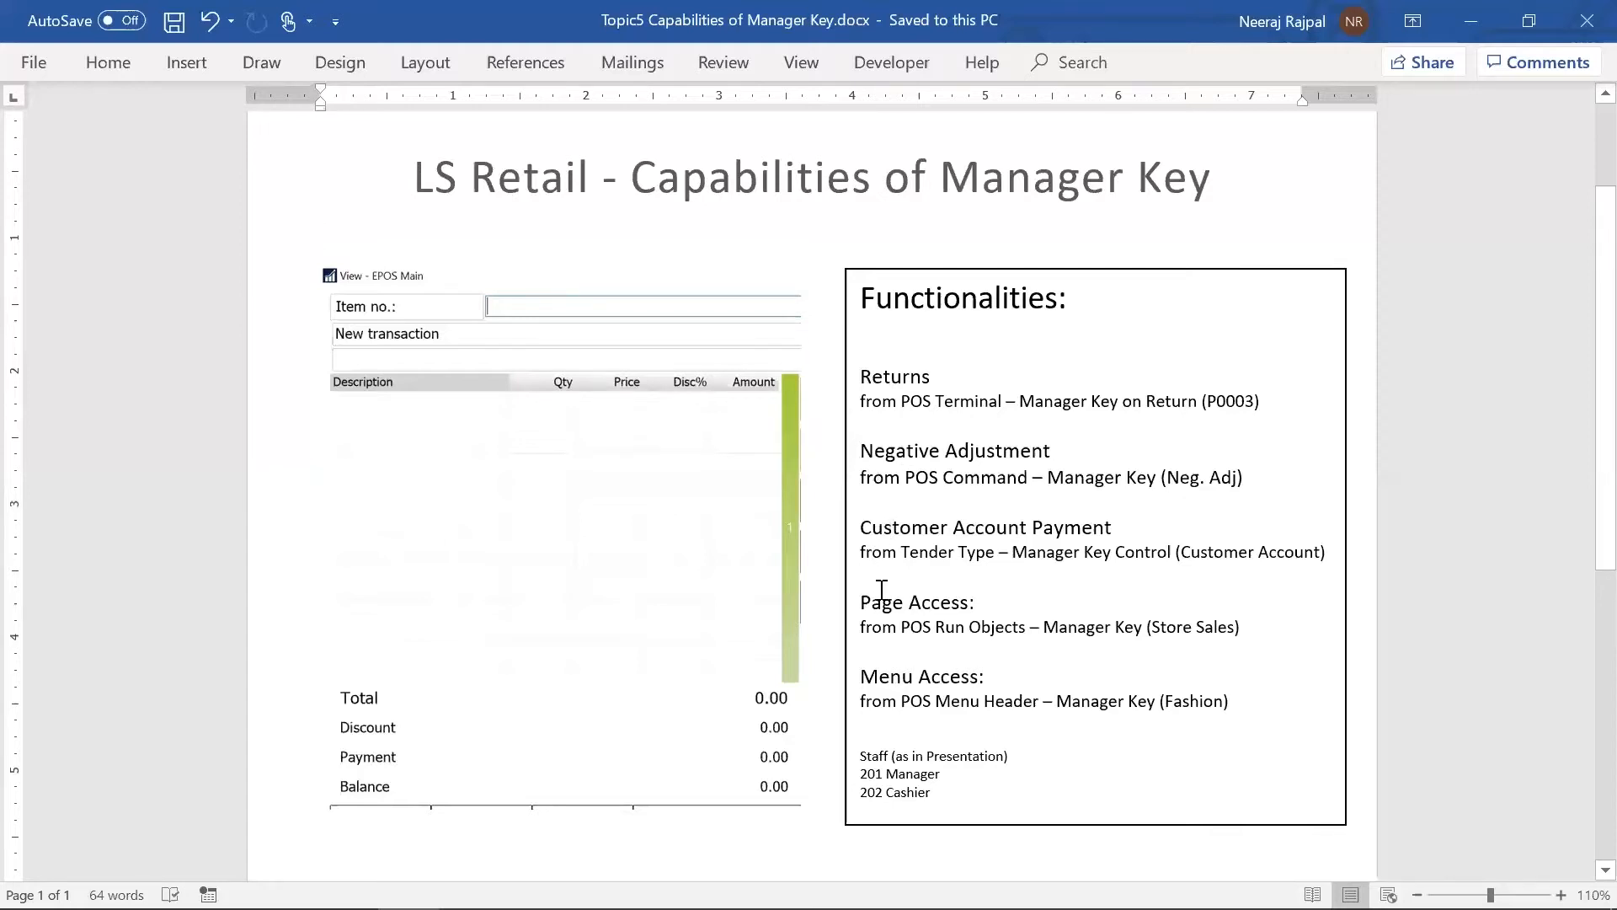
mouse_move(893, 510)
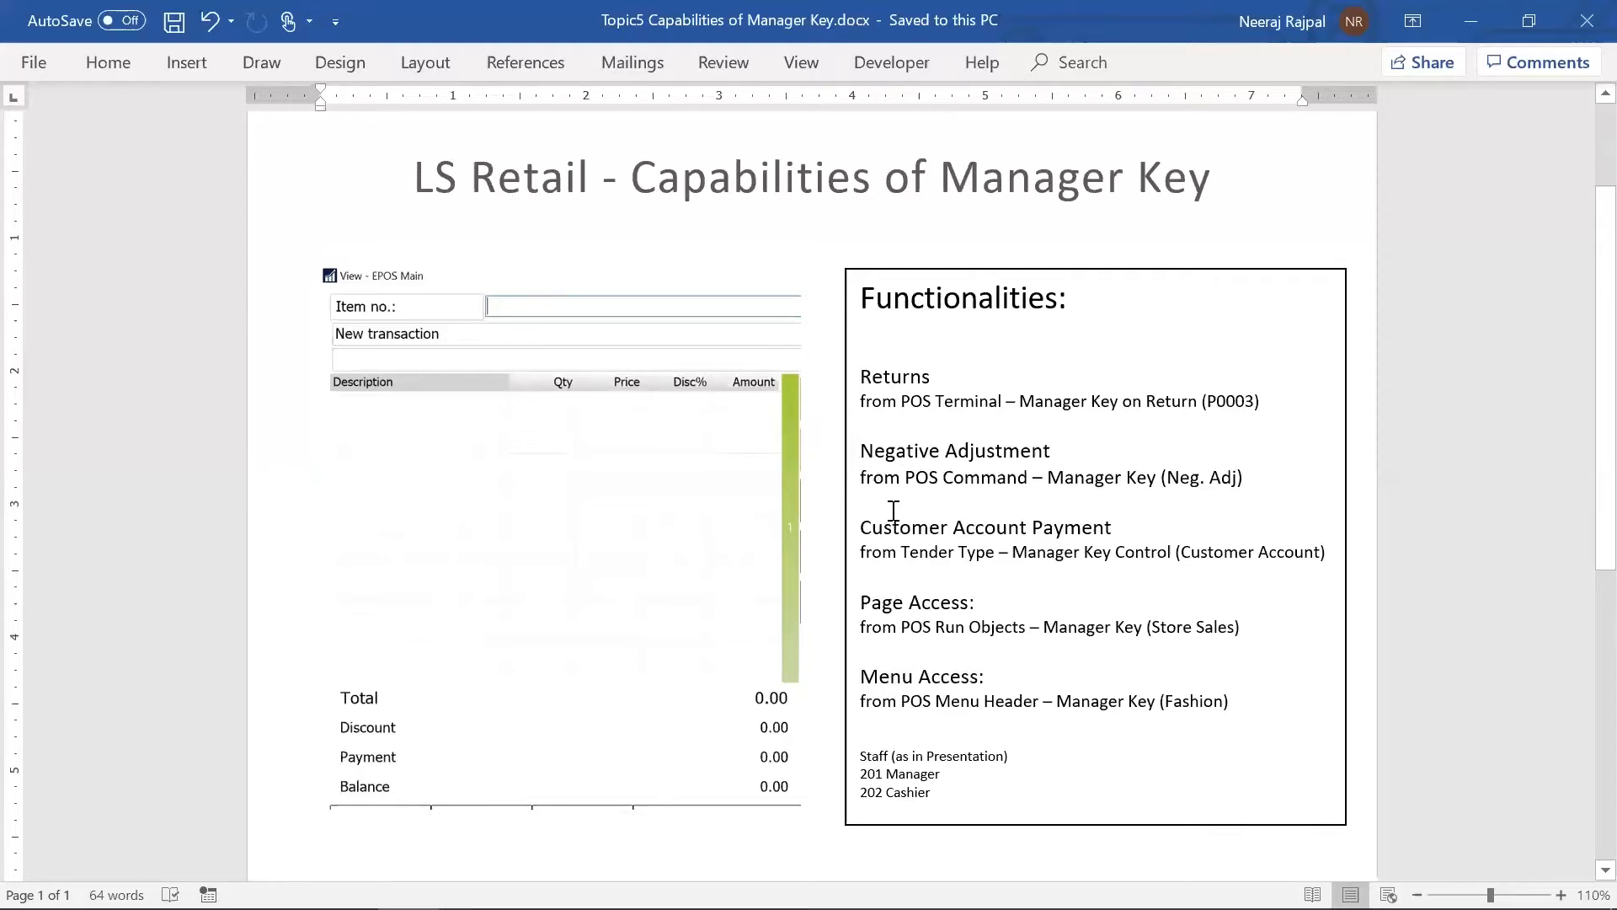
mouse_move(969, 379)
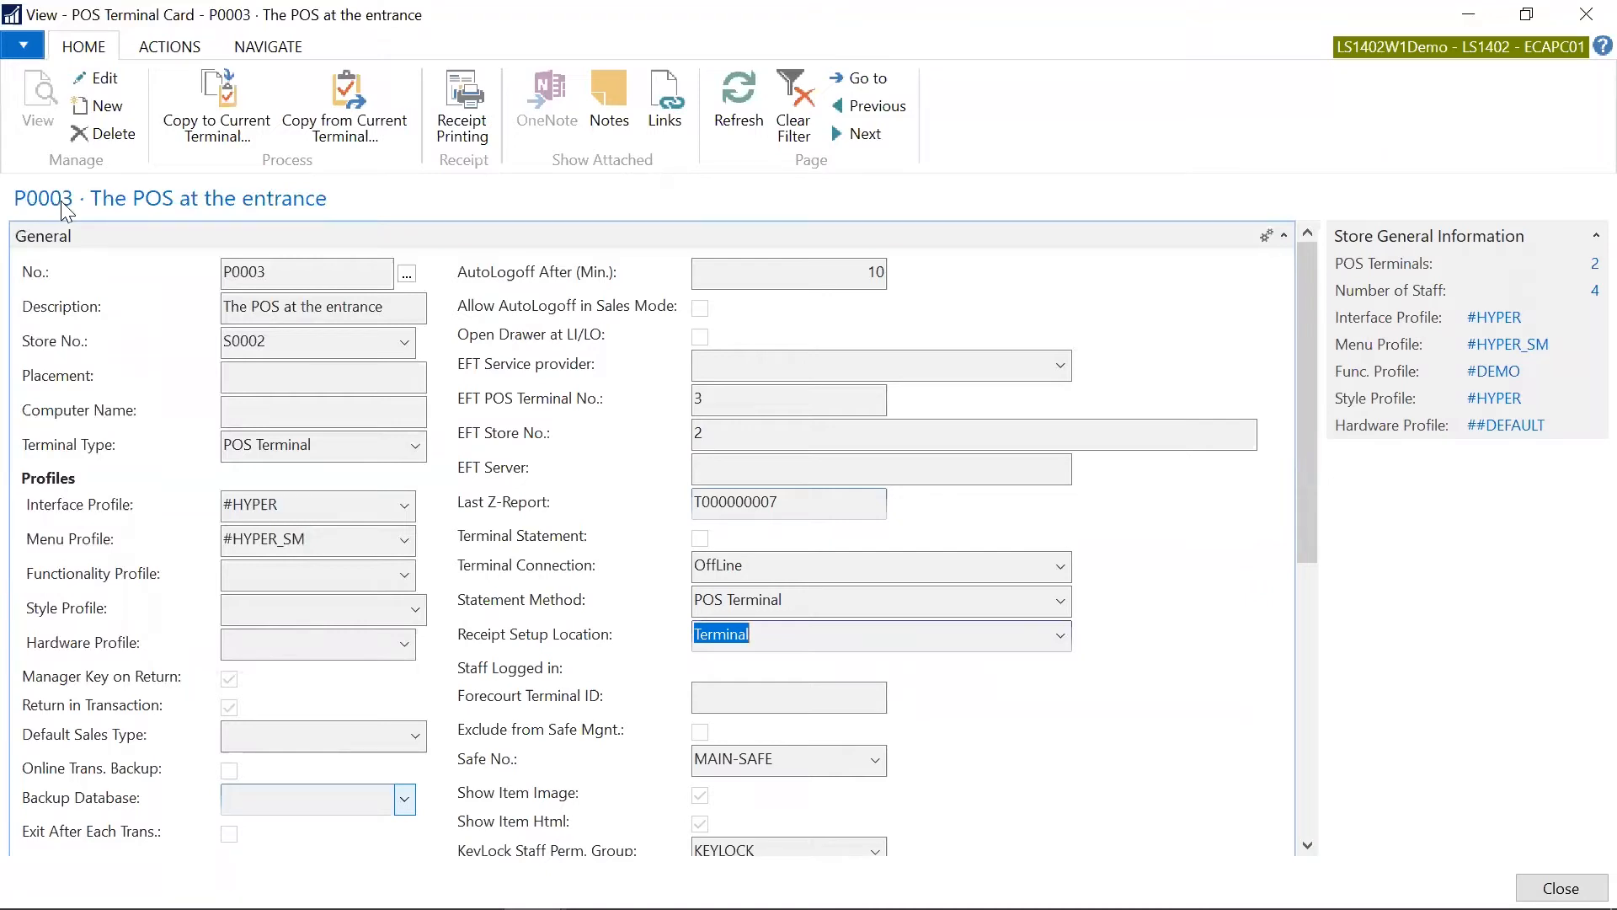
mouse_move(52, 688)
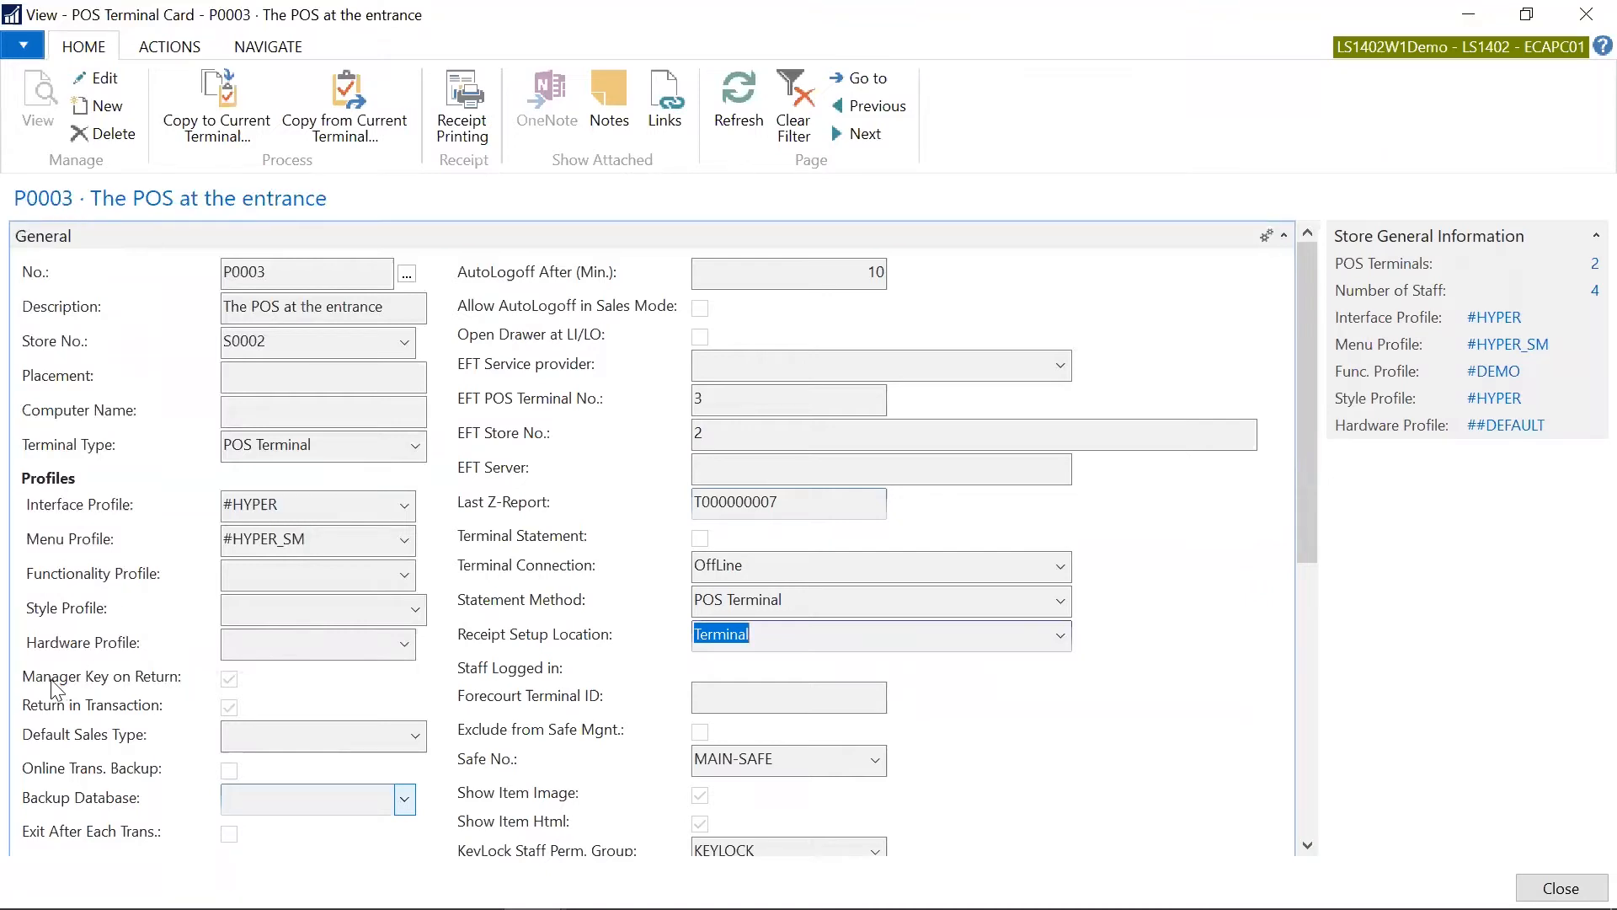
mouse_move(292, 677)
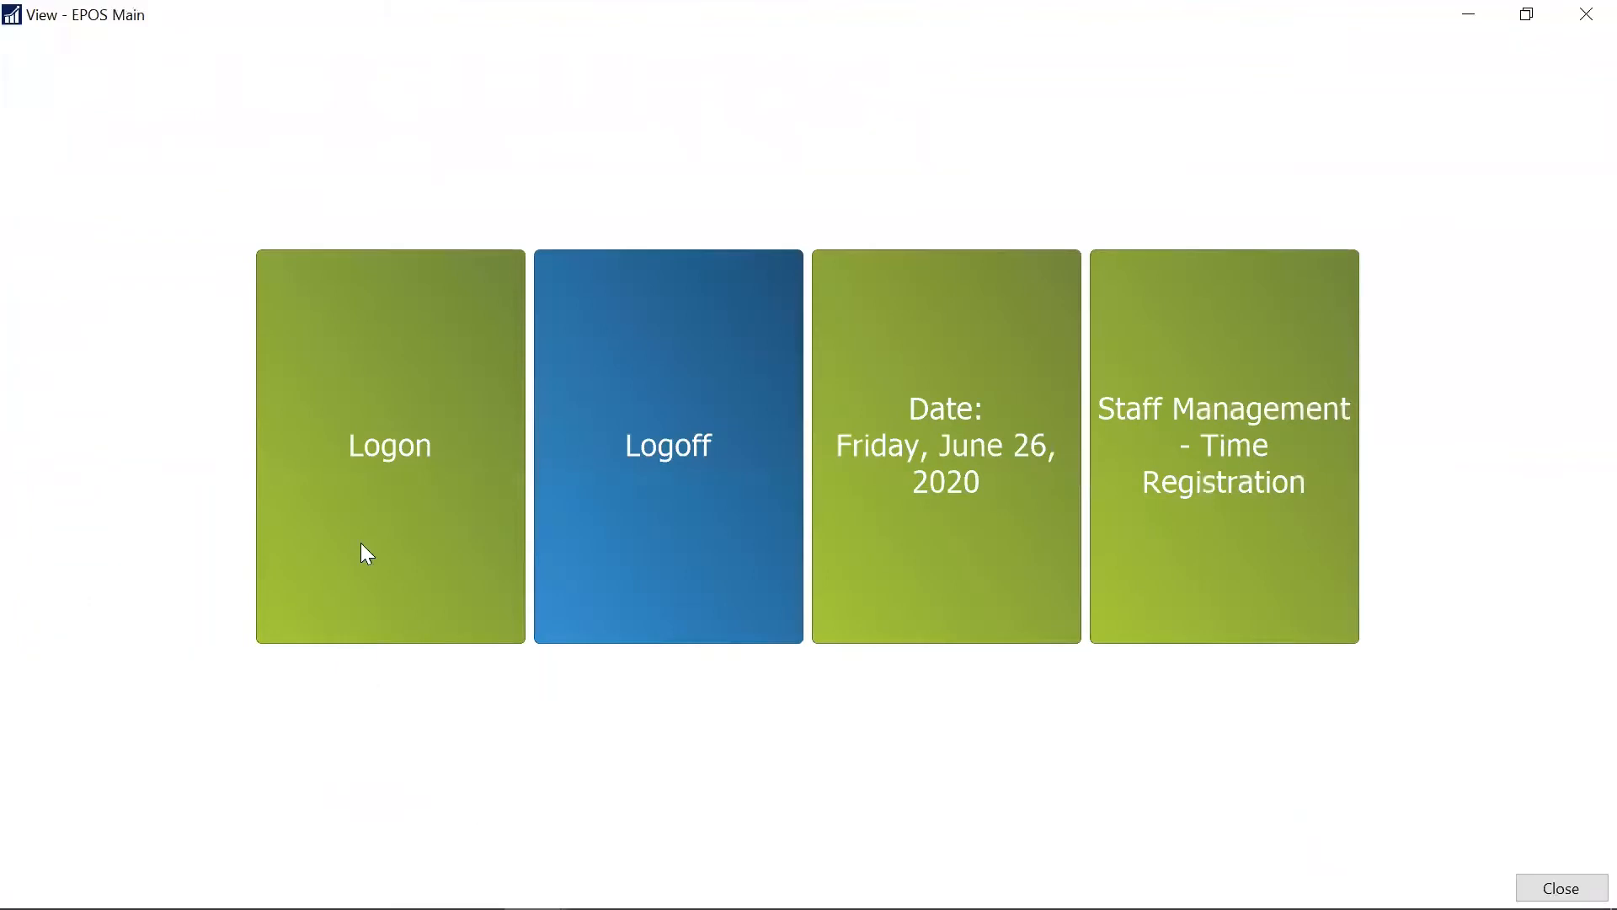
Begin the POS logon, bringing up the staff pad with IDs 201 and 202
click(387, 444)
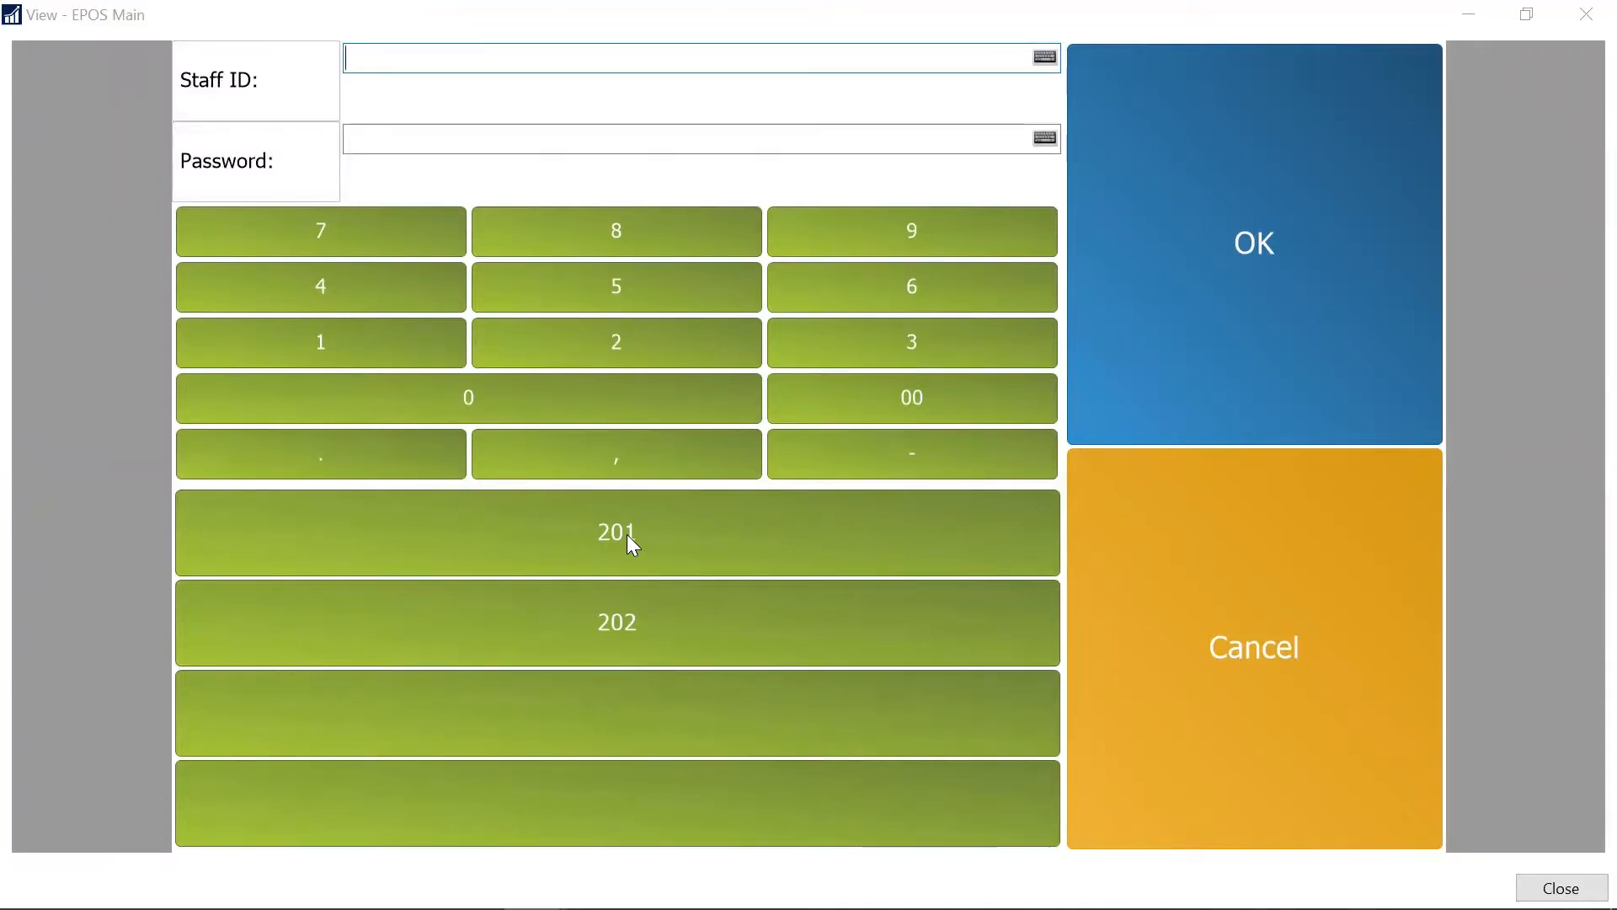
mouse_move(634, 623)
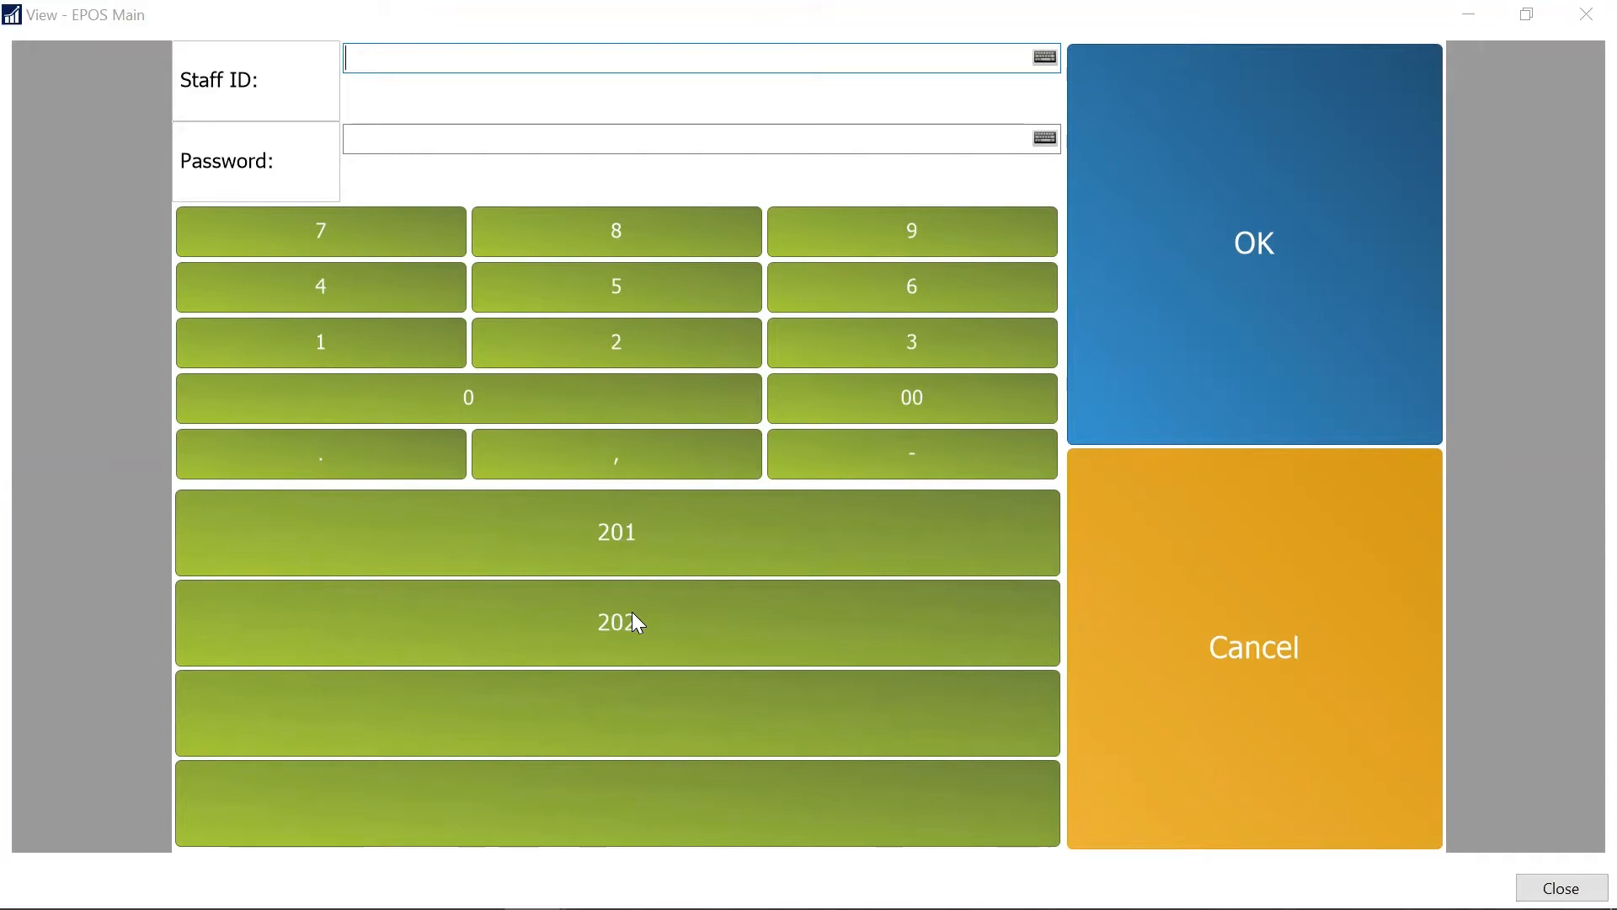
mouse_move(630, 614)
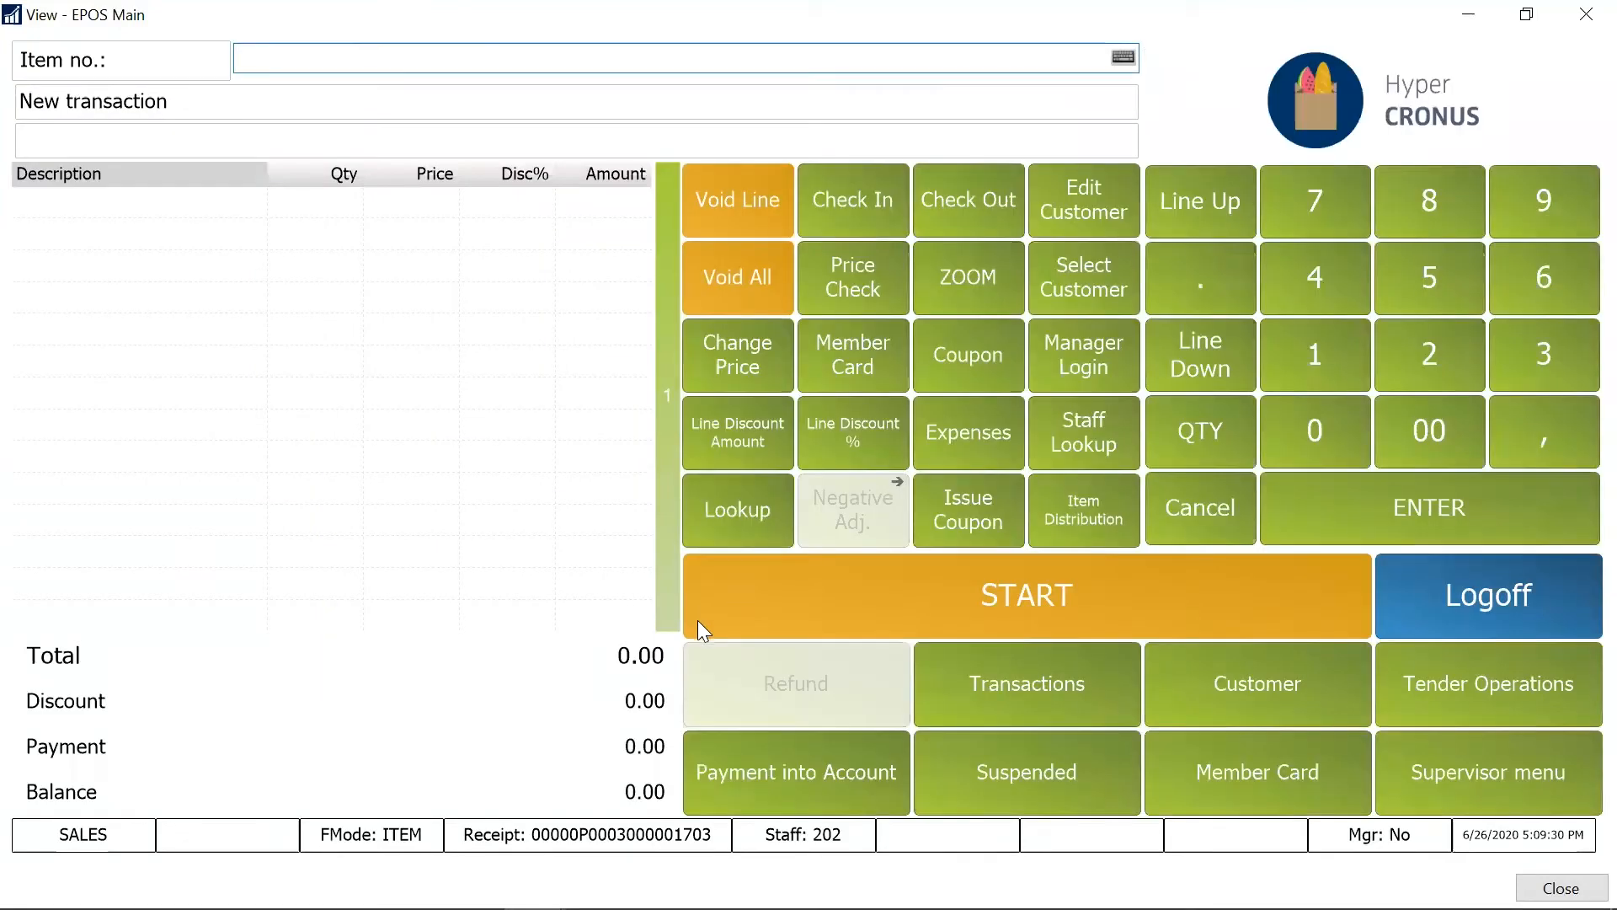
mouse_move(812, 721)
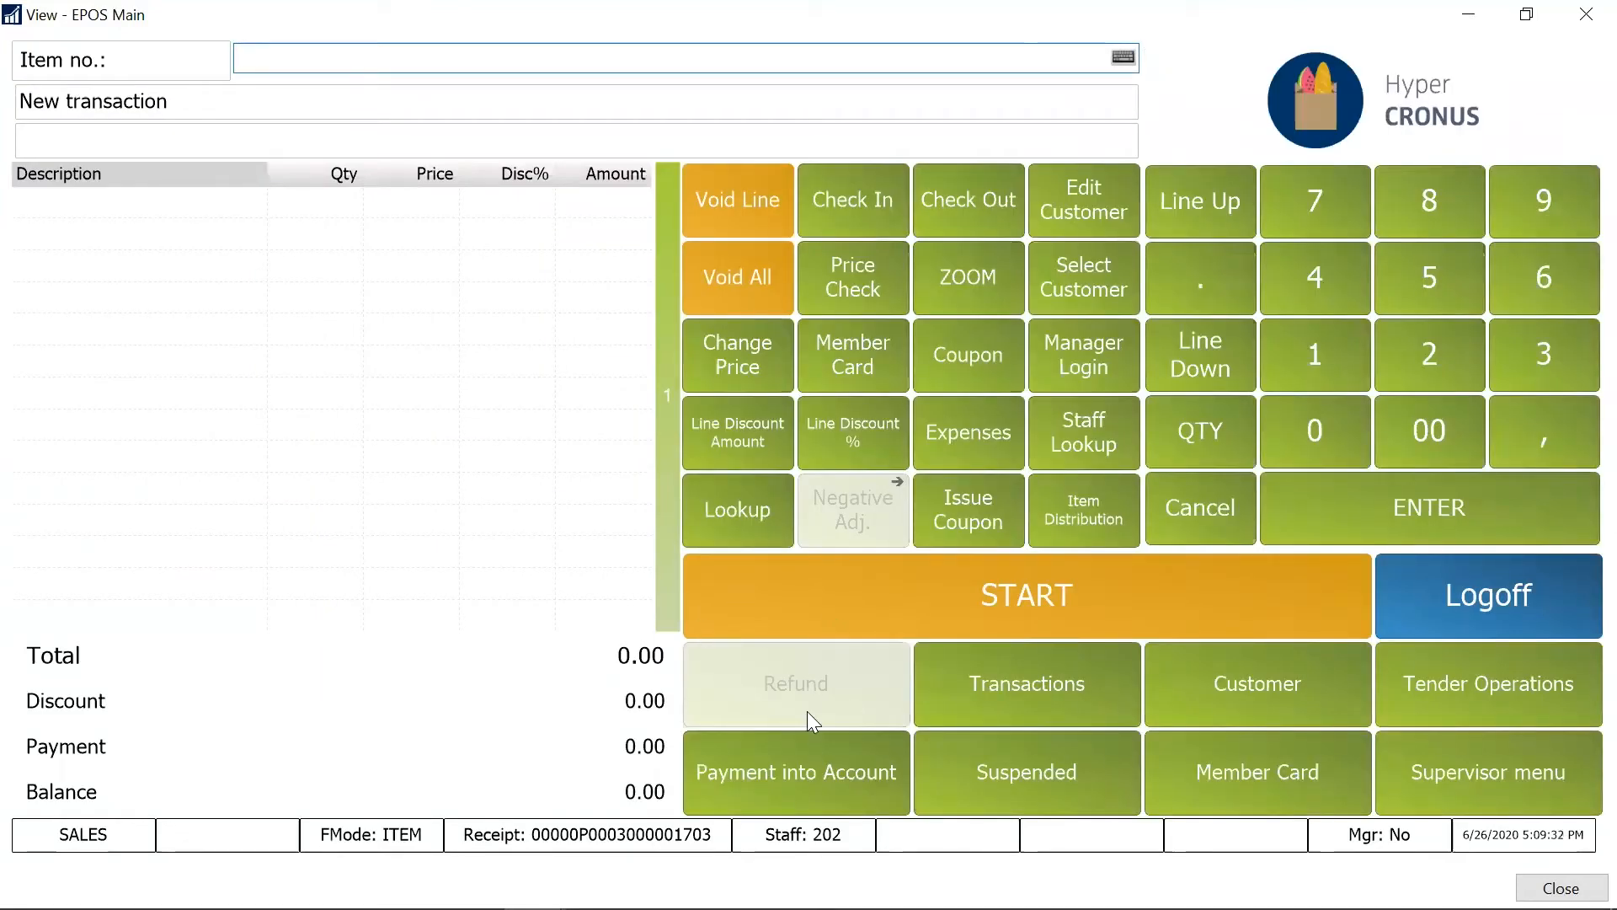
mouse_move(1444, 583)
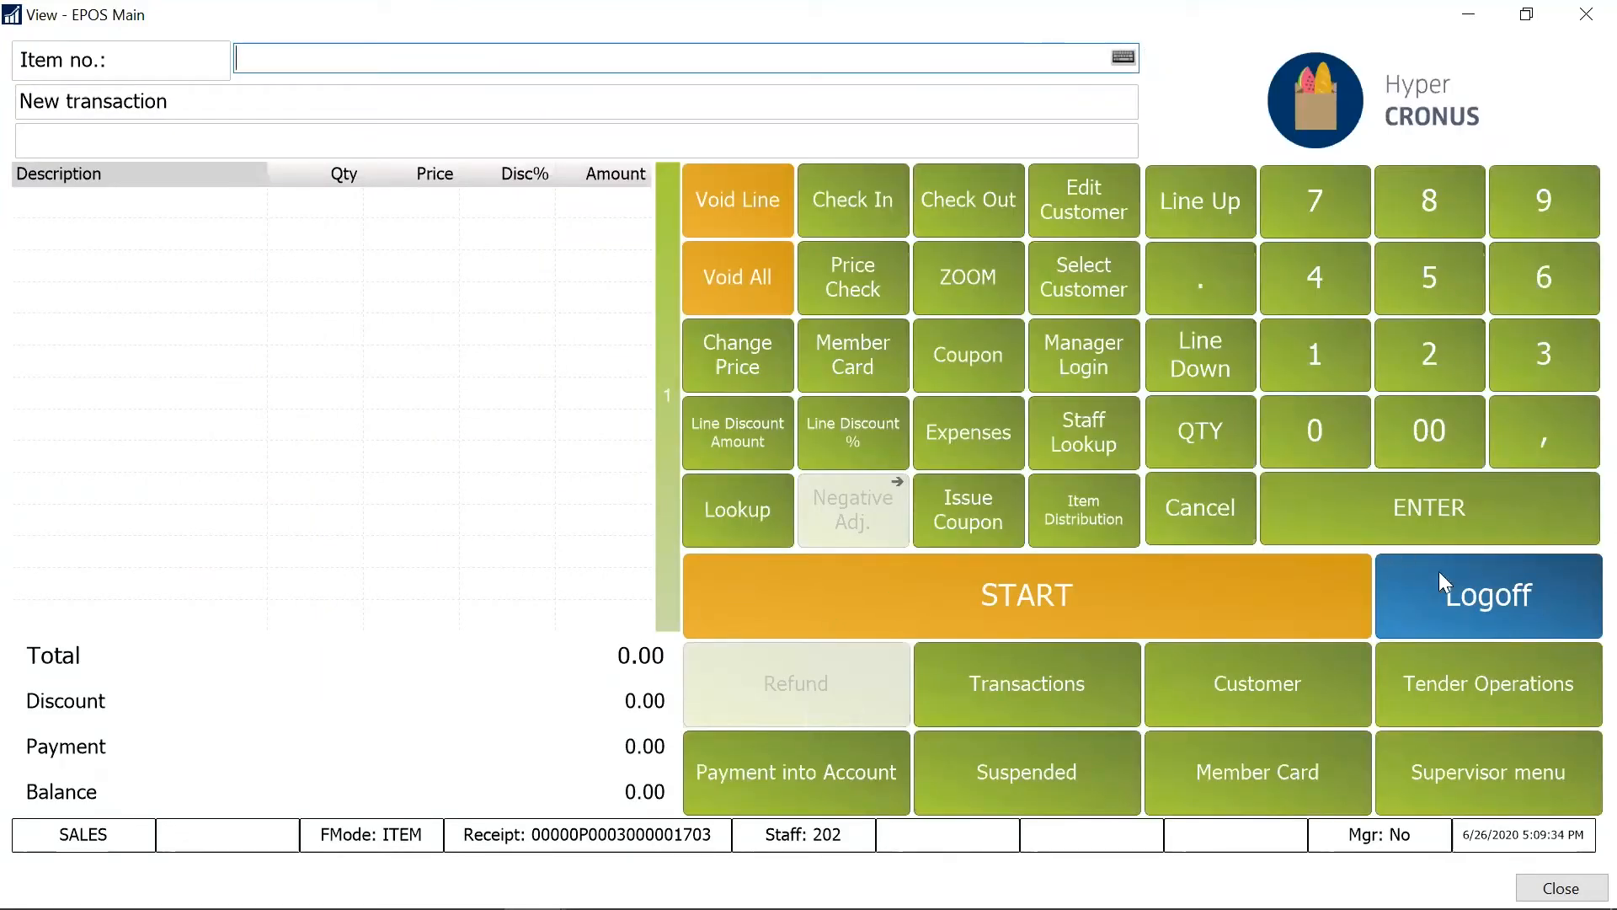
mouse_move(1052, 699)
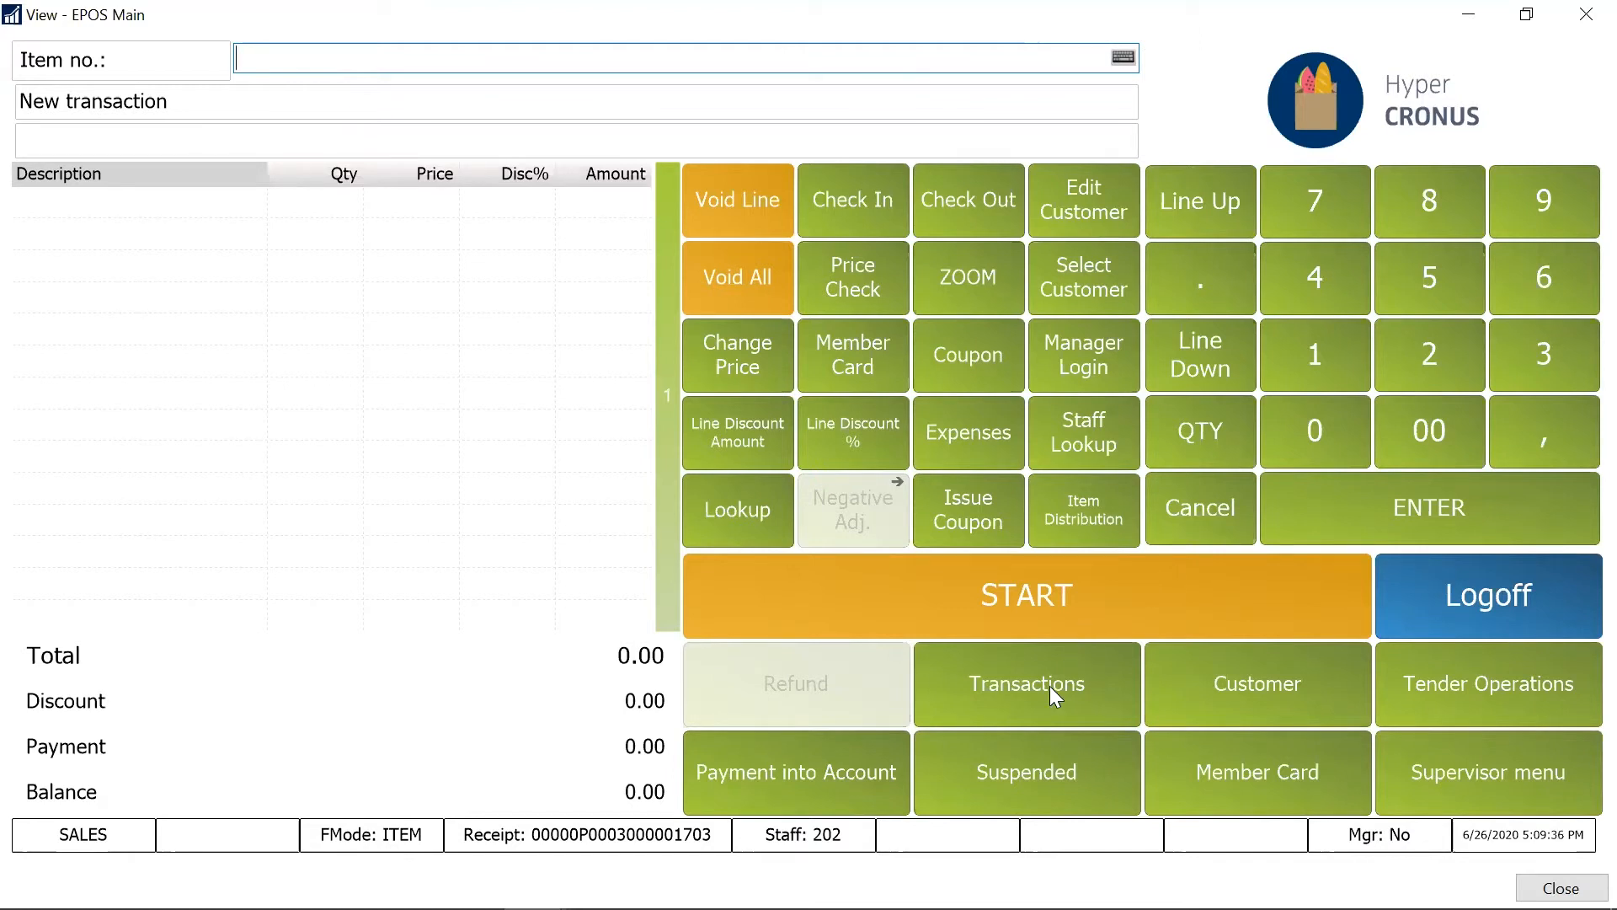
Show the past transactions list as cashier 202 to attempt a return
click(1027, 684)
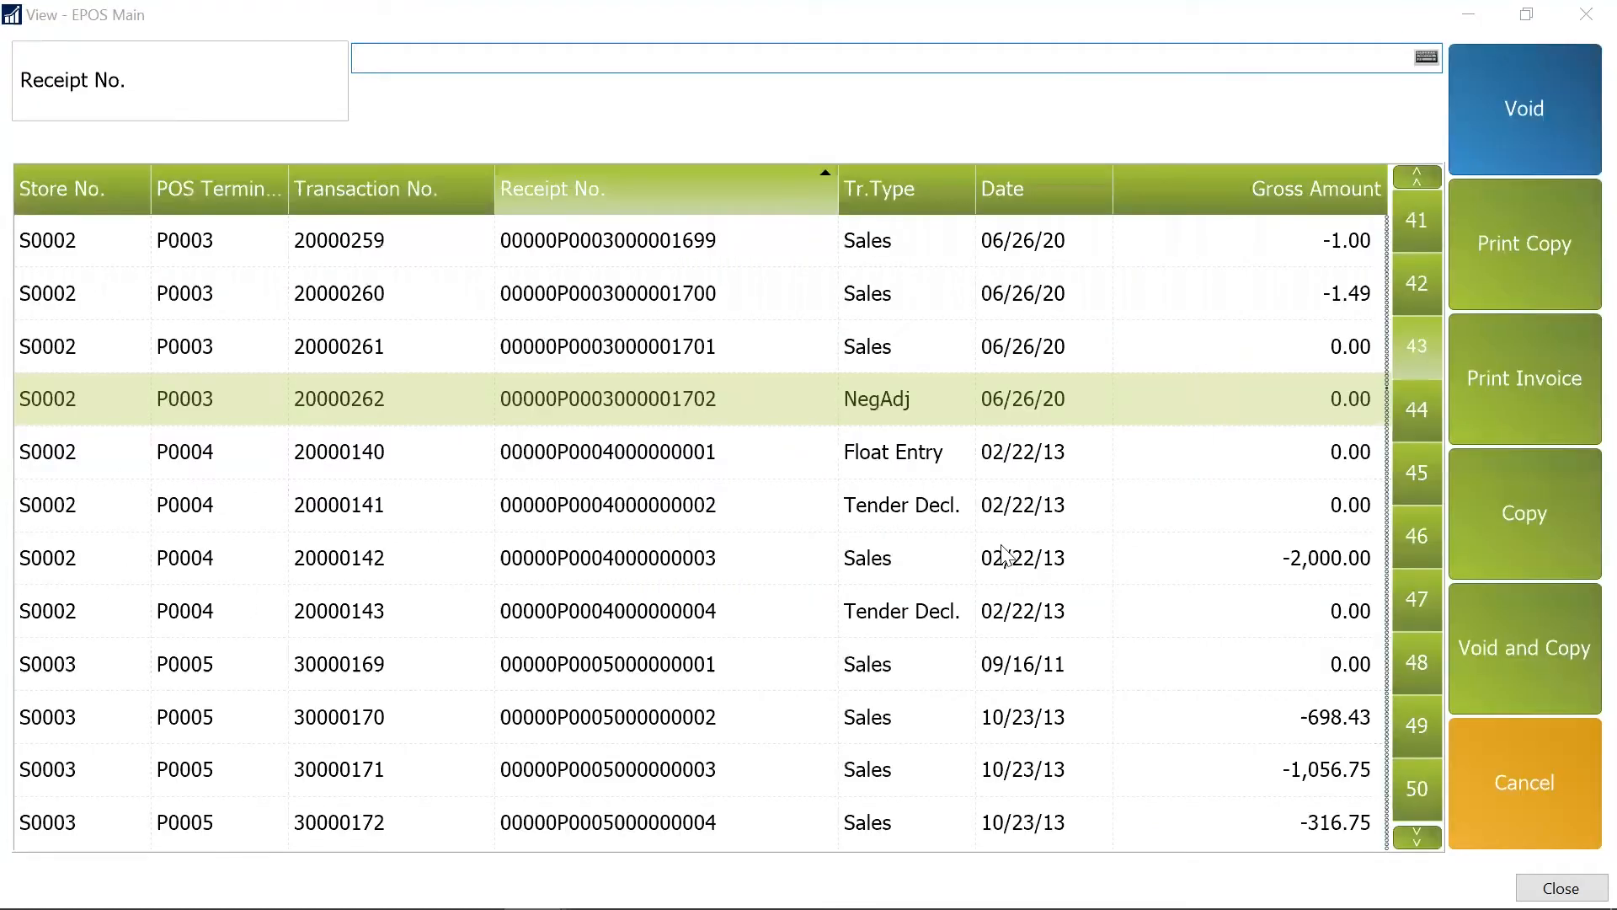
mouse_move(670, 548)
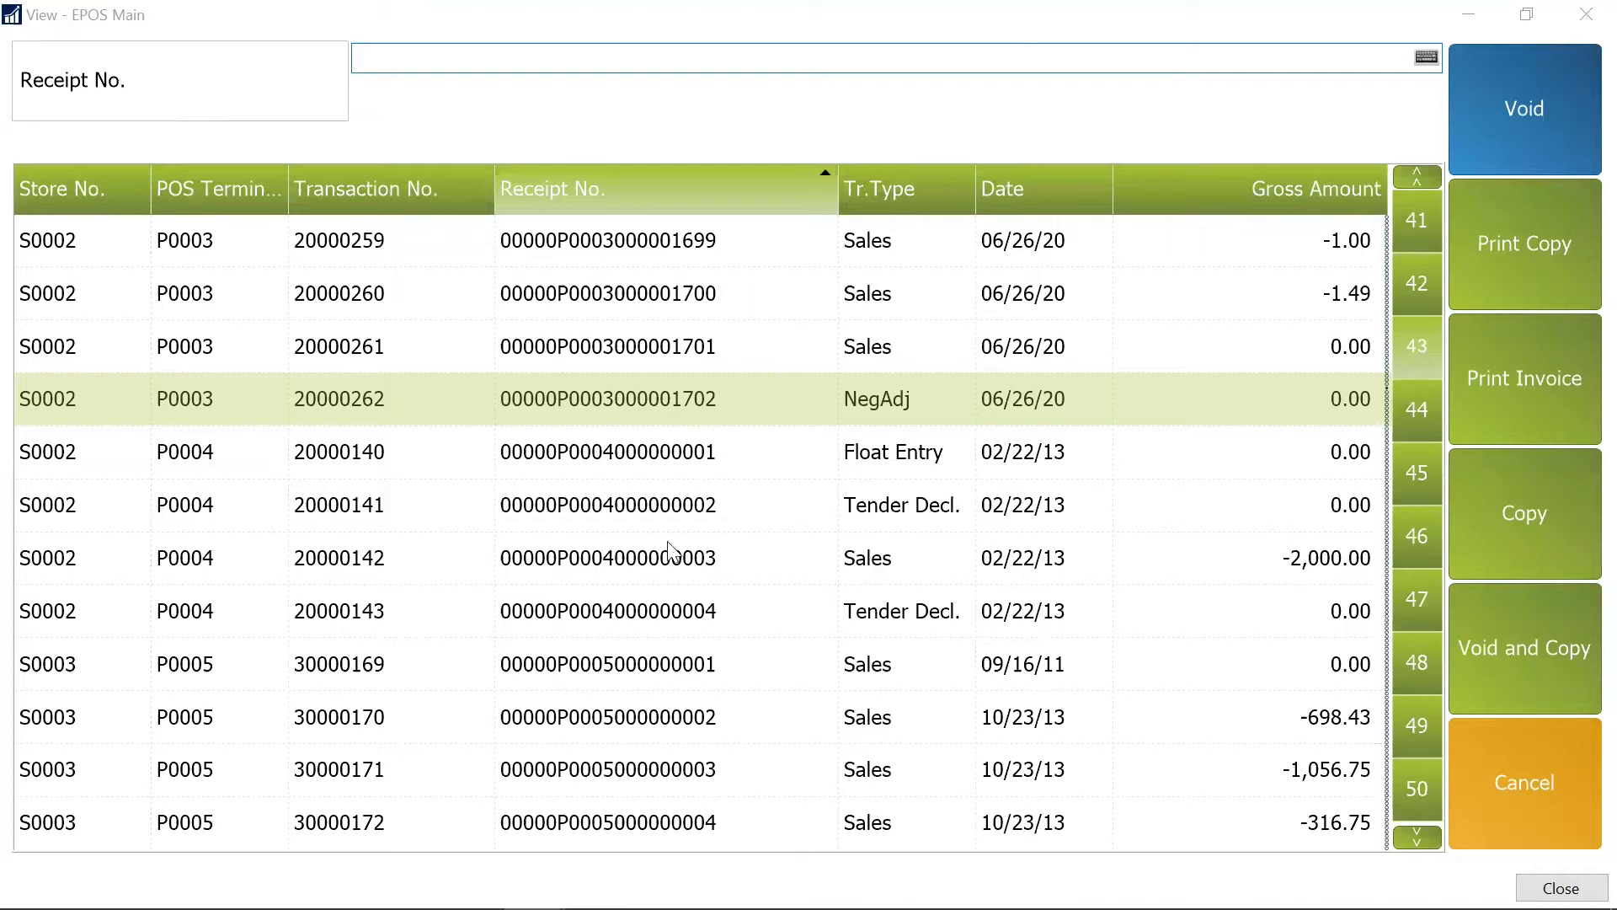
mouse_move(728, 586)
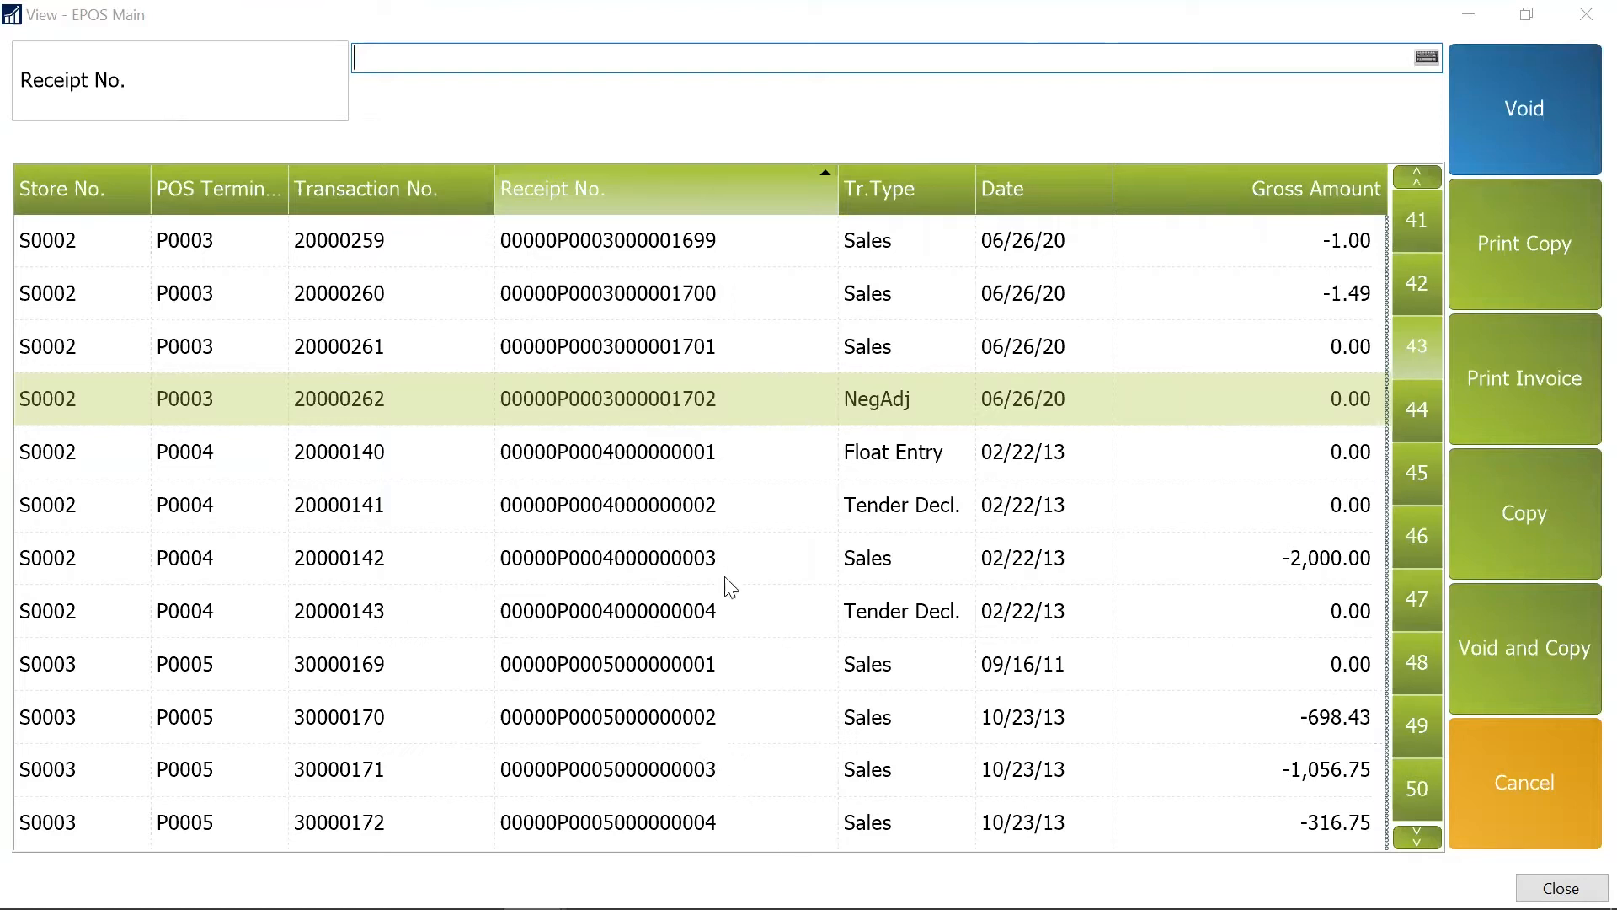
mouse_move(782, 342)
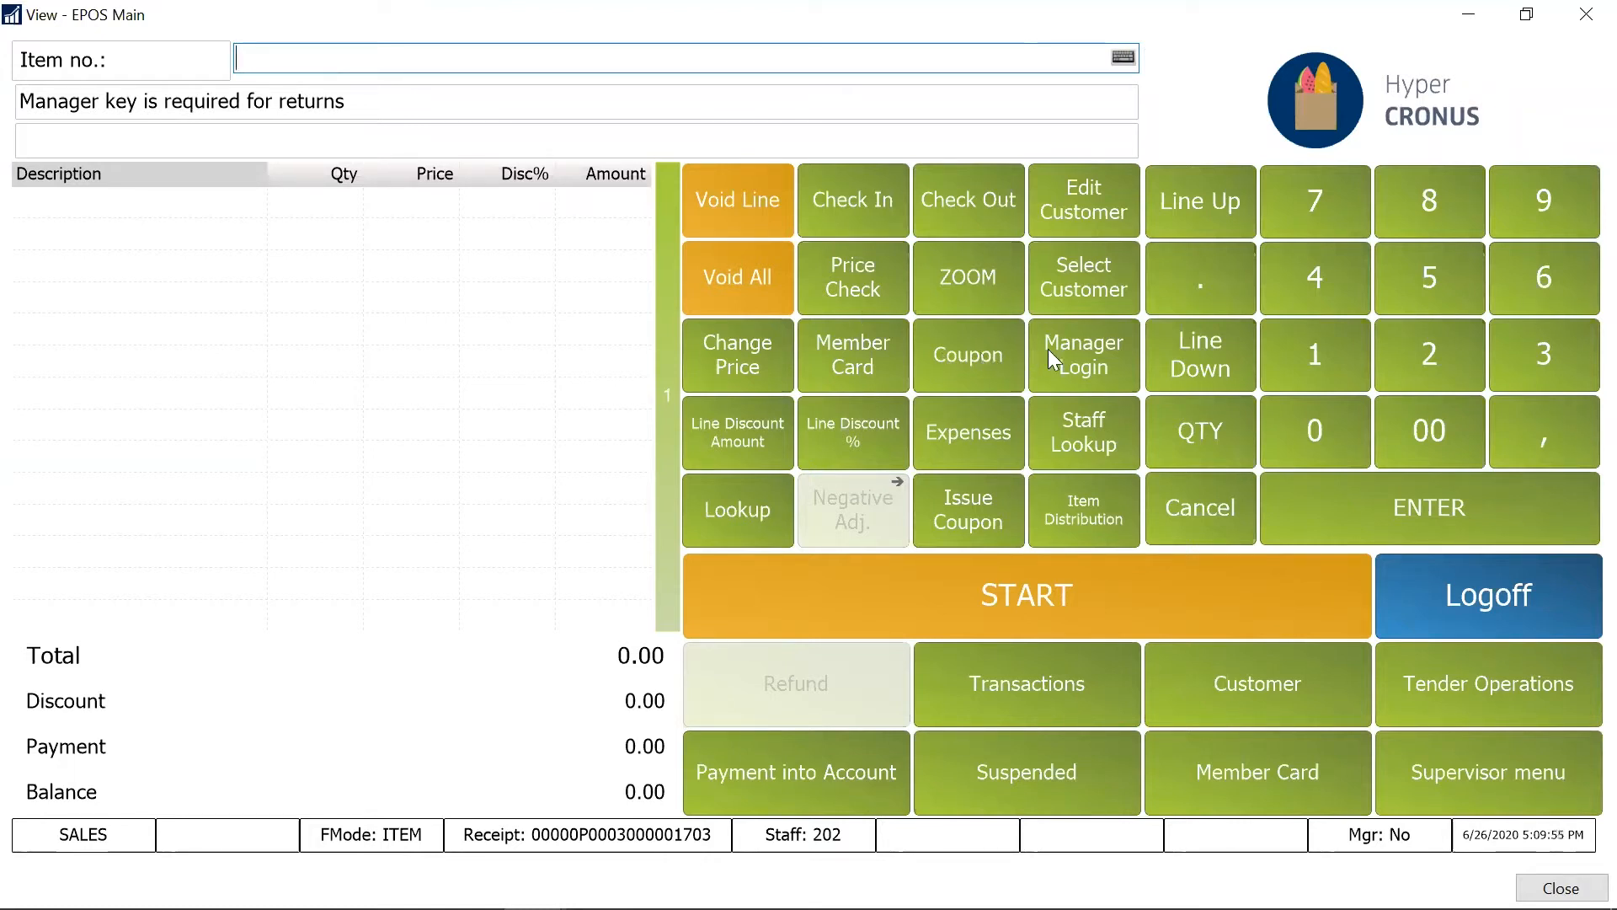
mouse_move(1068, 359)
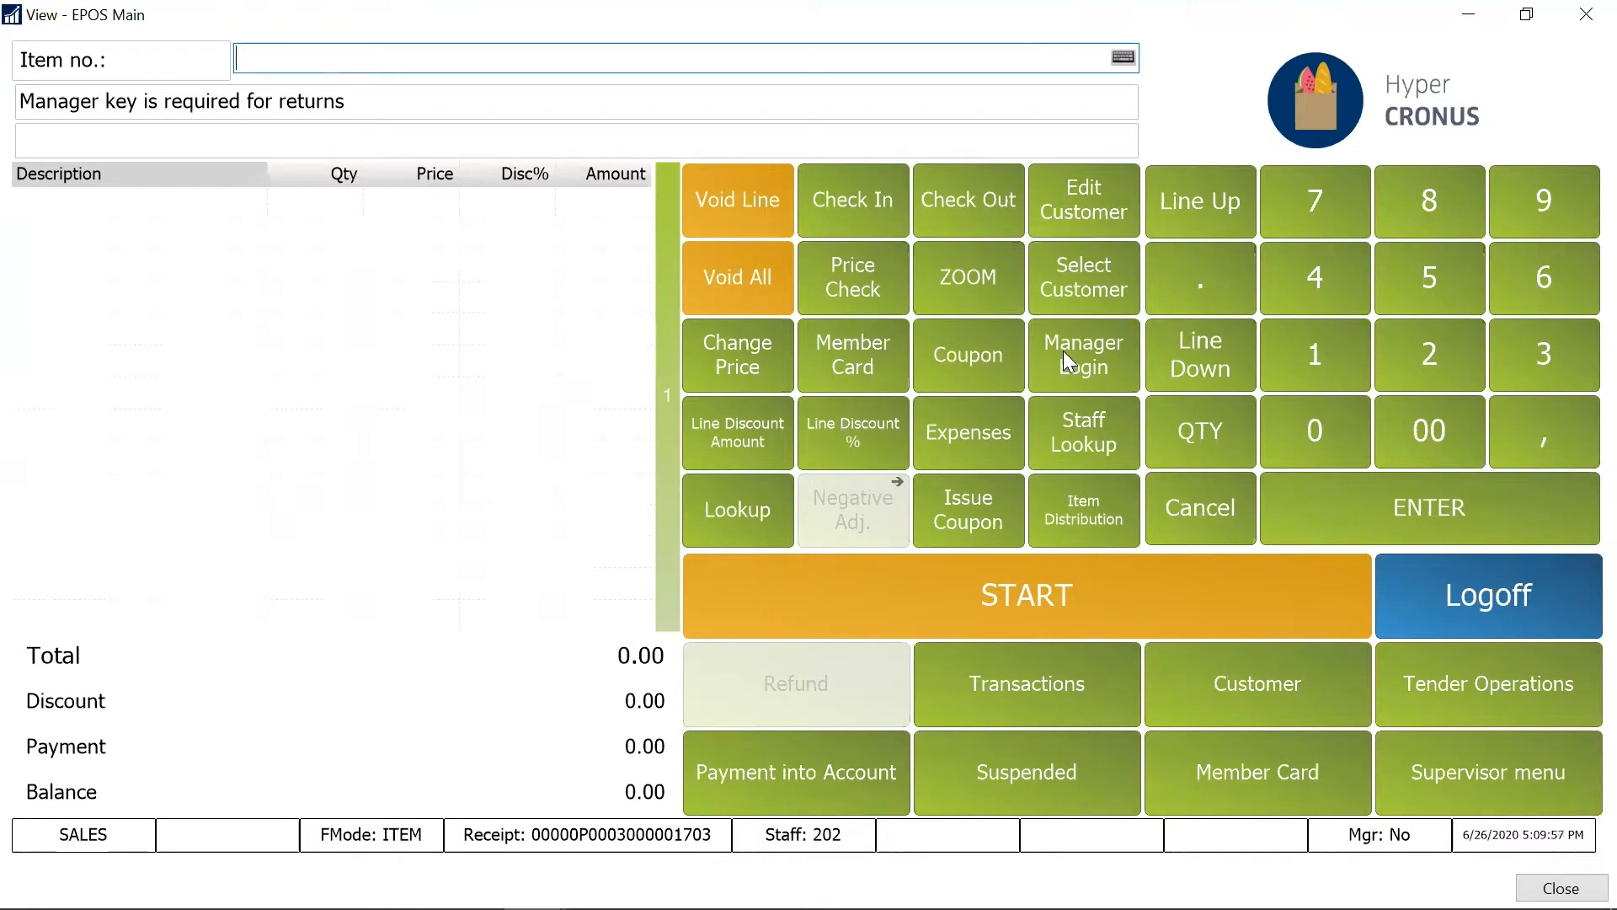
Authorise manager 201 via Manager Login to unlock restricted actions
click(1083, 353)
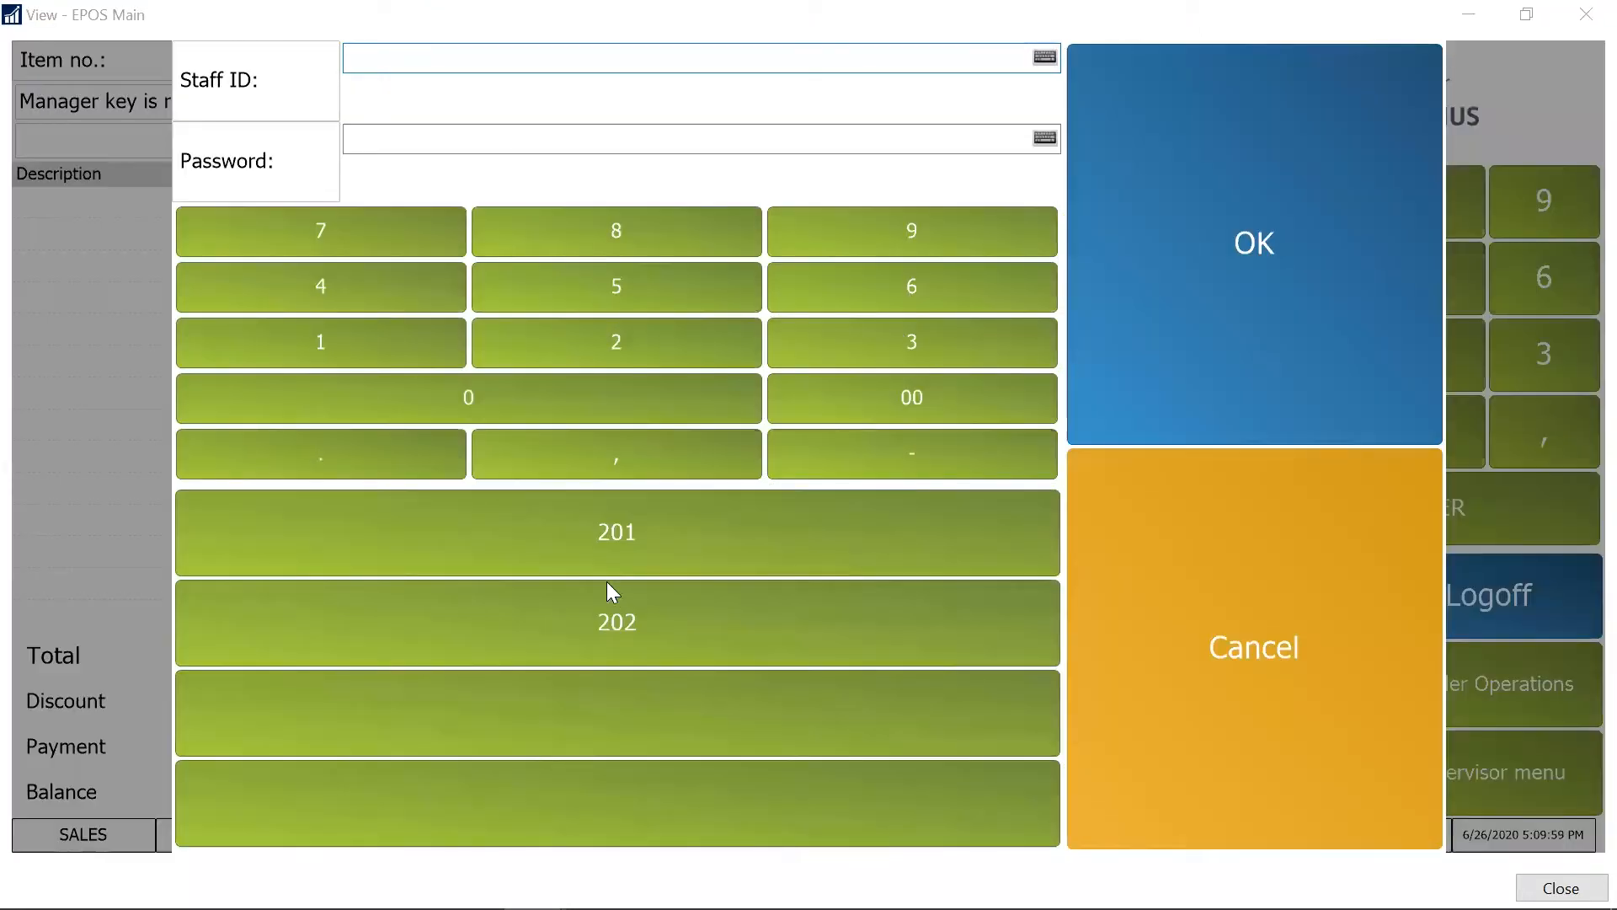
click(617, 341)
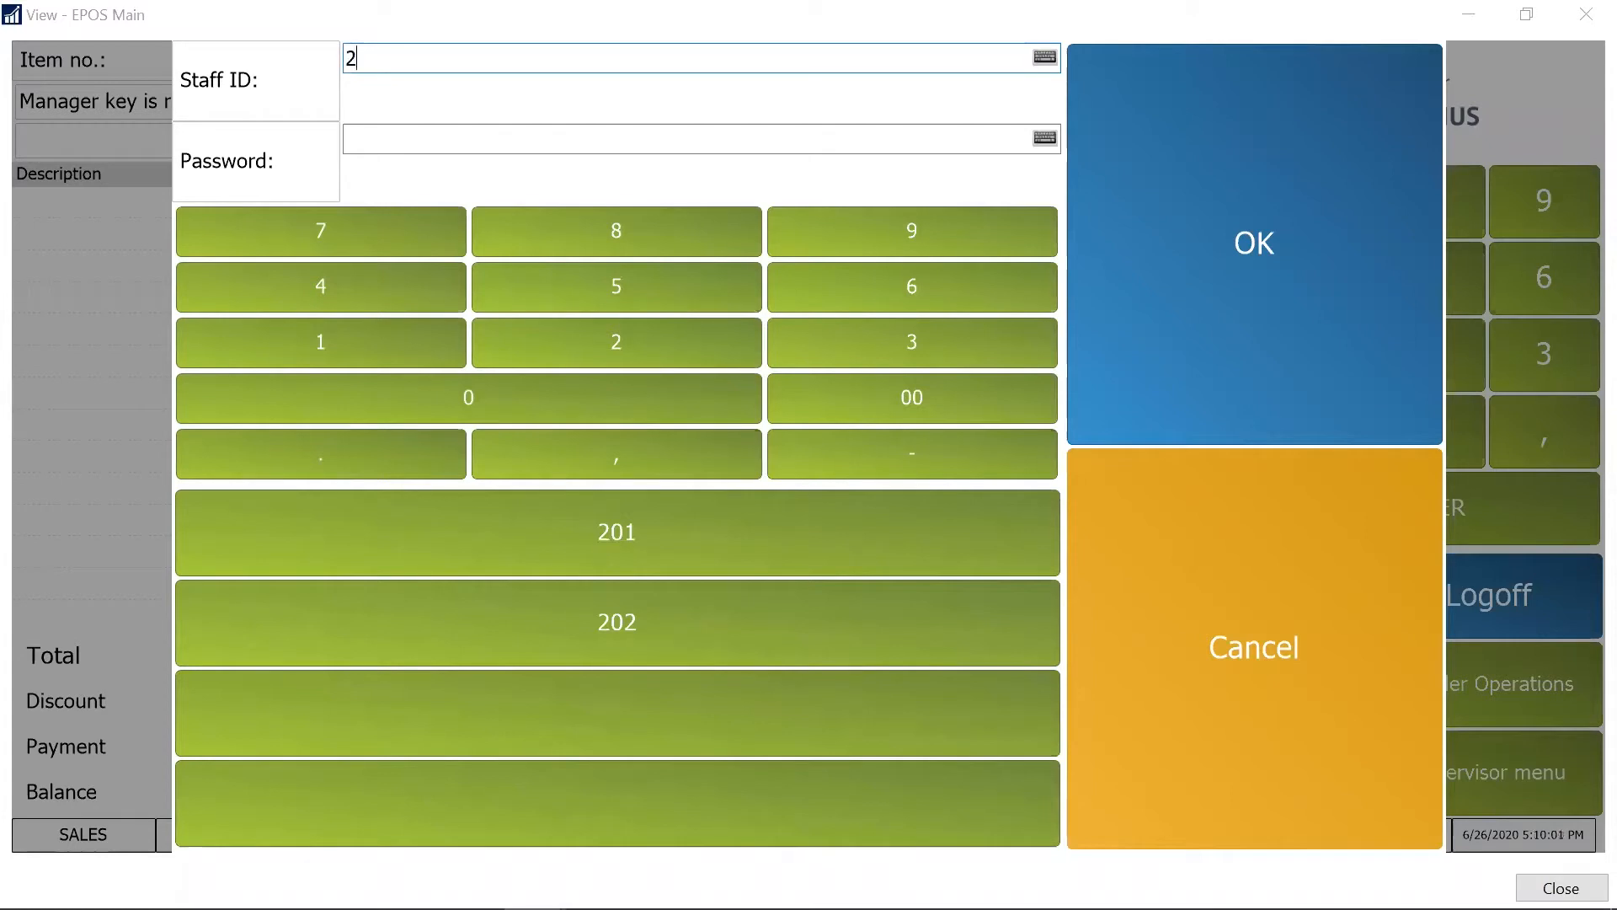
click(616, 531)
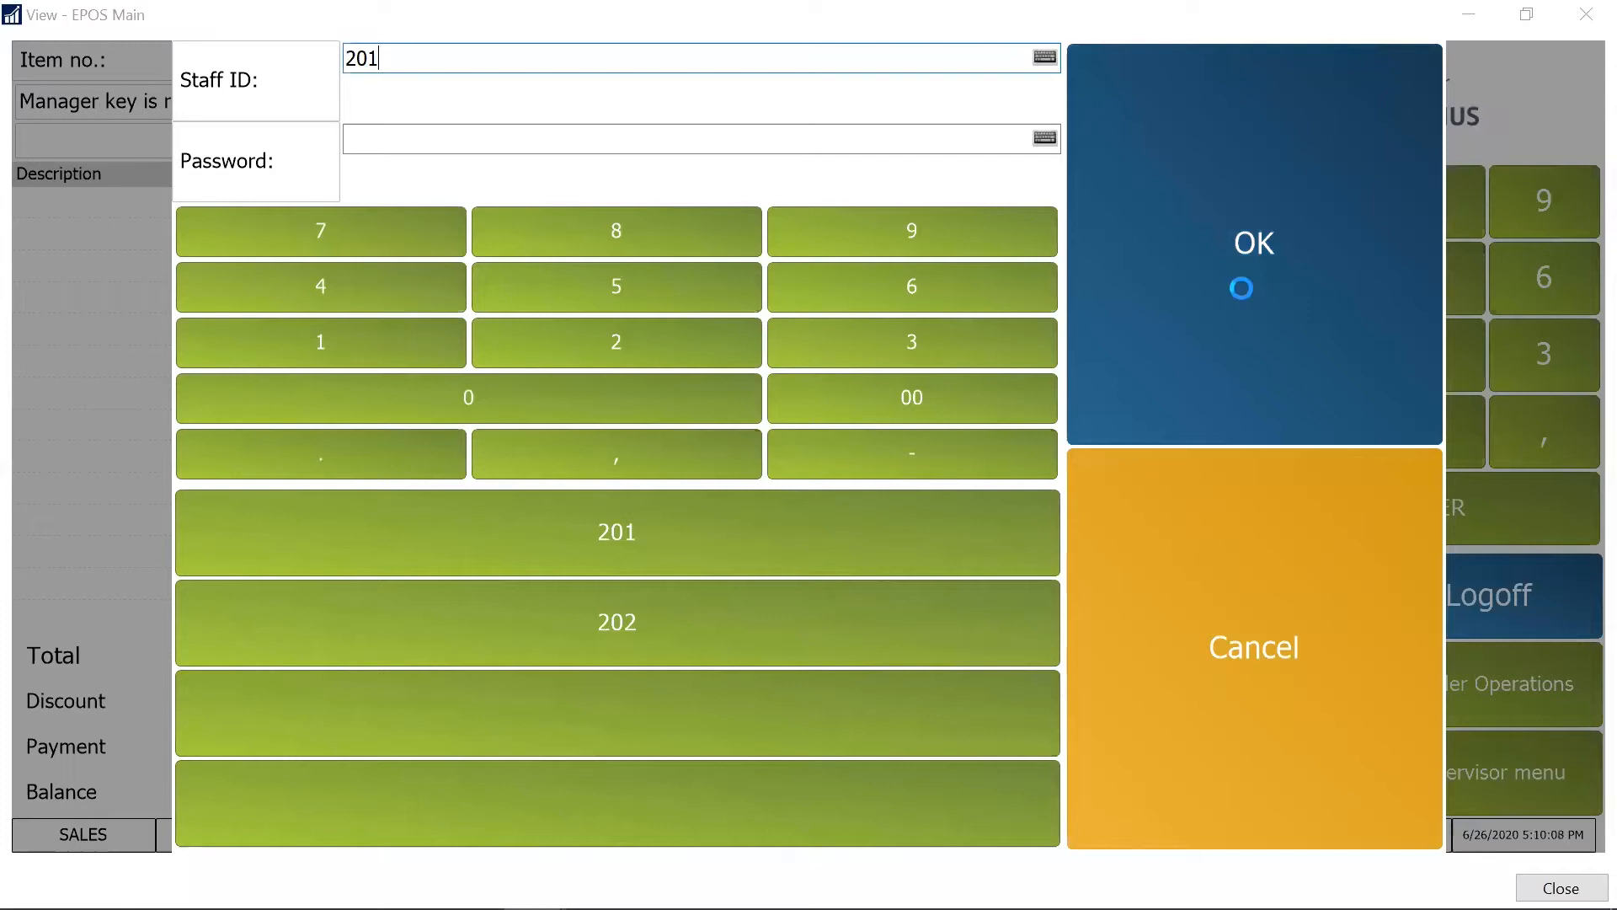
click(1254, 243)
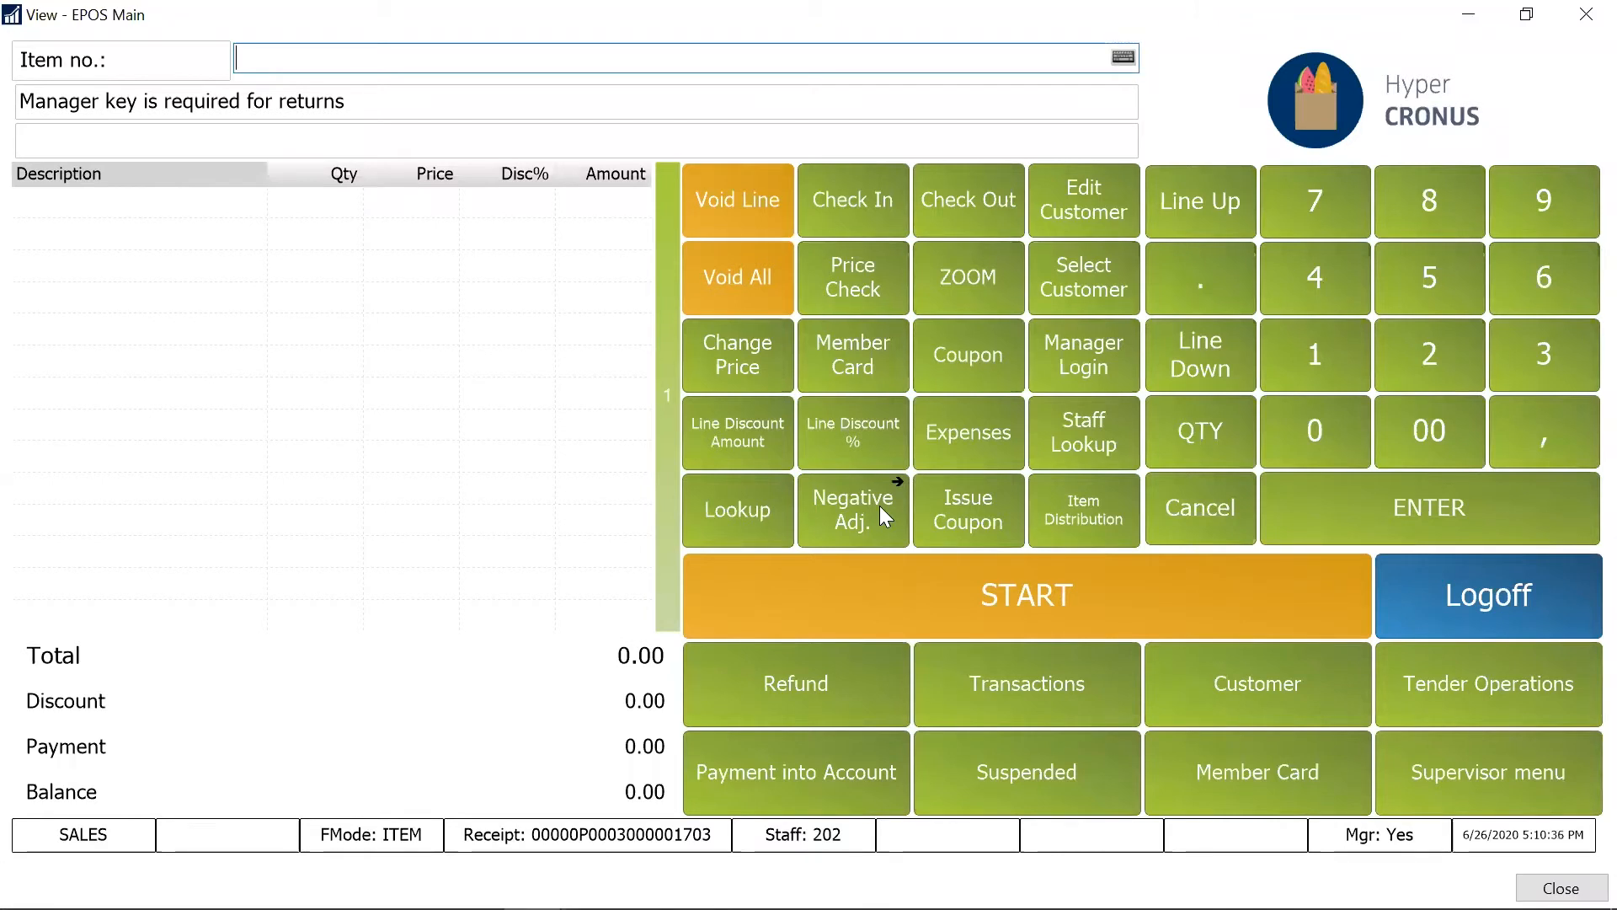
Carry out a negative adjustment while manager rights are active
click(852, 508)
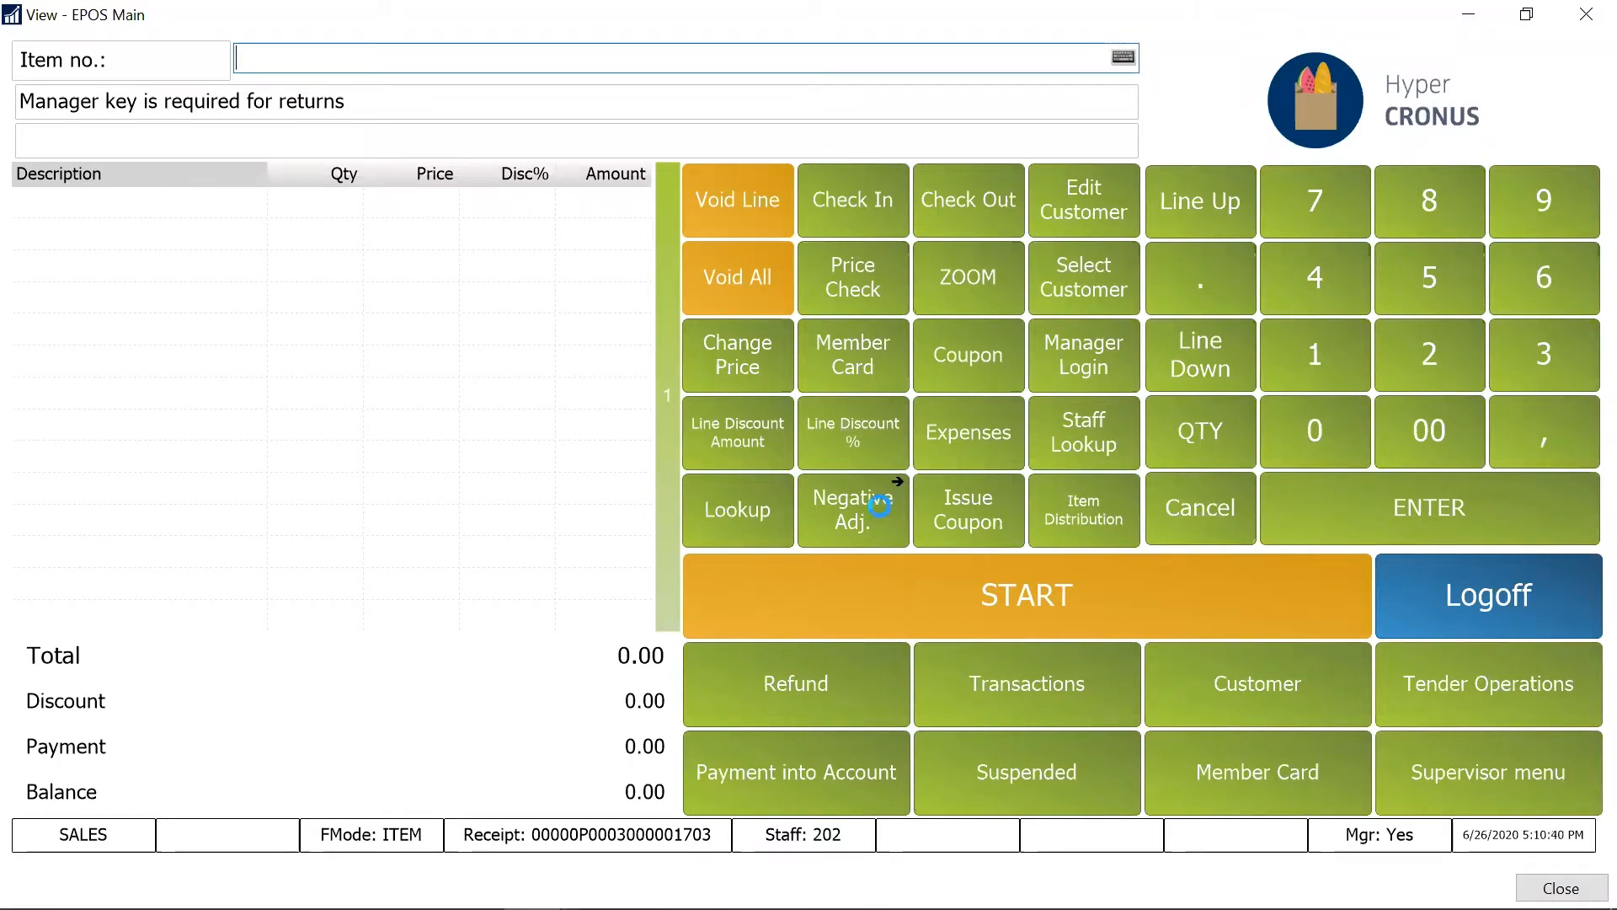
click(1083, 353)
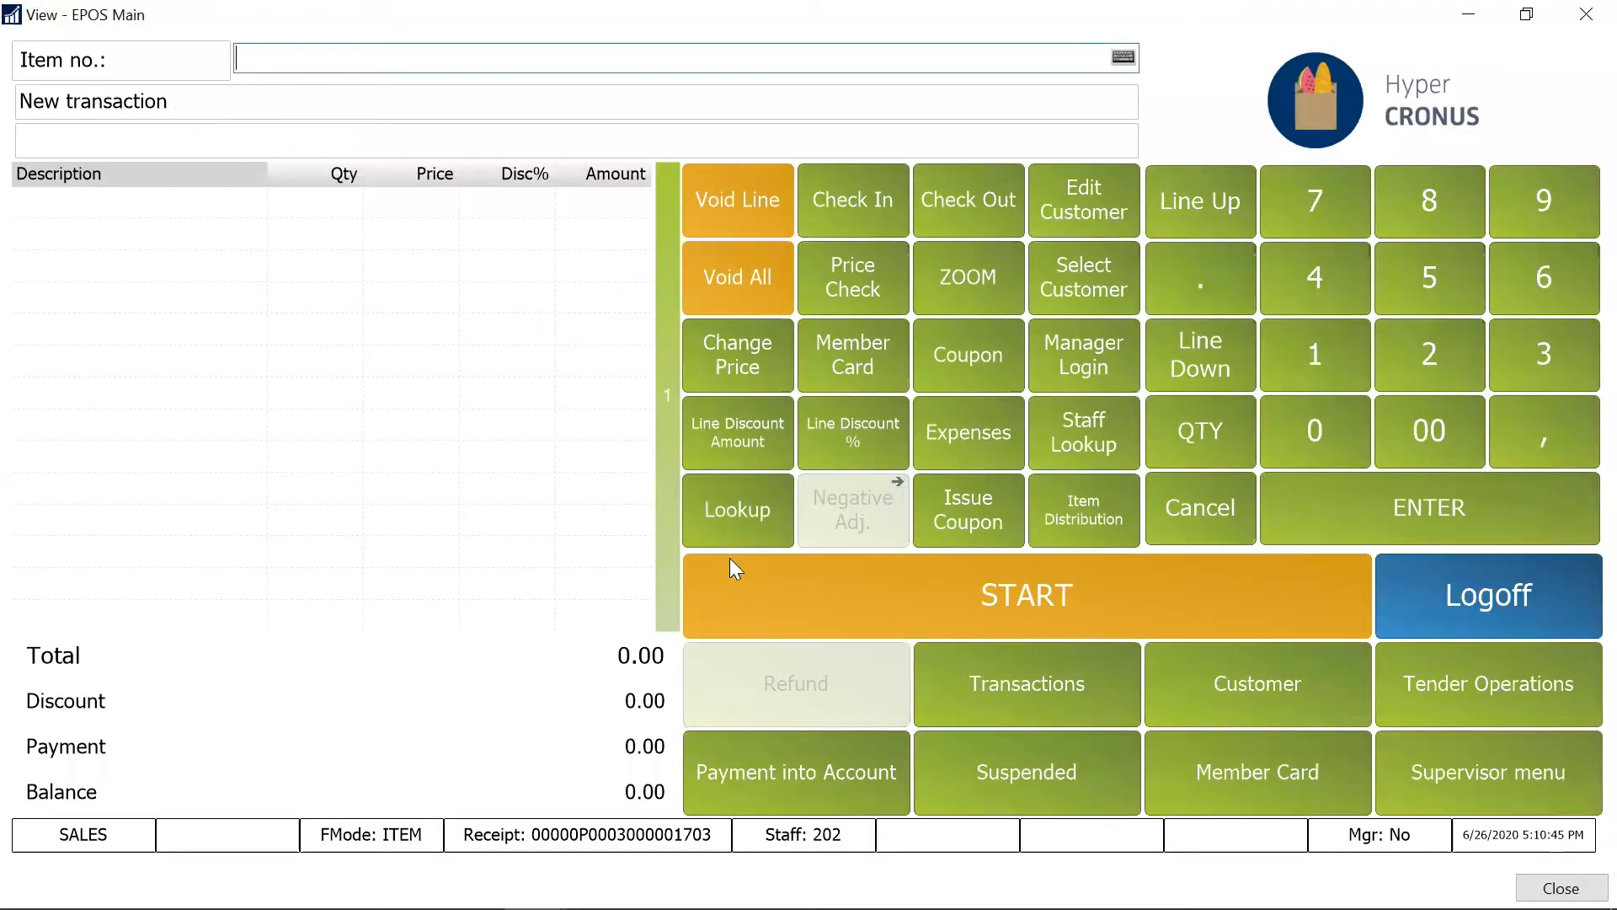
Bring up the Negative Adj. button's options to reach its properties (NEG_ADJ command)
right_click(863, 498)
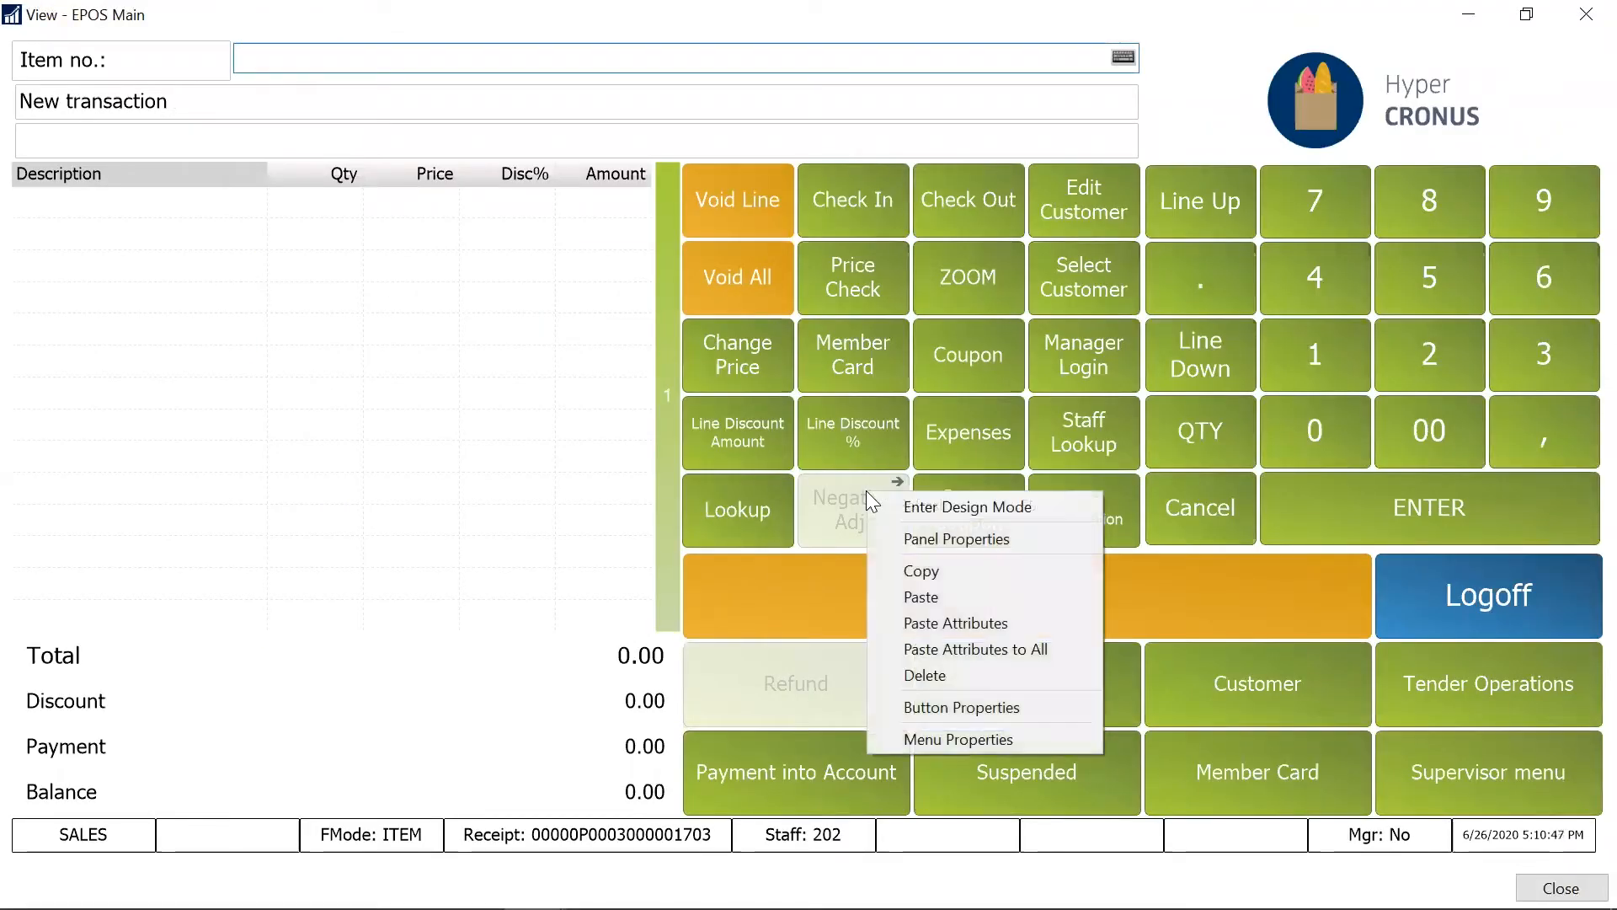
mouse_move(960, 708)
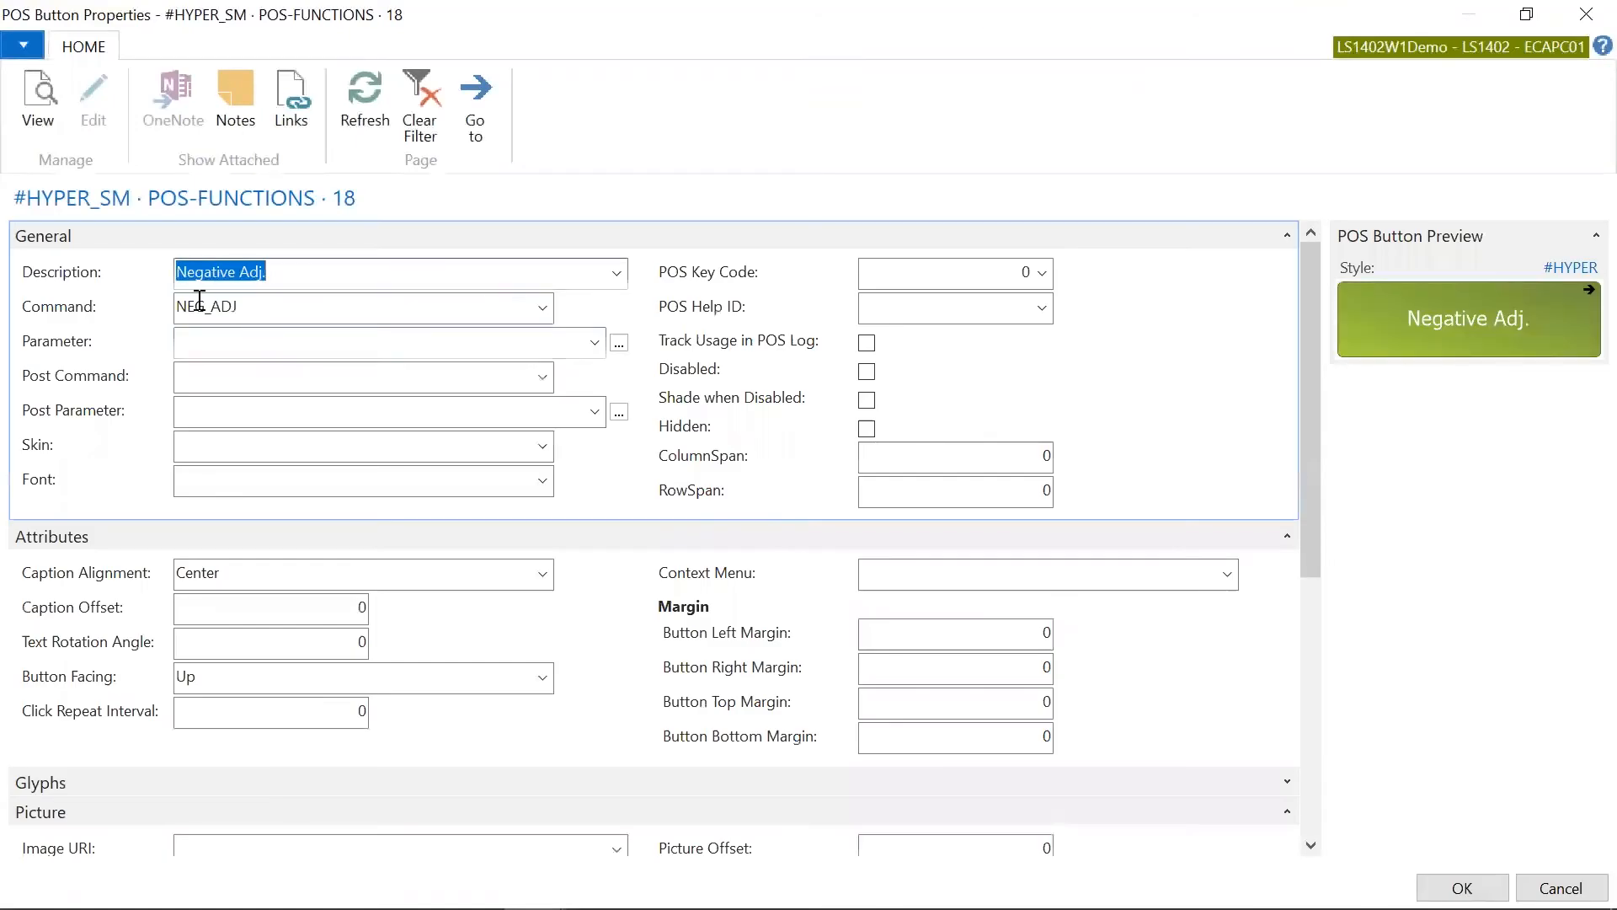
mouse_move(234, 307)
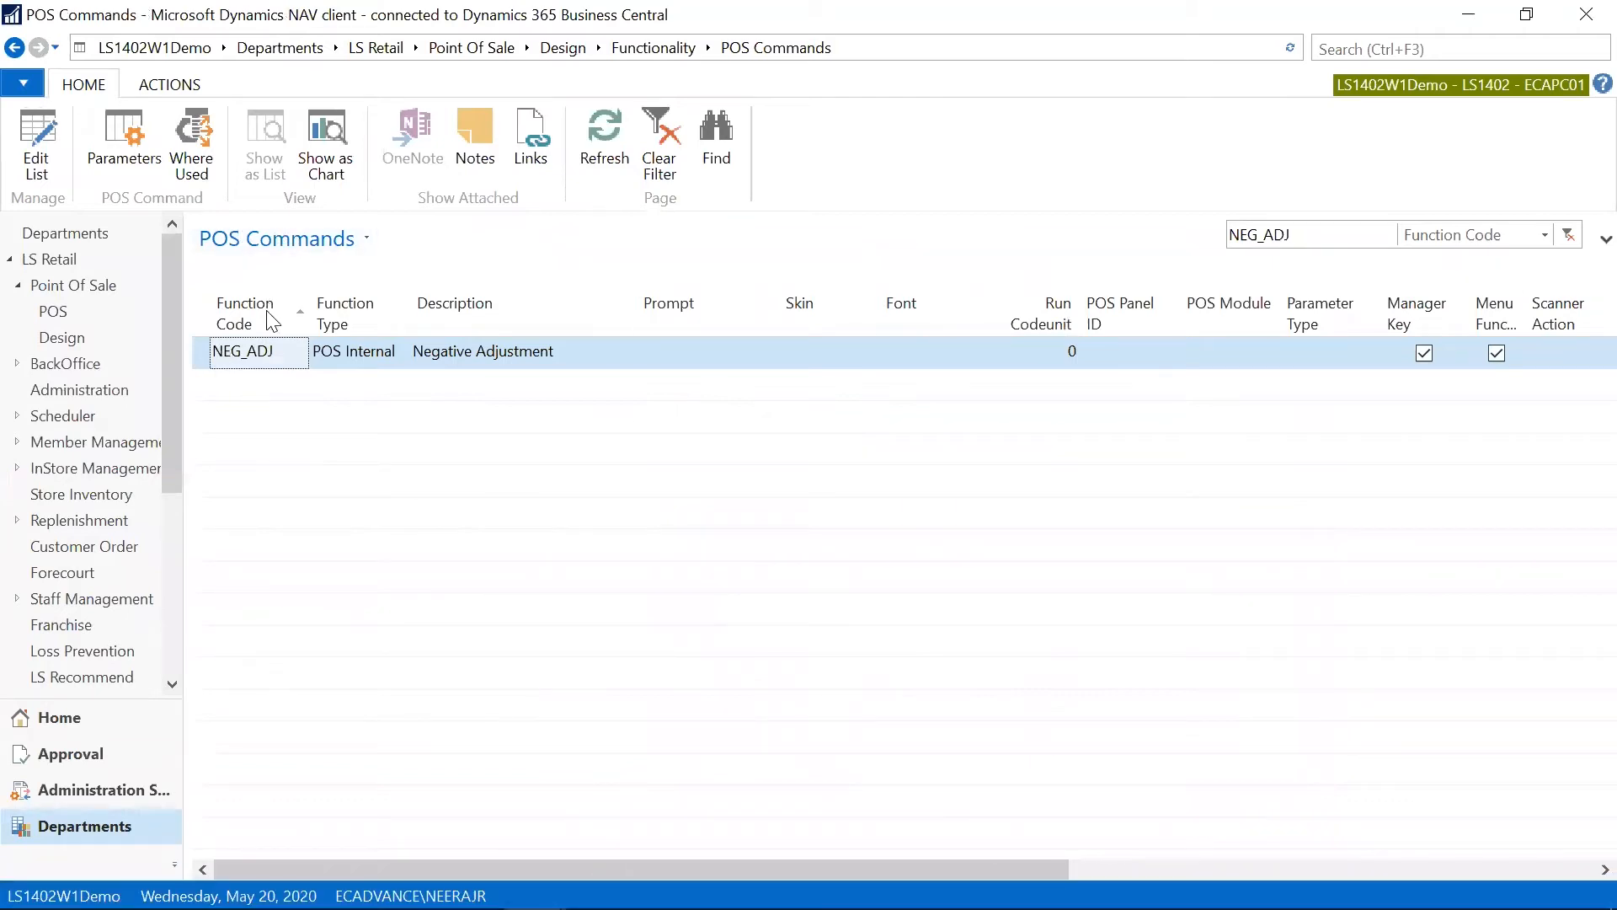
mouse_move(446, 366)
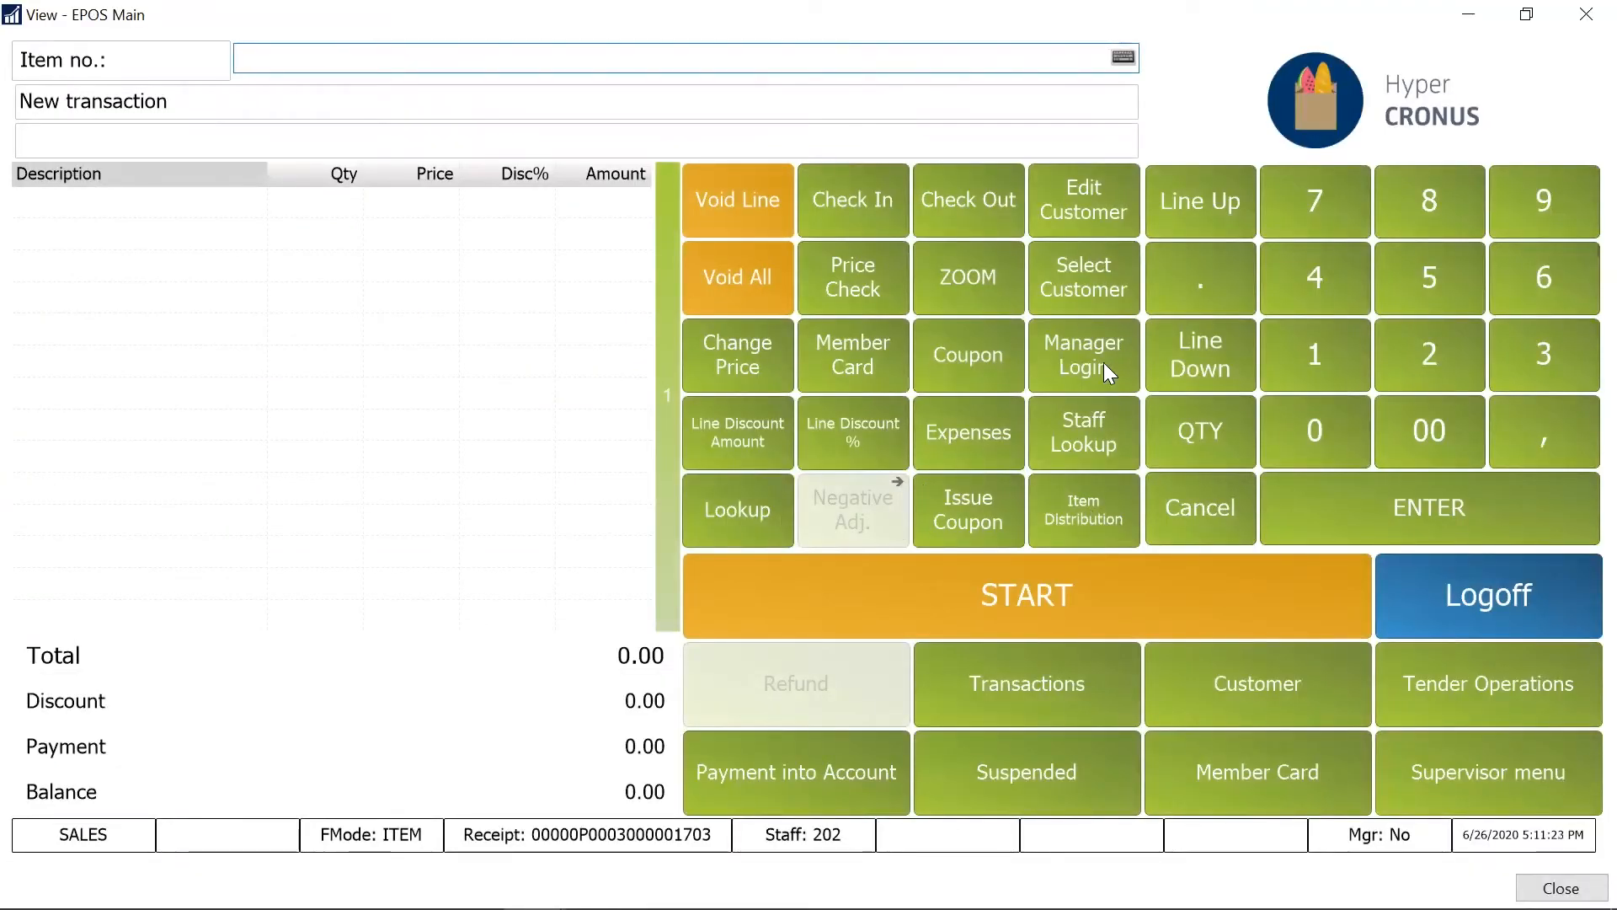
Sign in manager 201, start a negative adjustment and cancel its reason prompt
click(1083, 354)
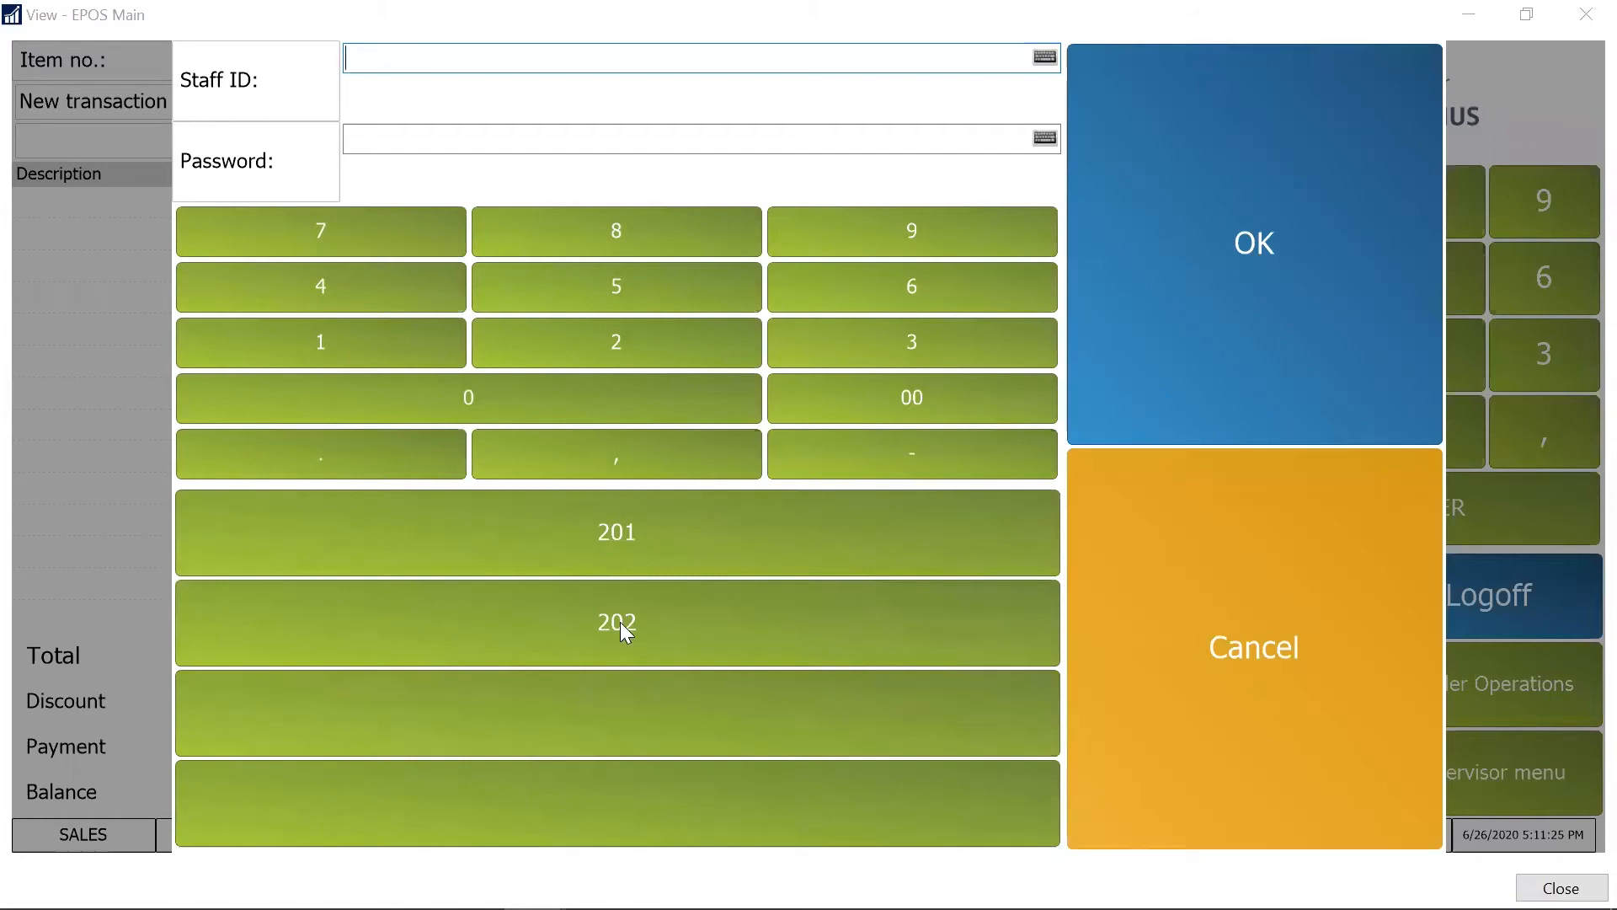
click(1253, 243)
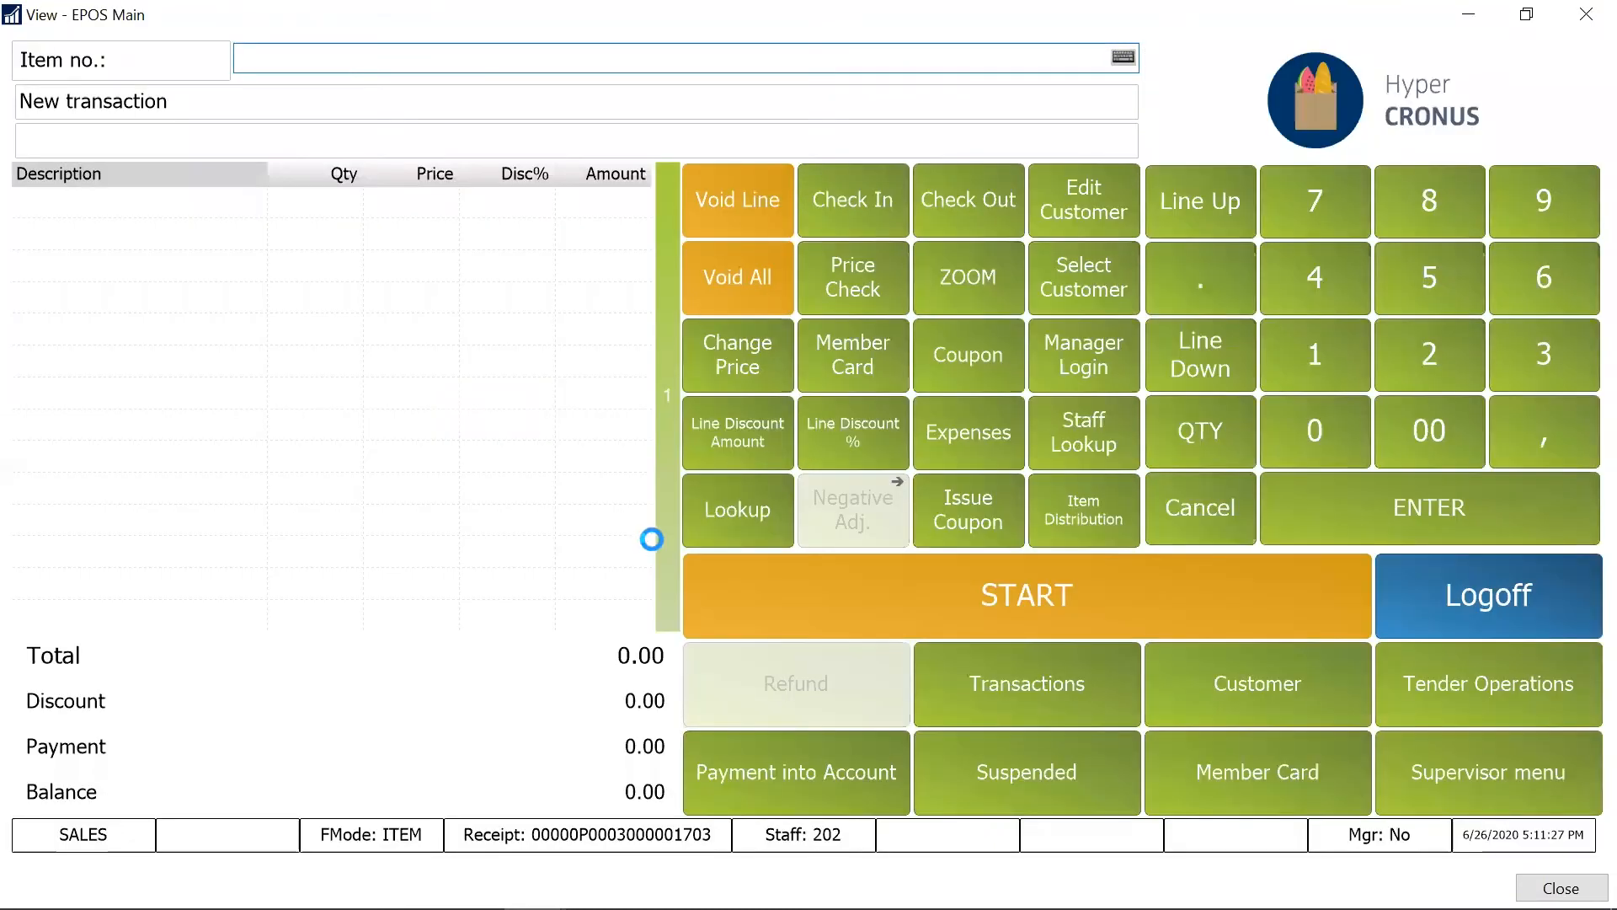
click(852, 509)
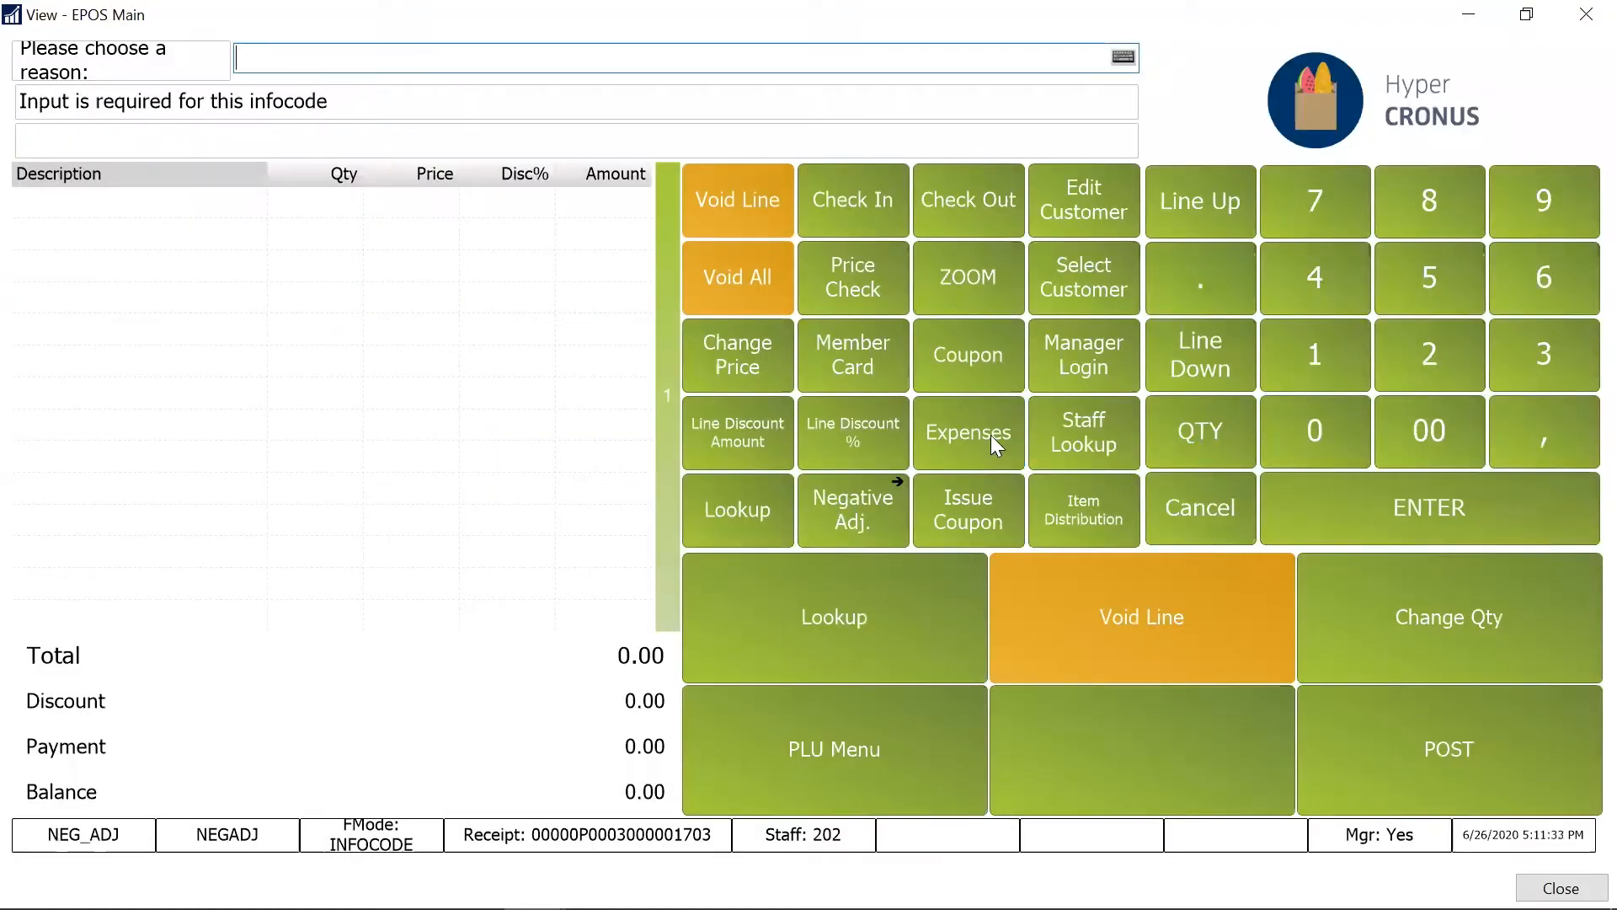
mouse_move(1199, 519)
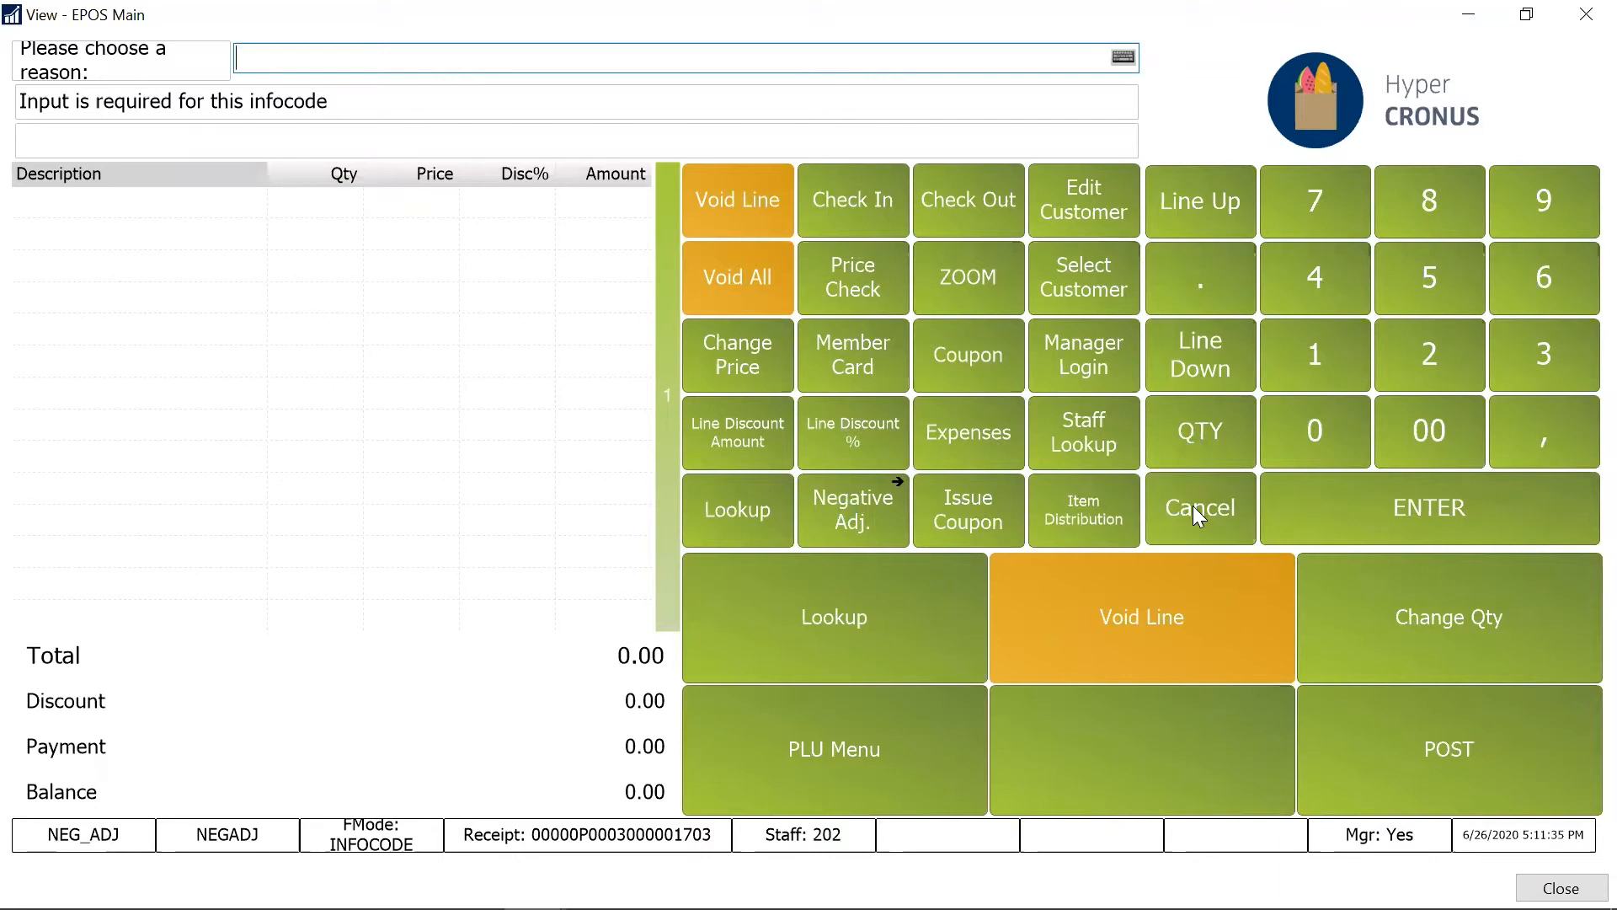
click(1199, 509)
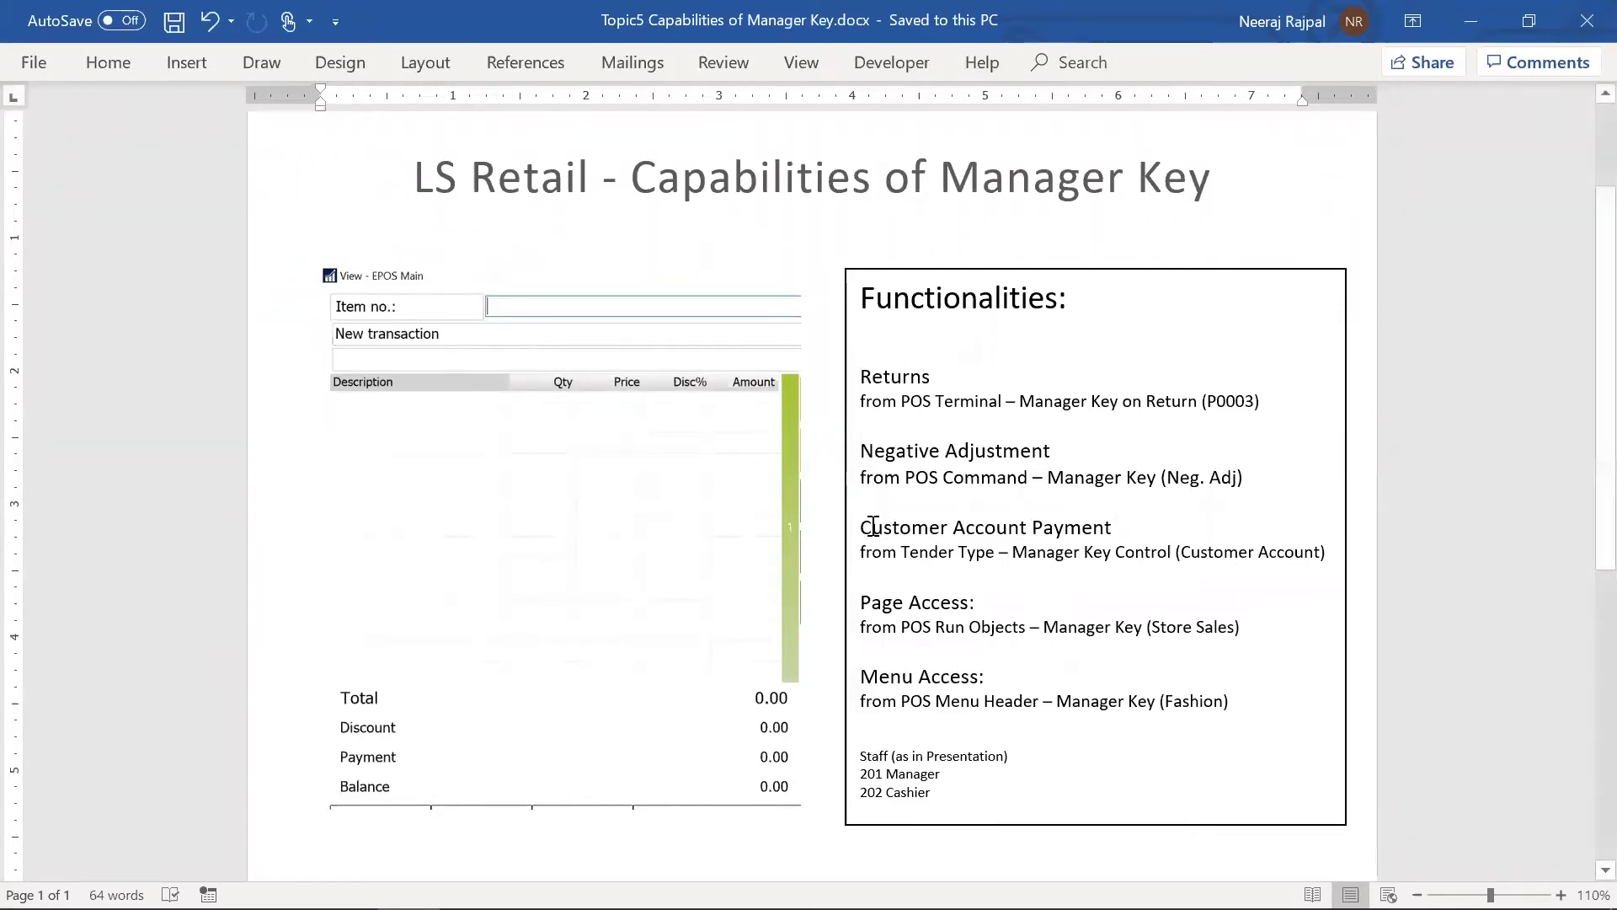
mouse_move(986, 522)
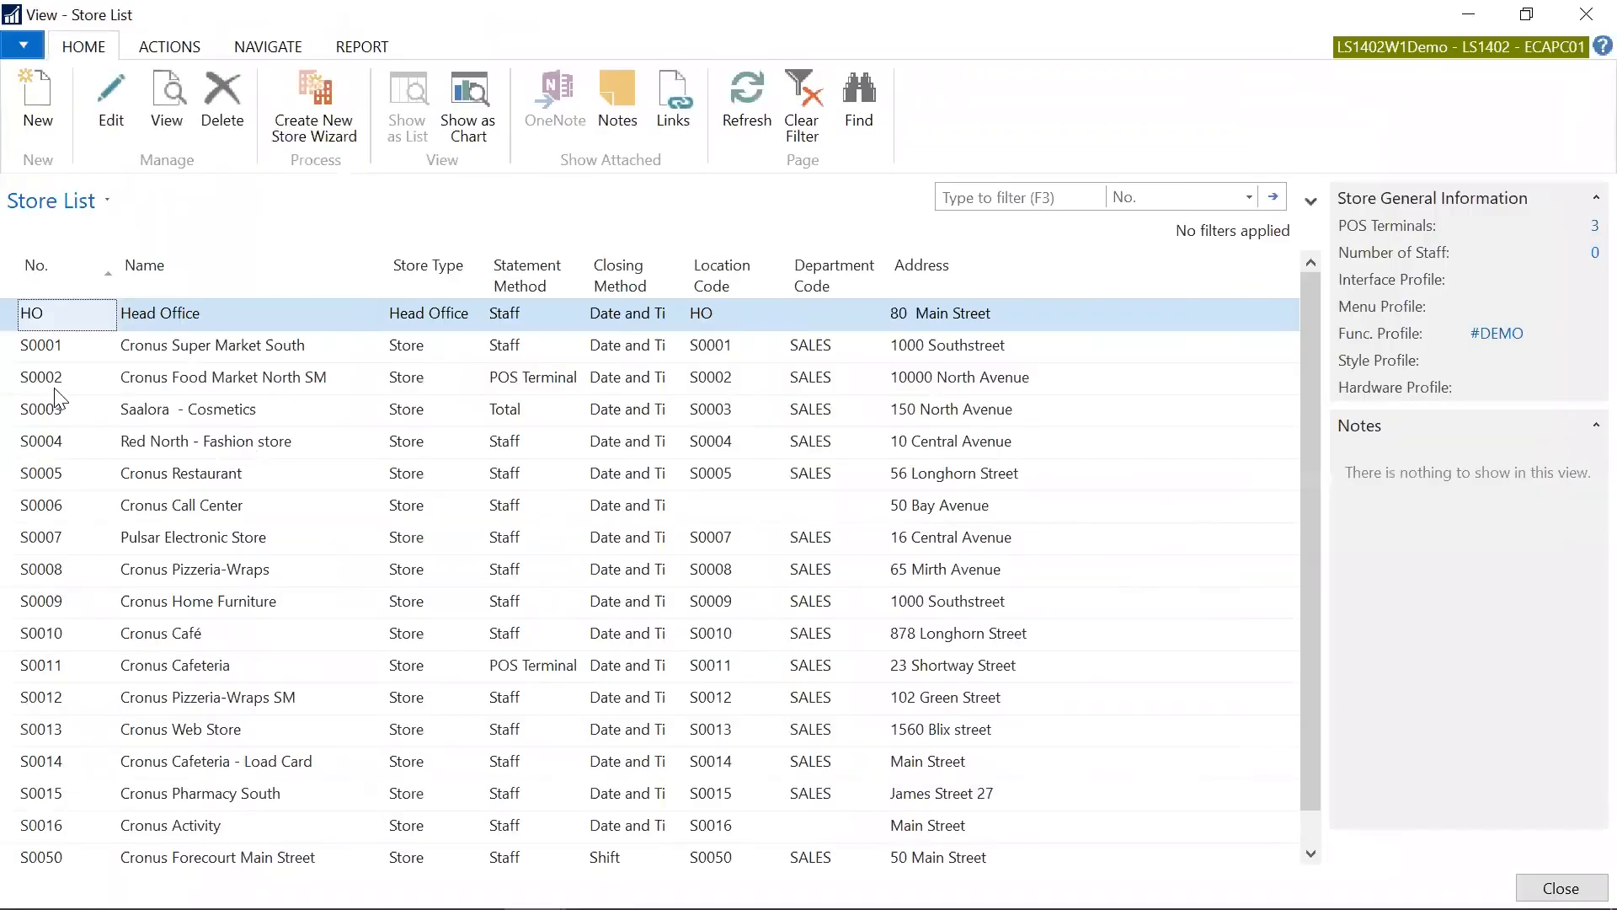
Show the tender types for store S0002 via Cash & Safe Management
click(40, 377)
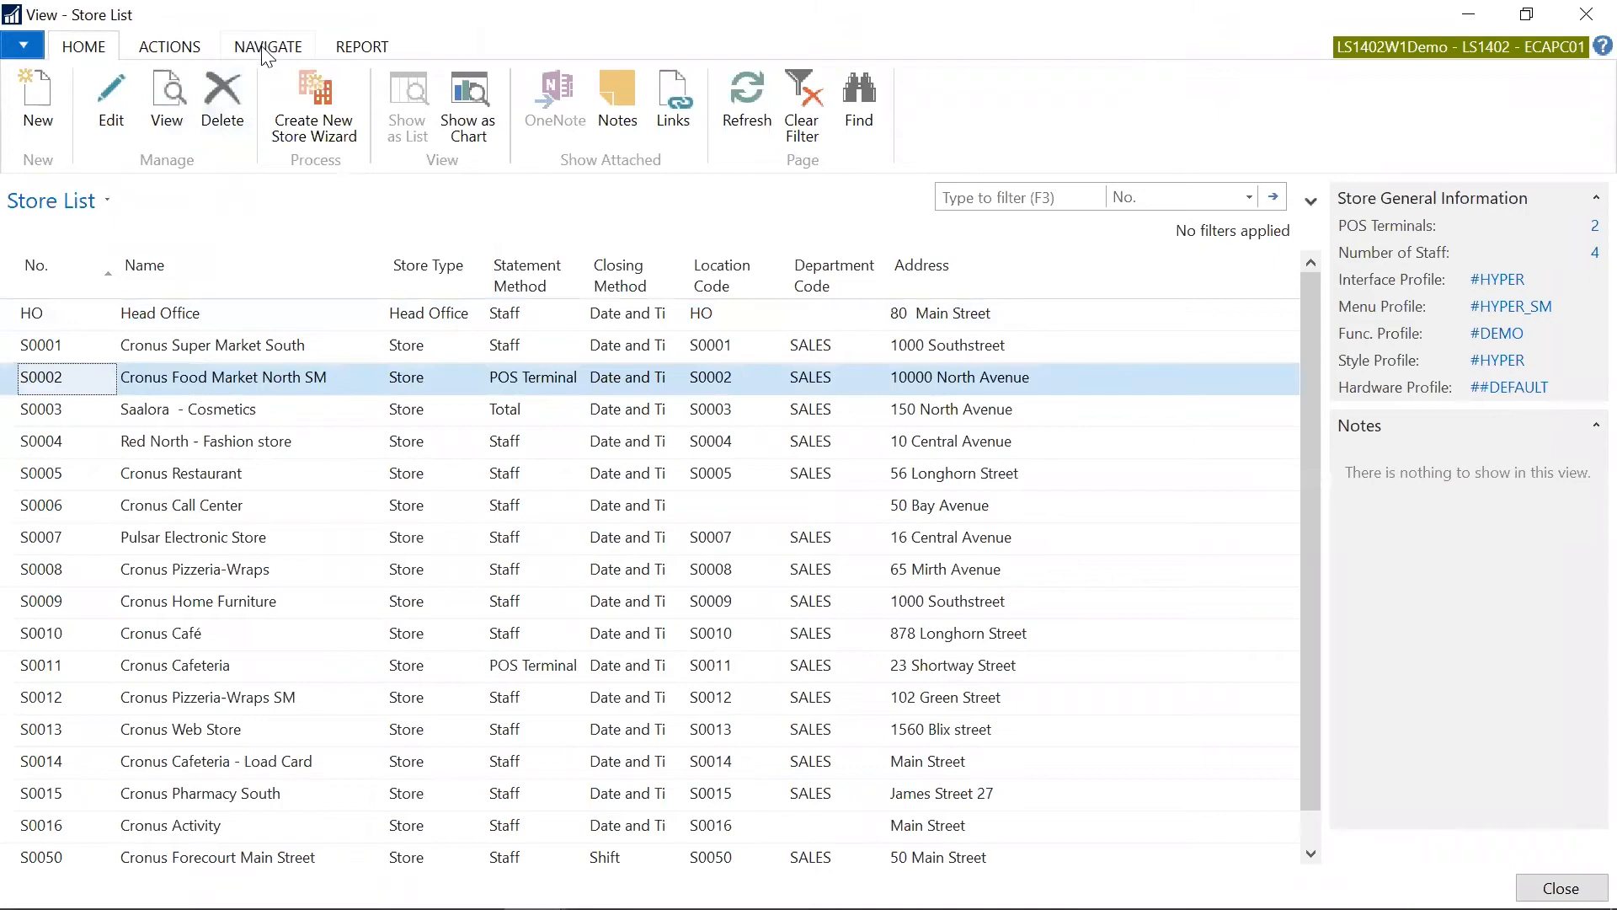
click(268, 48)
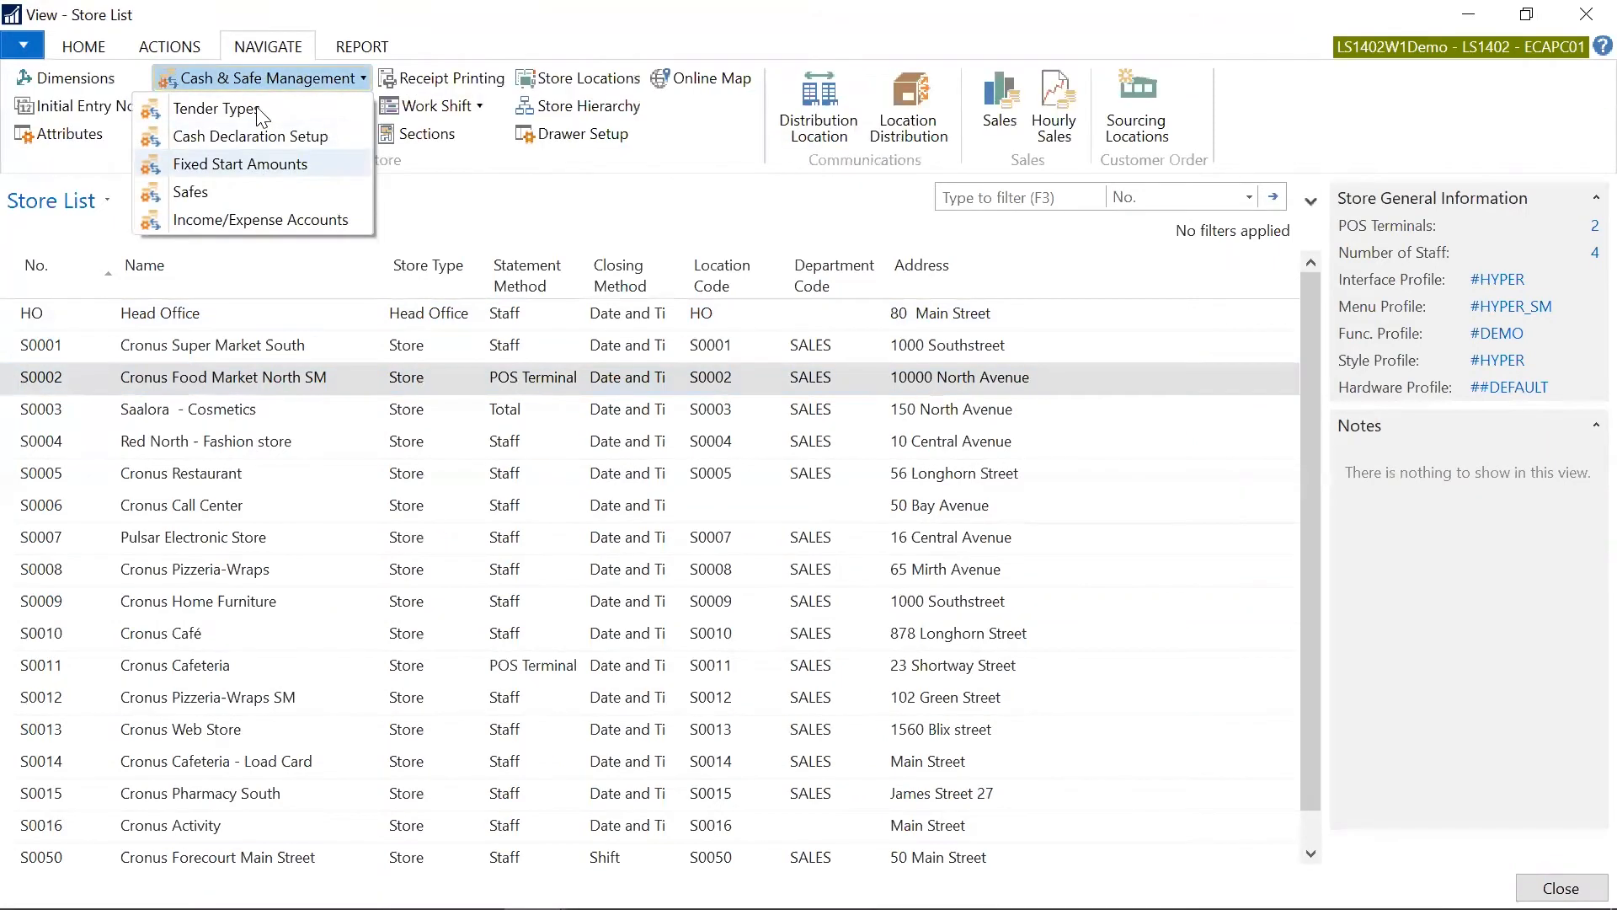
click(201, 108)
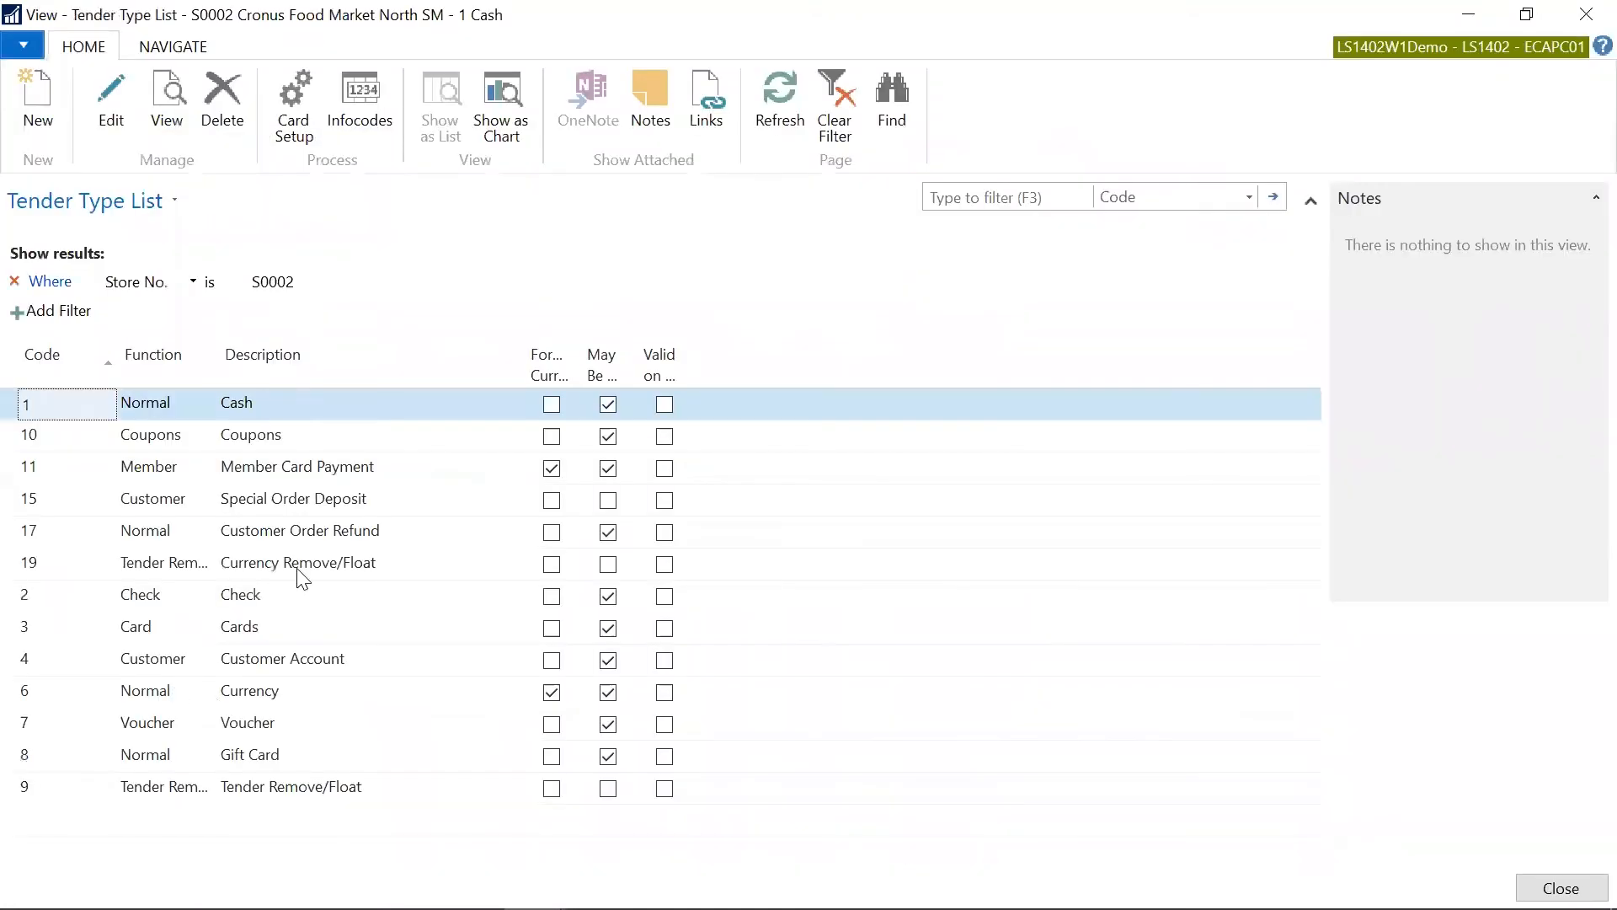
mouse_move(189, 671)
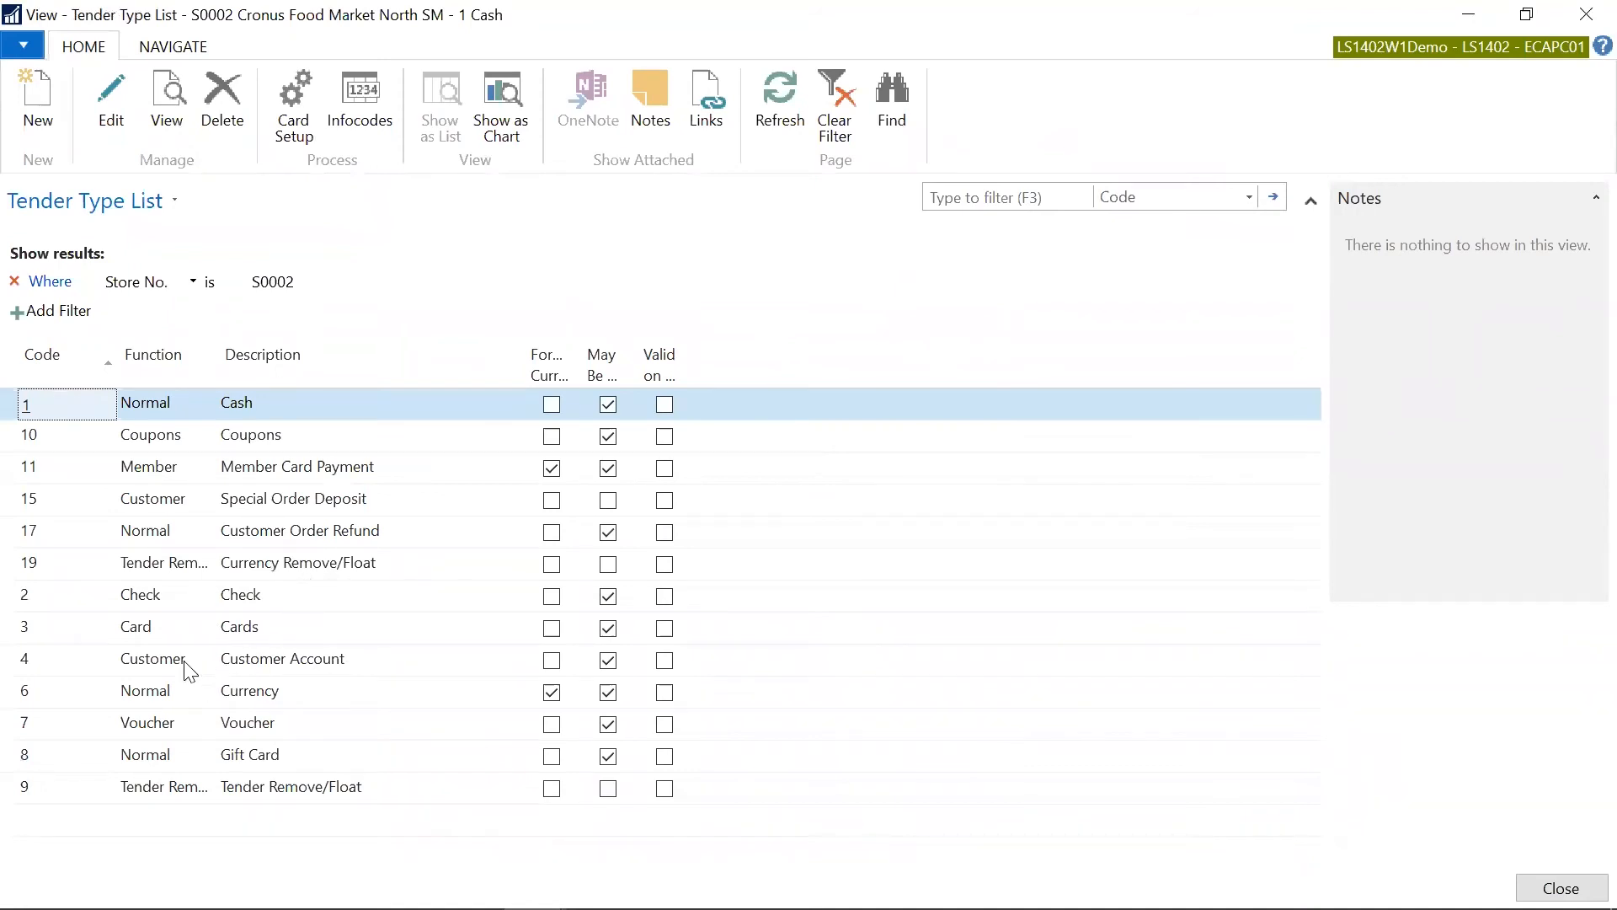
View the details of tender type 4 Customer Account
click(151, 658)
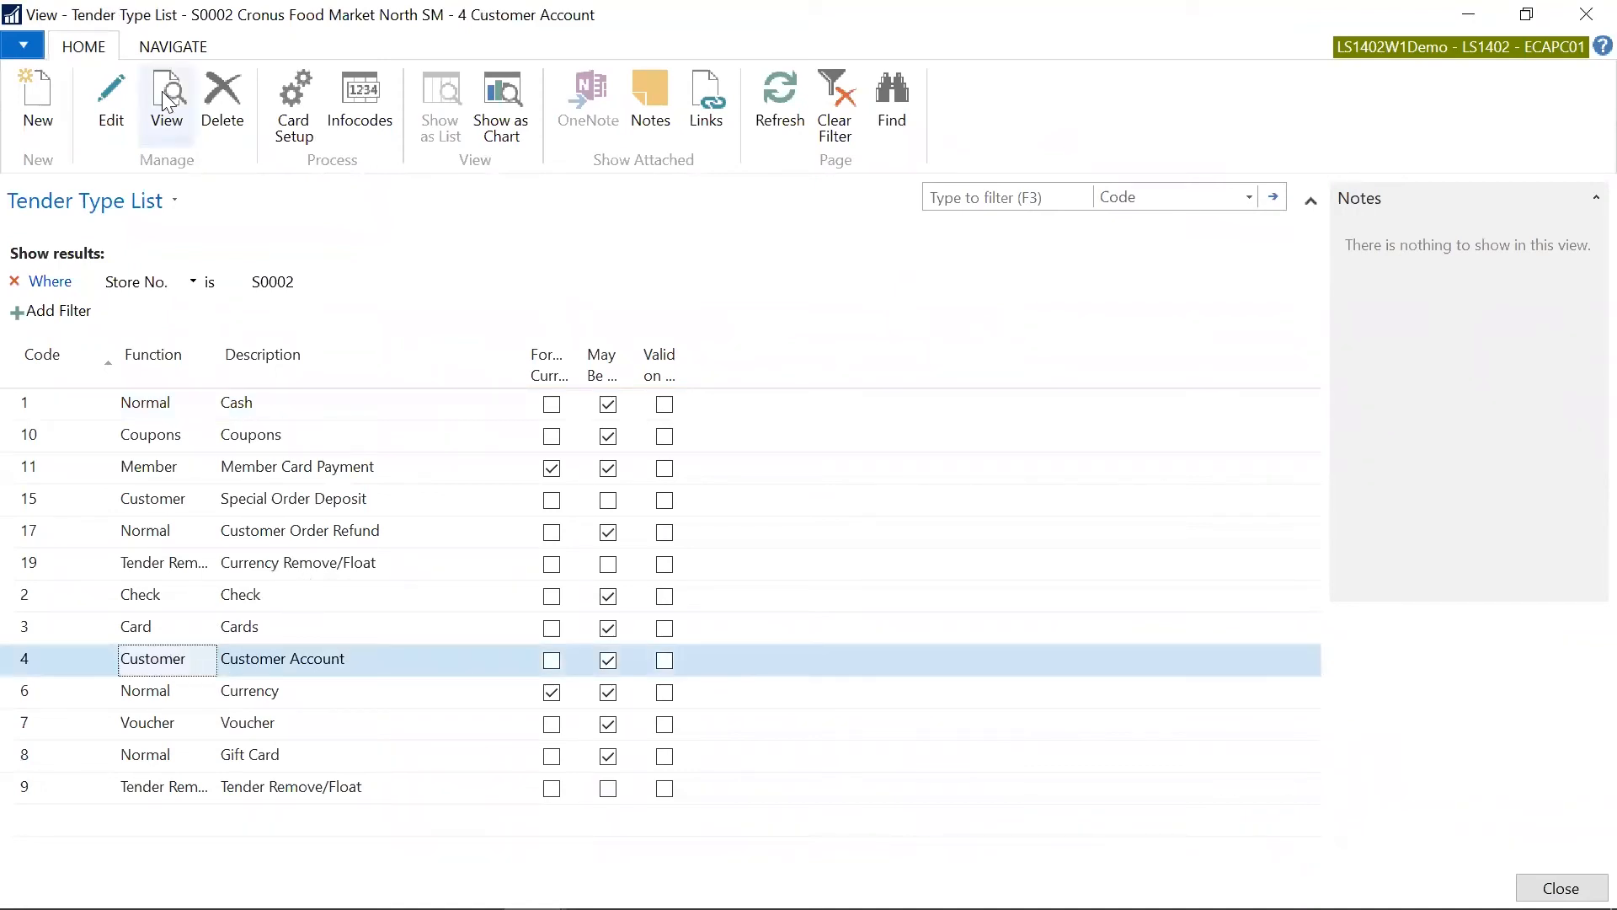
click(165, 93)
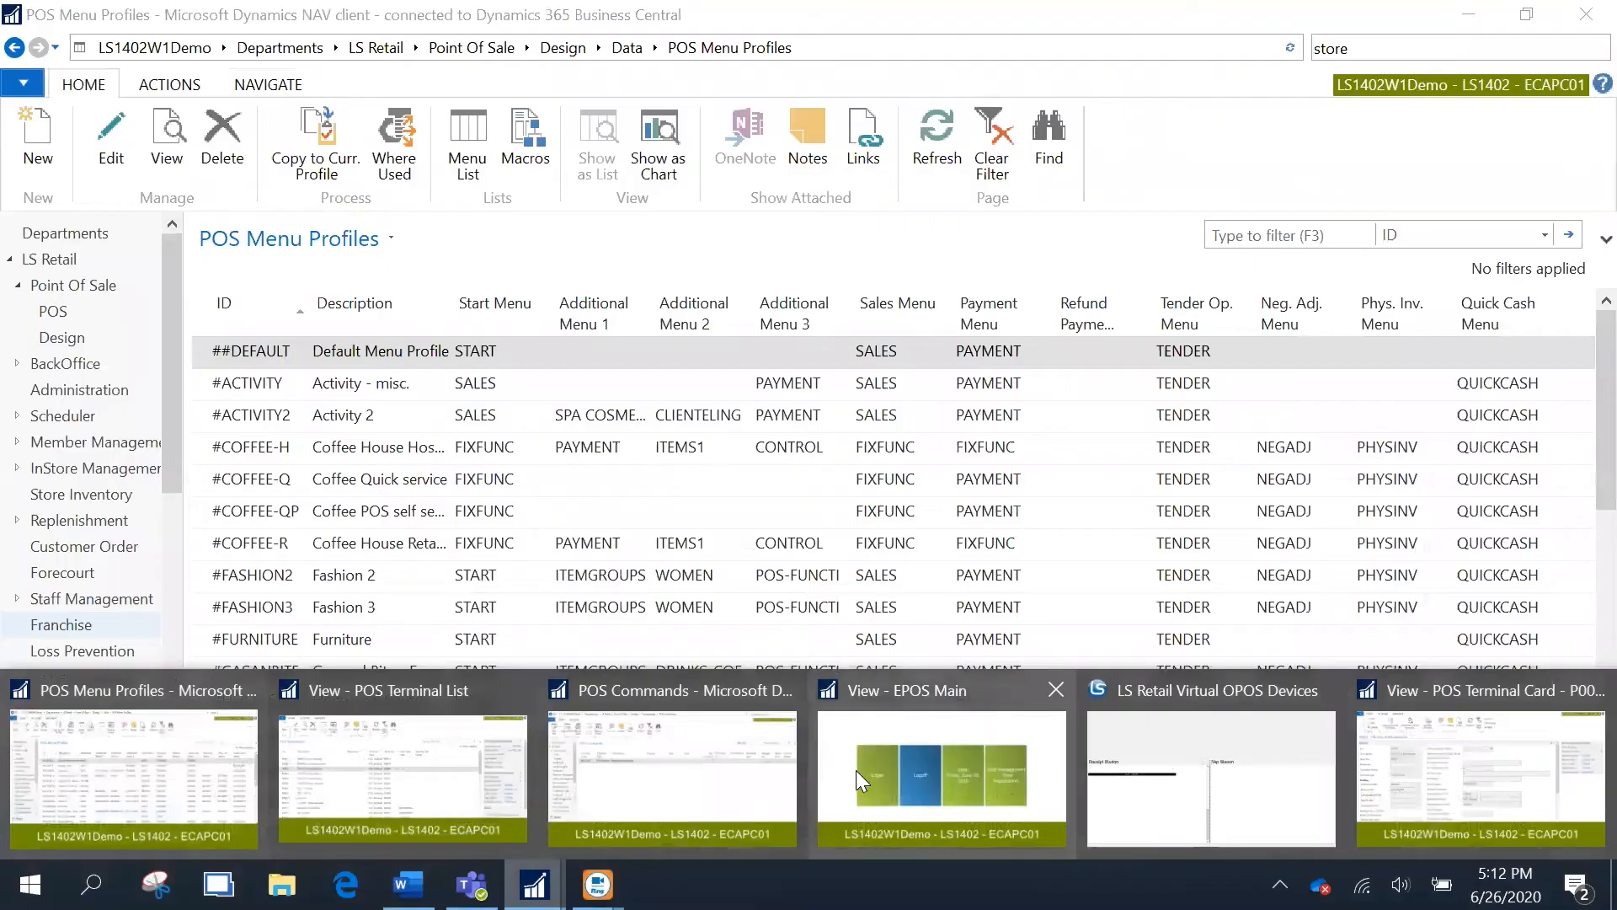
Log in as cashier 202 and start a sale with milk items
click(941, 774)
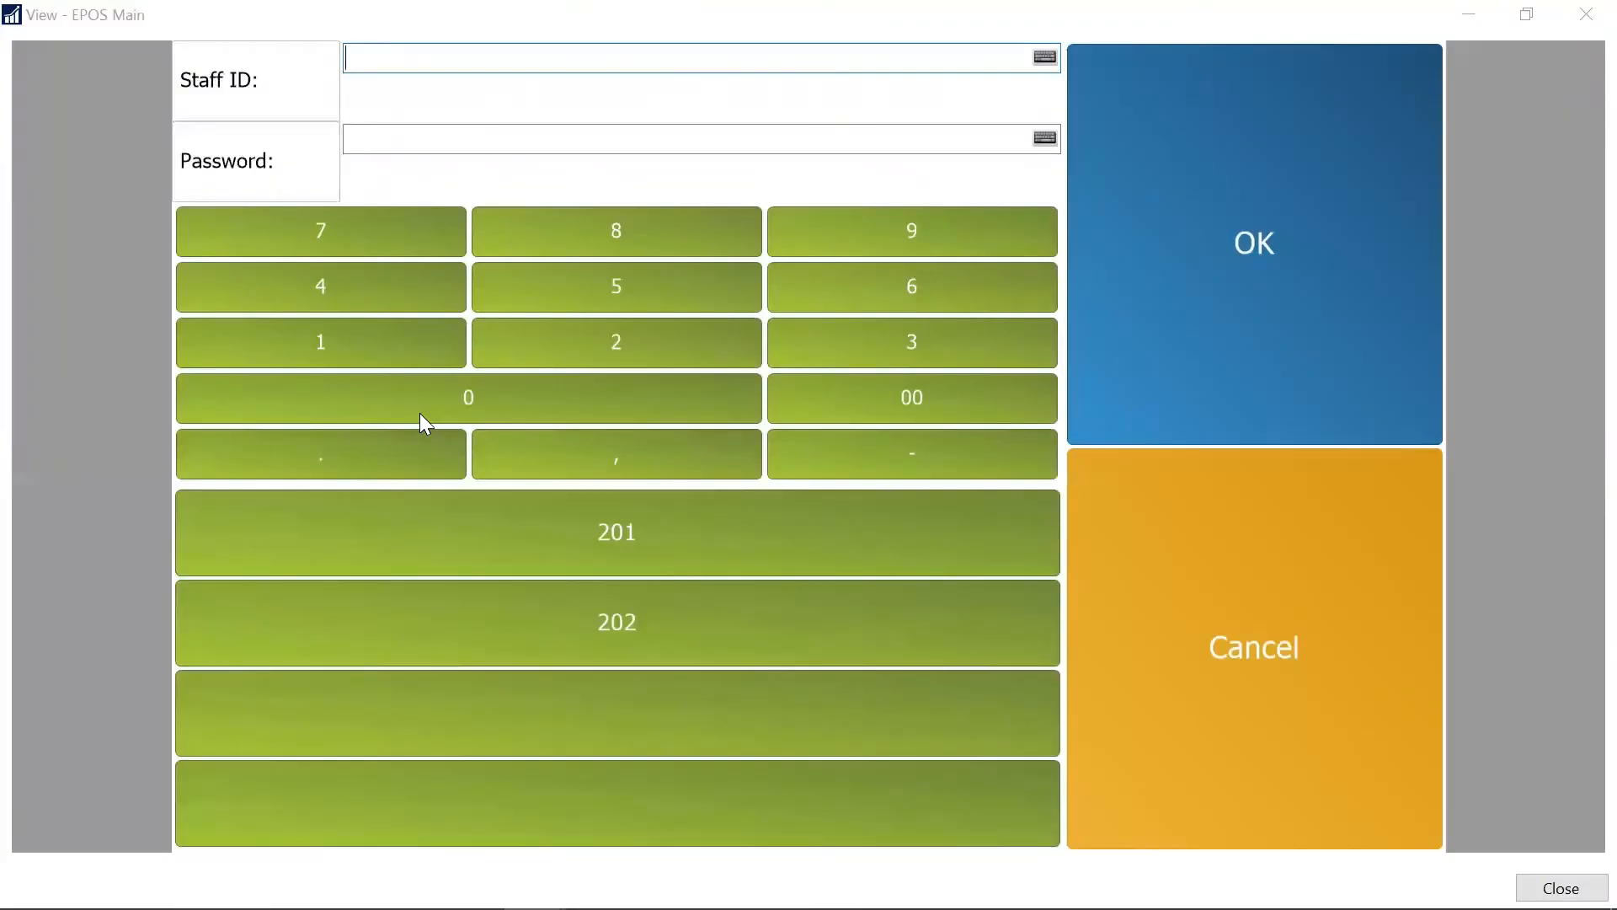
click(1254, 243)
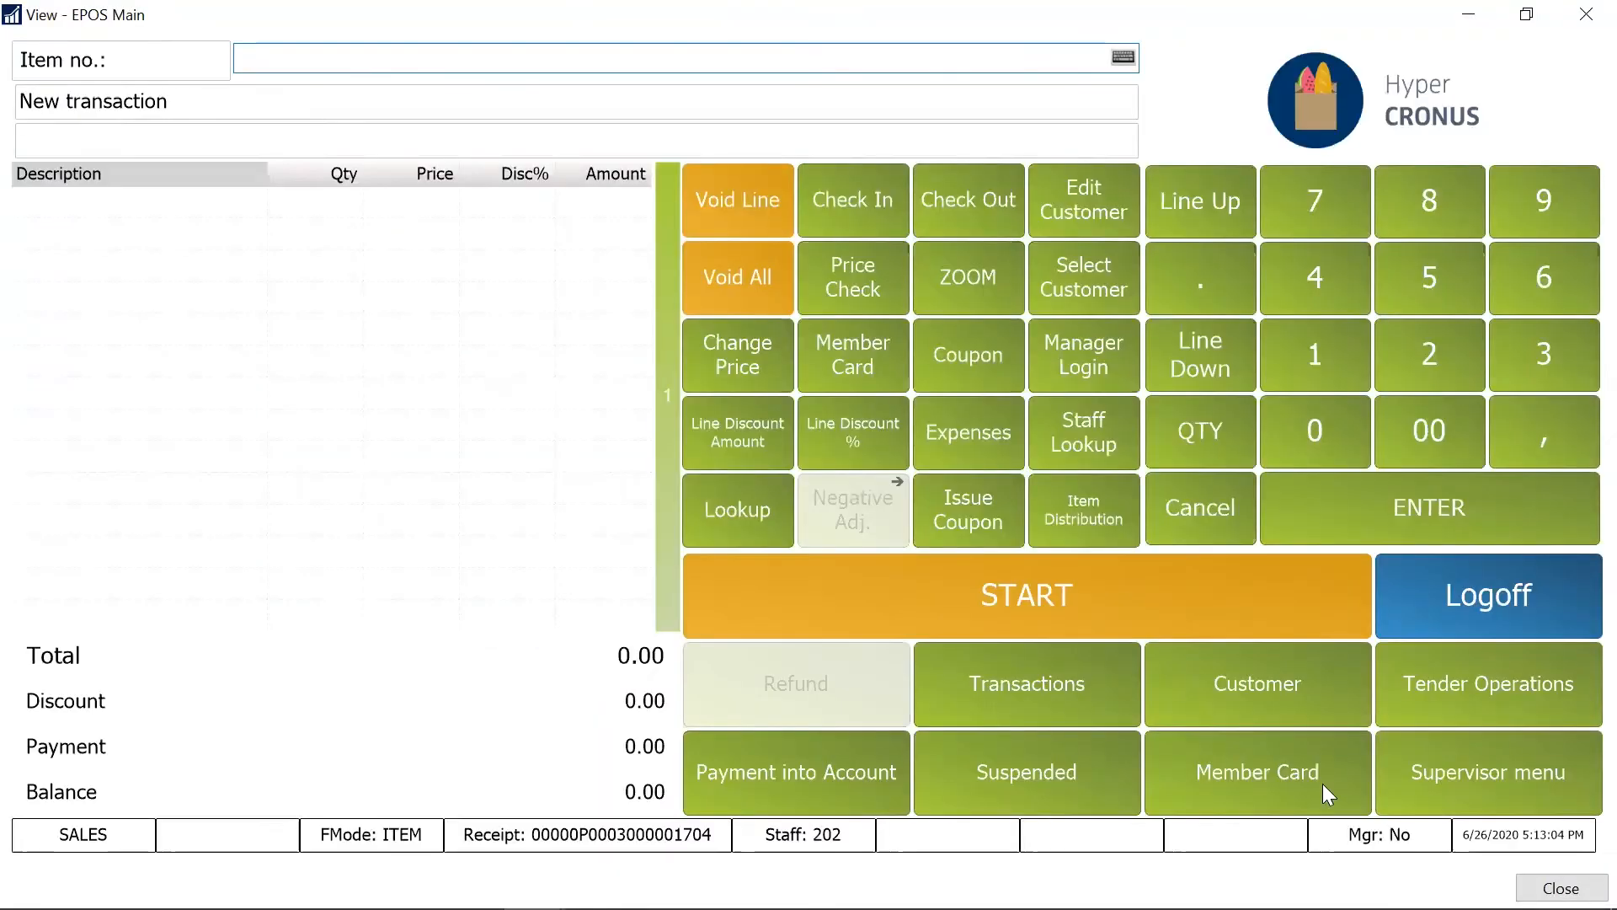
mouse_move(879, 579)
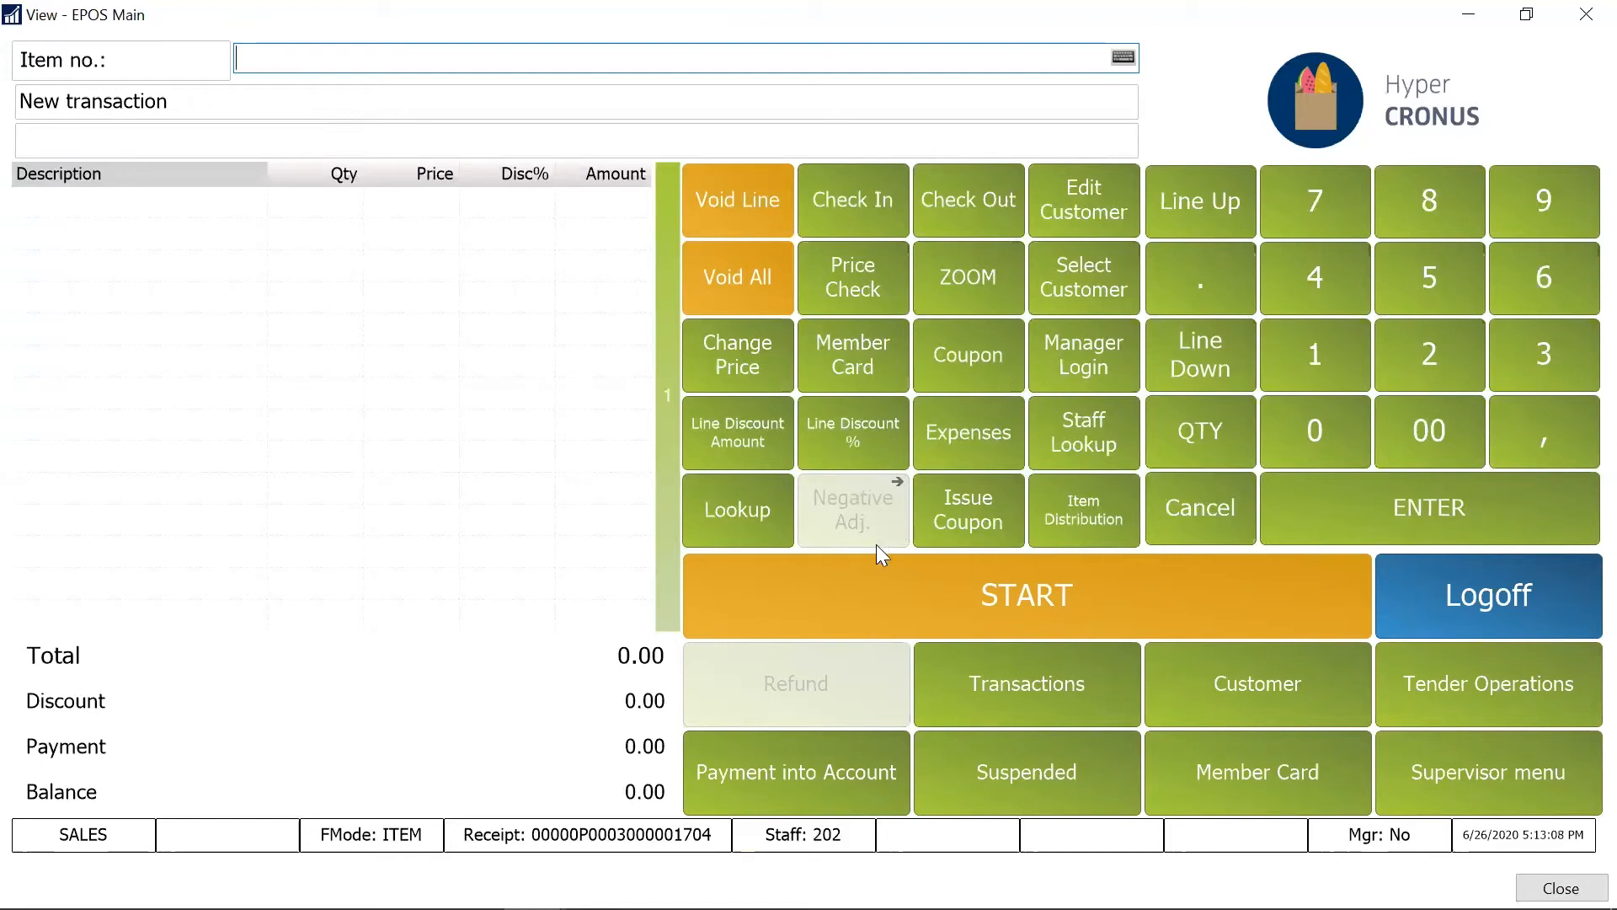
click(1026, 594)
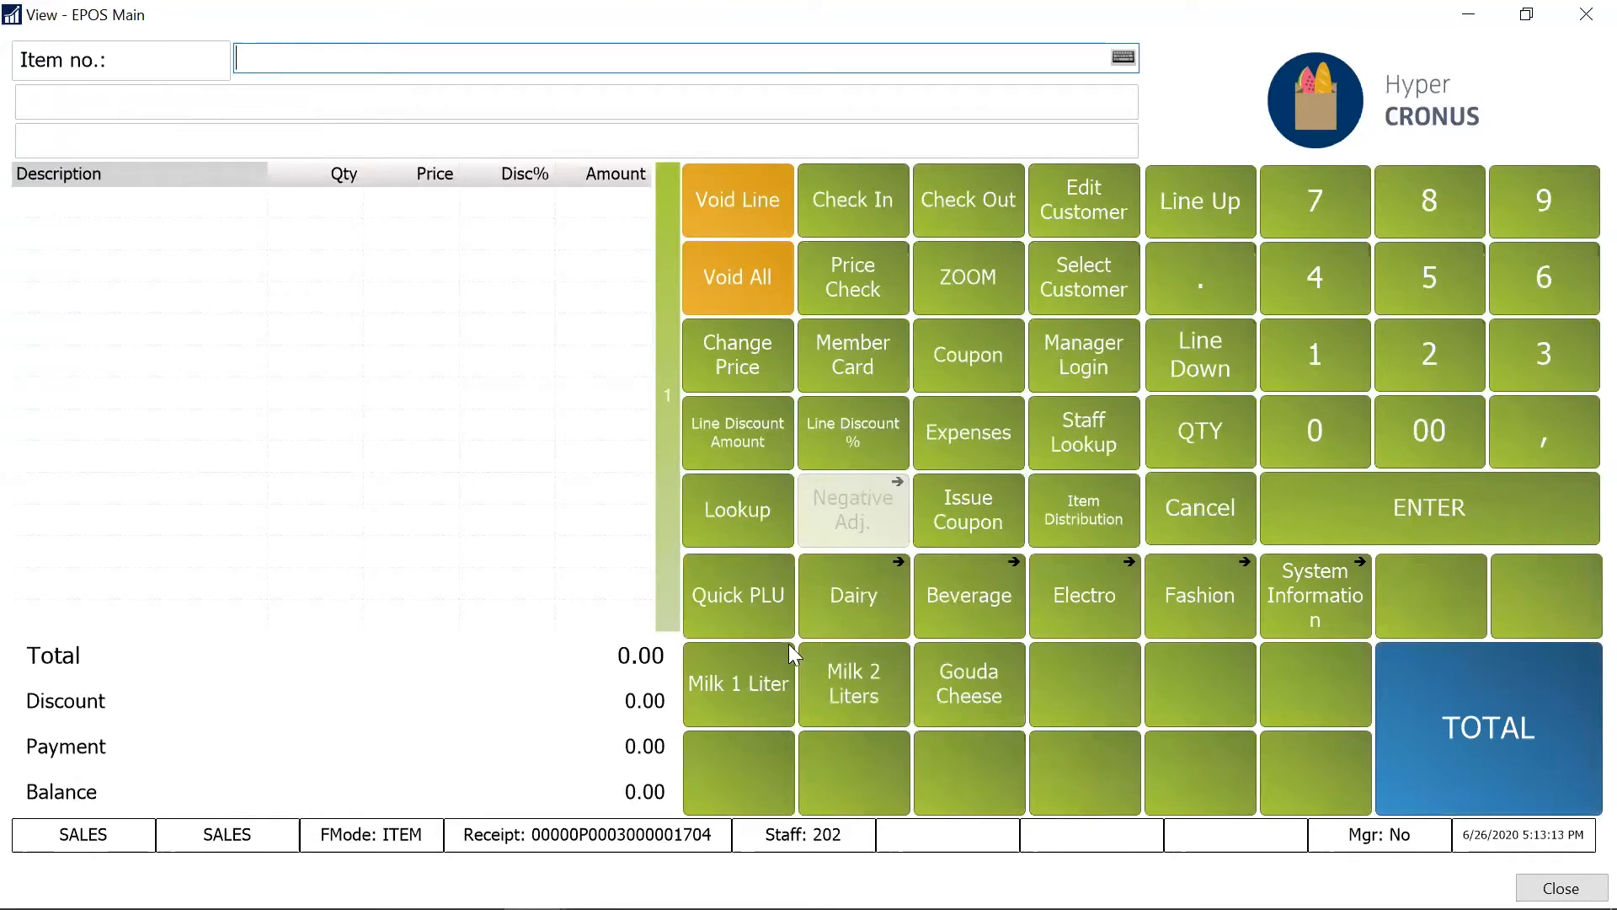
click(737, 684)
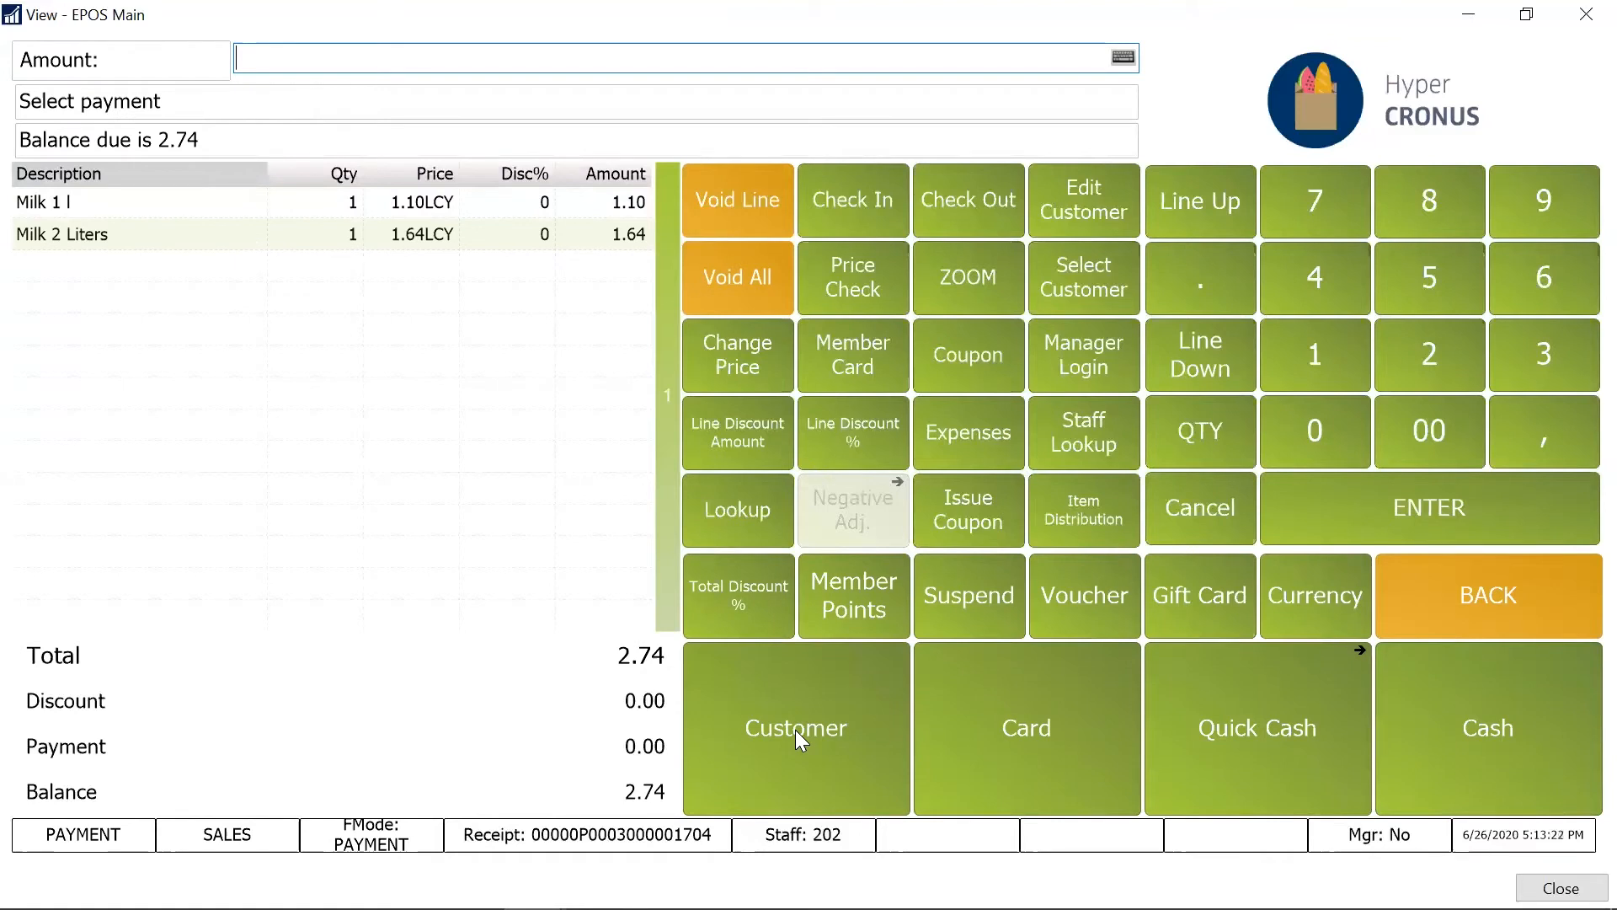
Tender to Spotsmeyer's Furnishings customer account and post to account, hitting the manager-key requirement
click(795, 727)
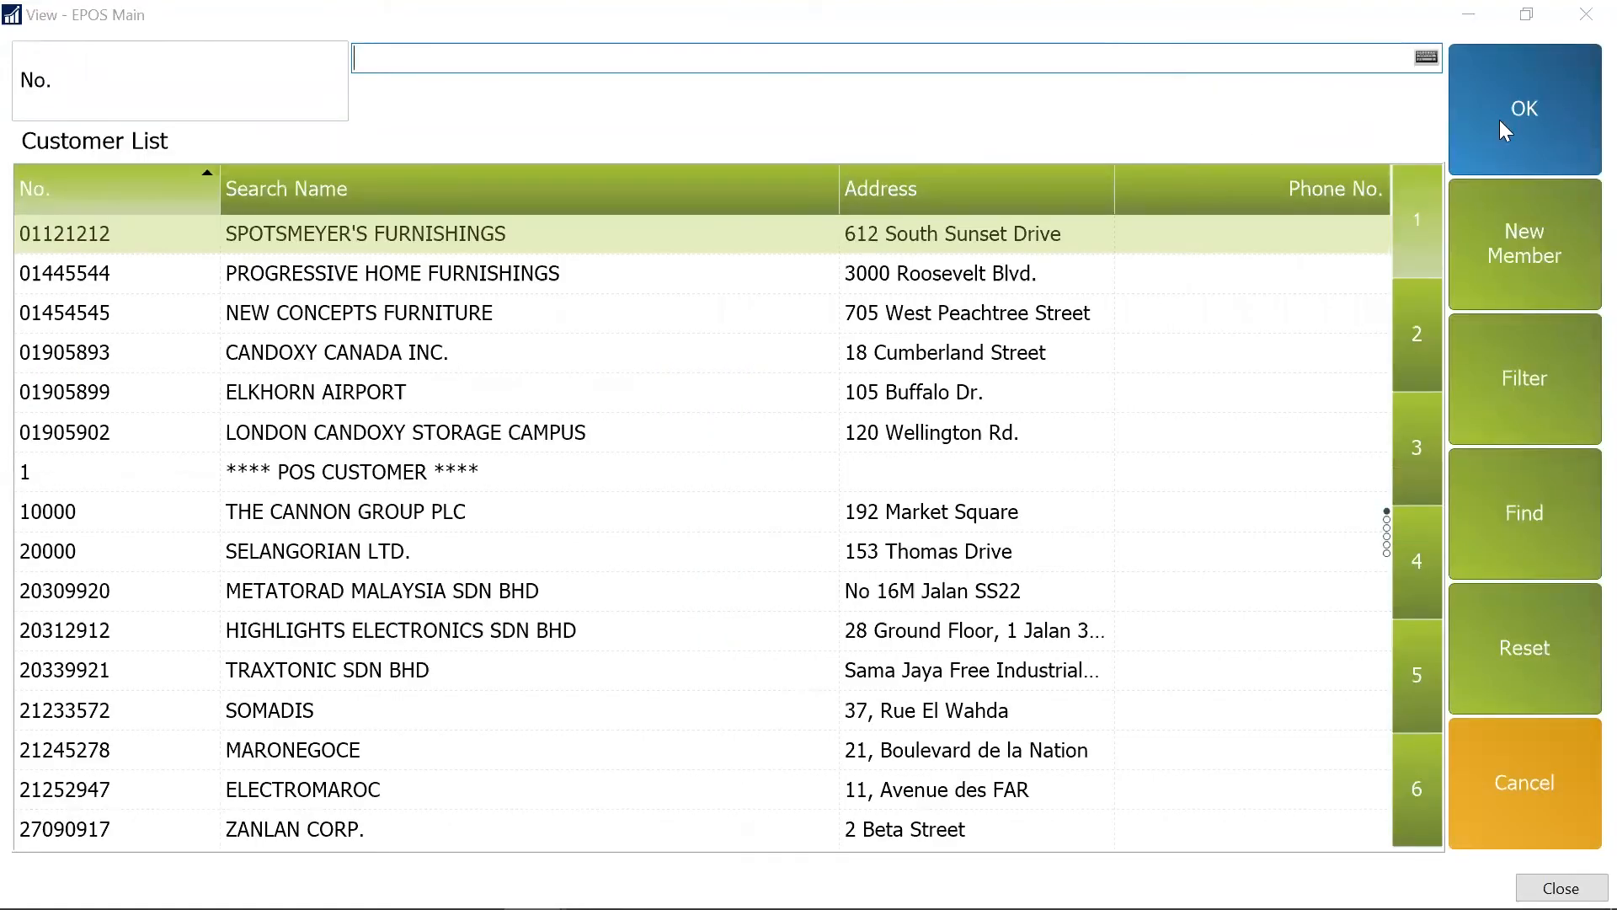
mouse_move(1343, 206)
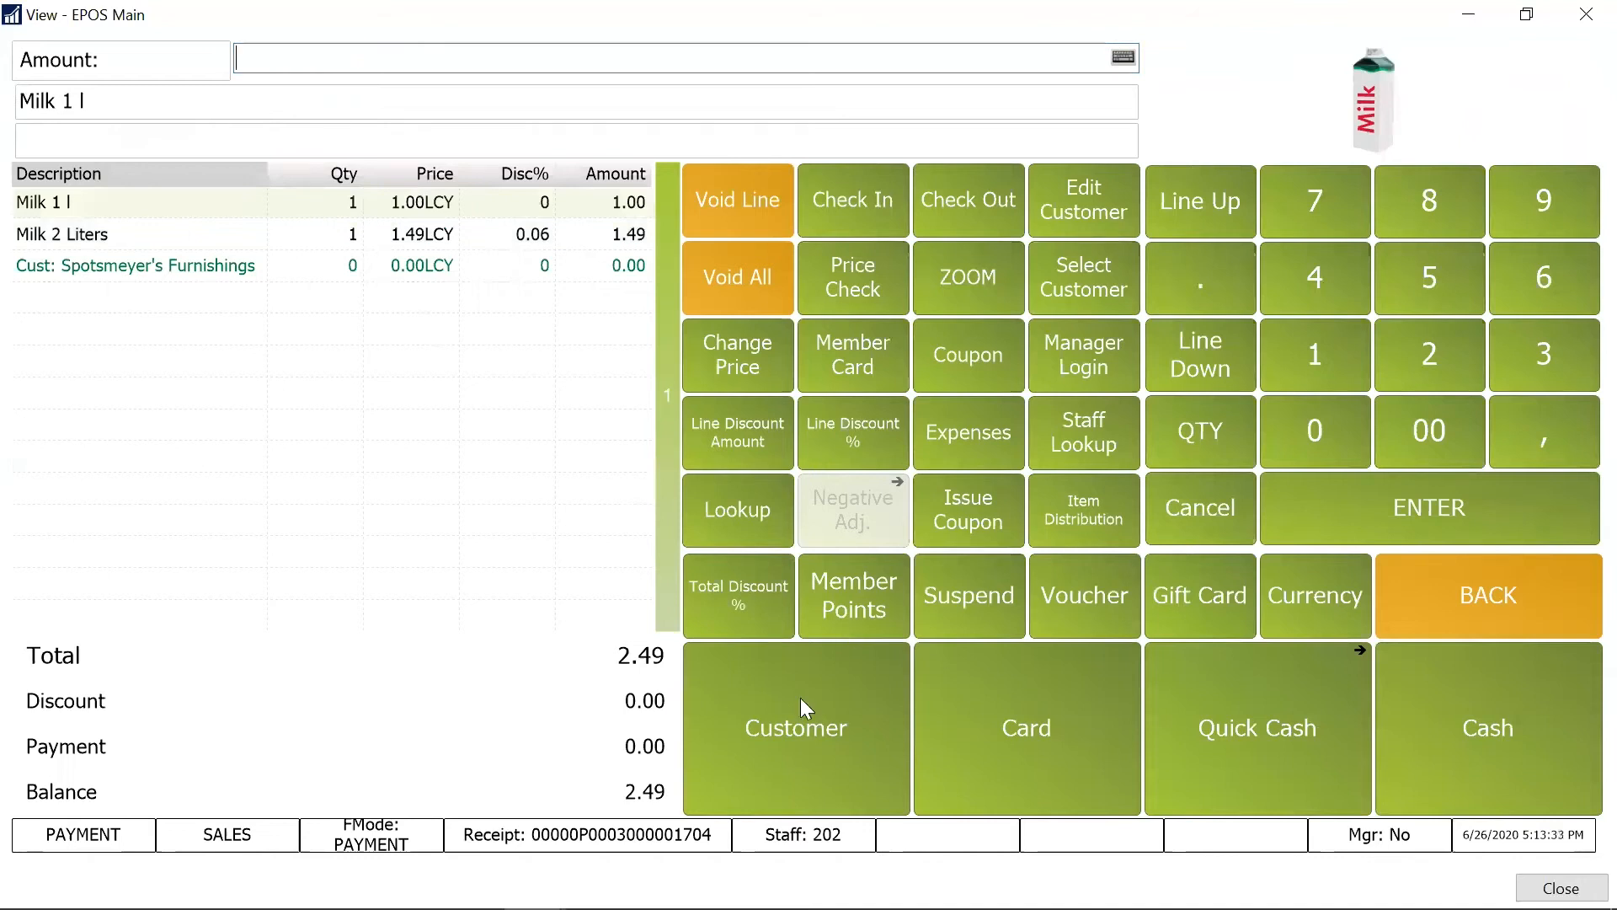
click(795, 728)
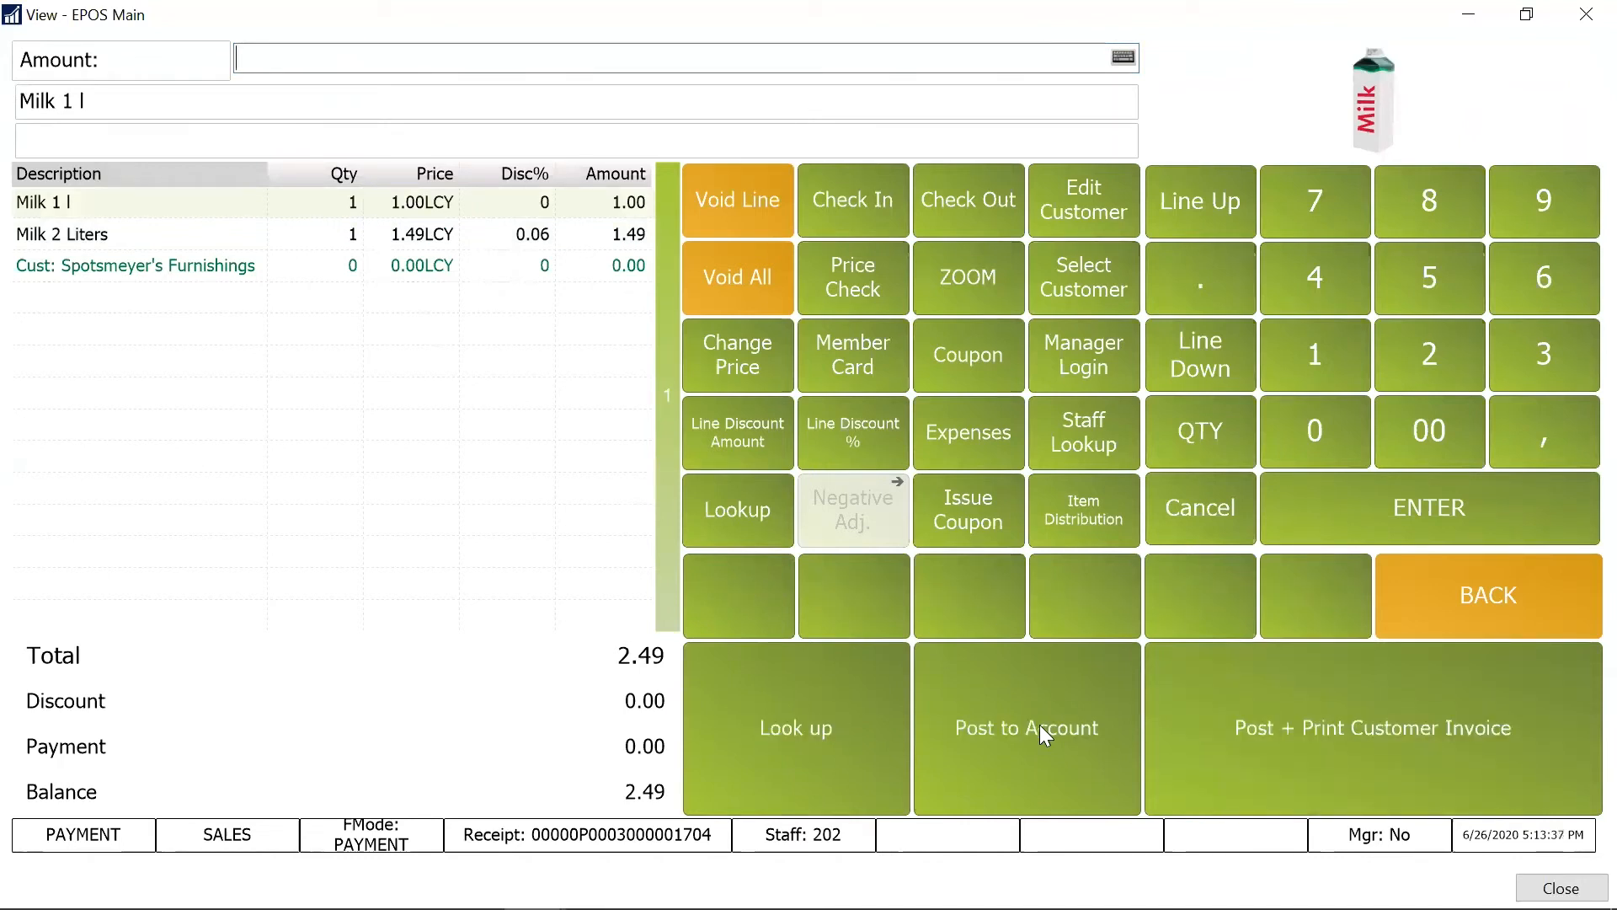
click(1028, 727)
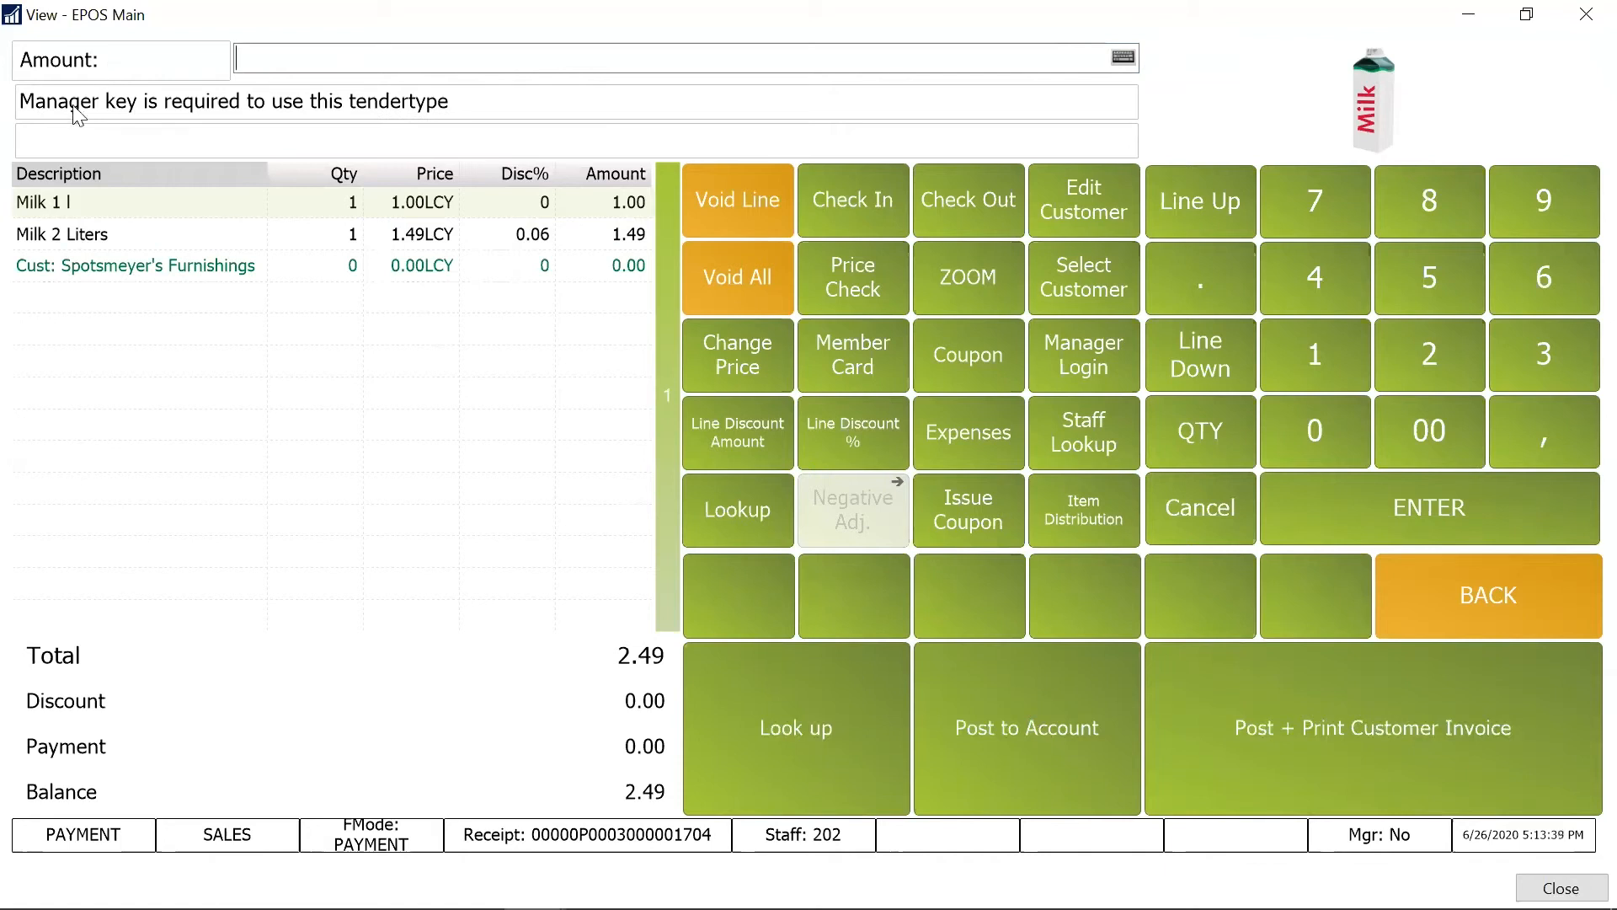
mouse_move(425, 114)
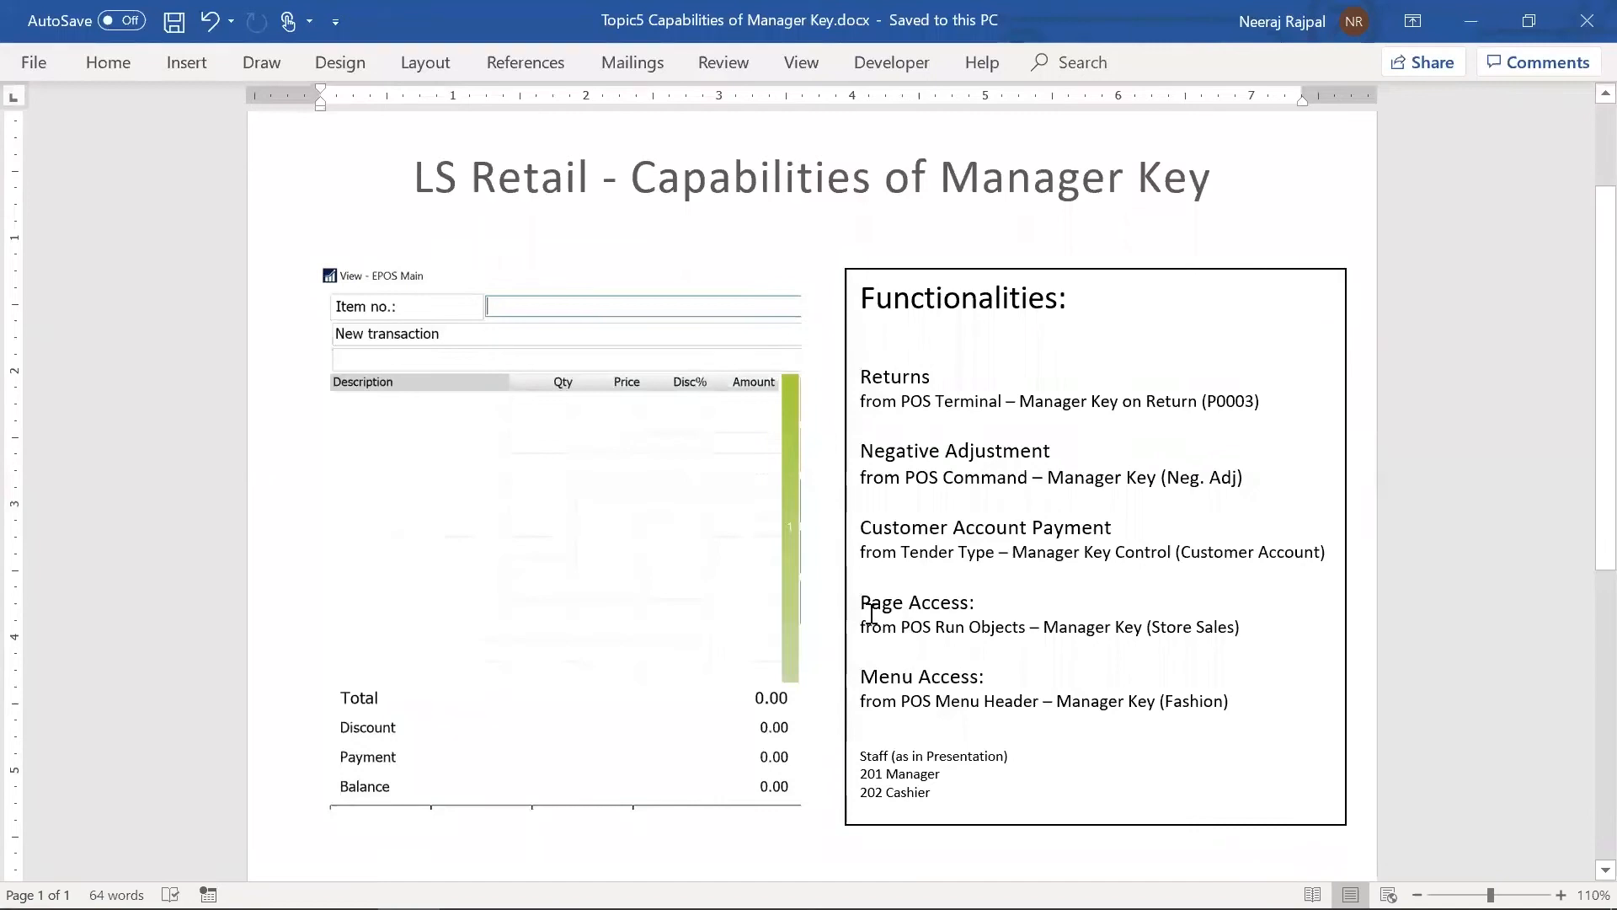
mouse_move(899, 621)
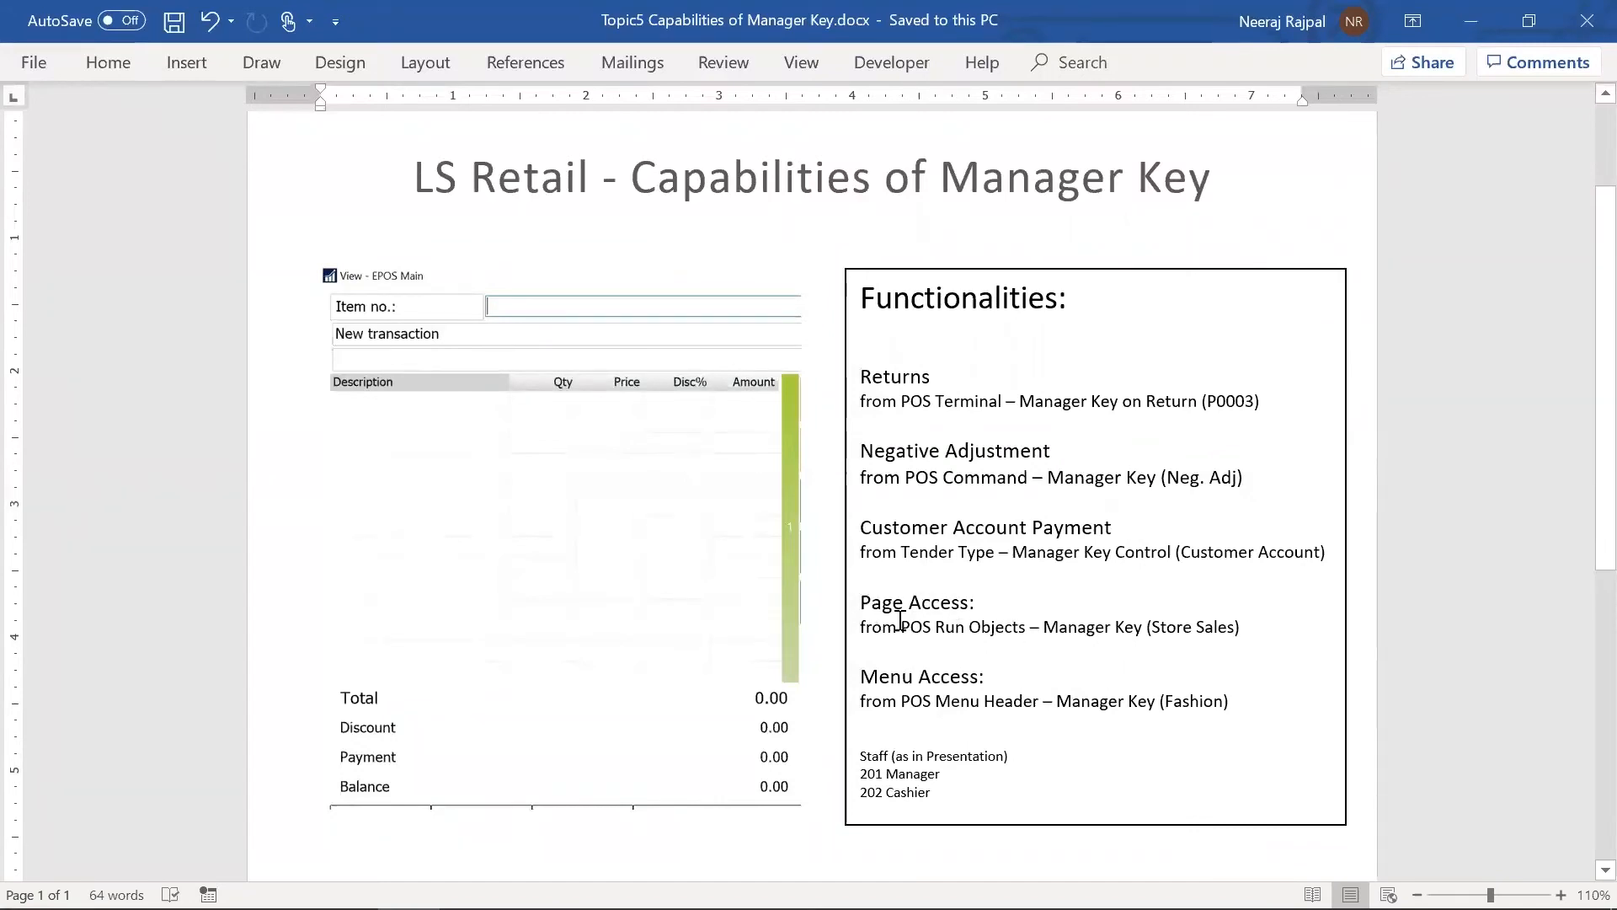
mouse_move(933, 602)
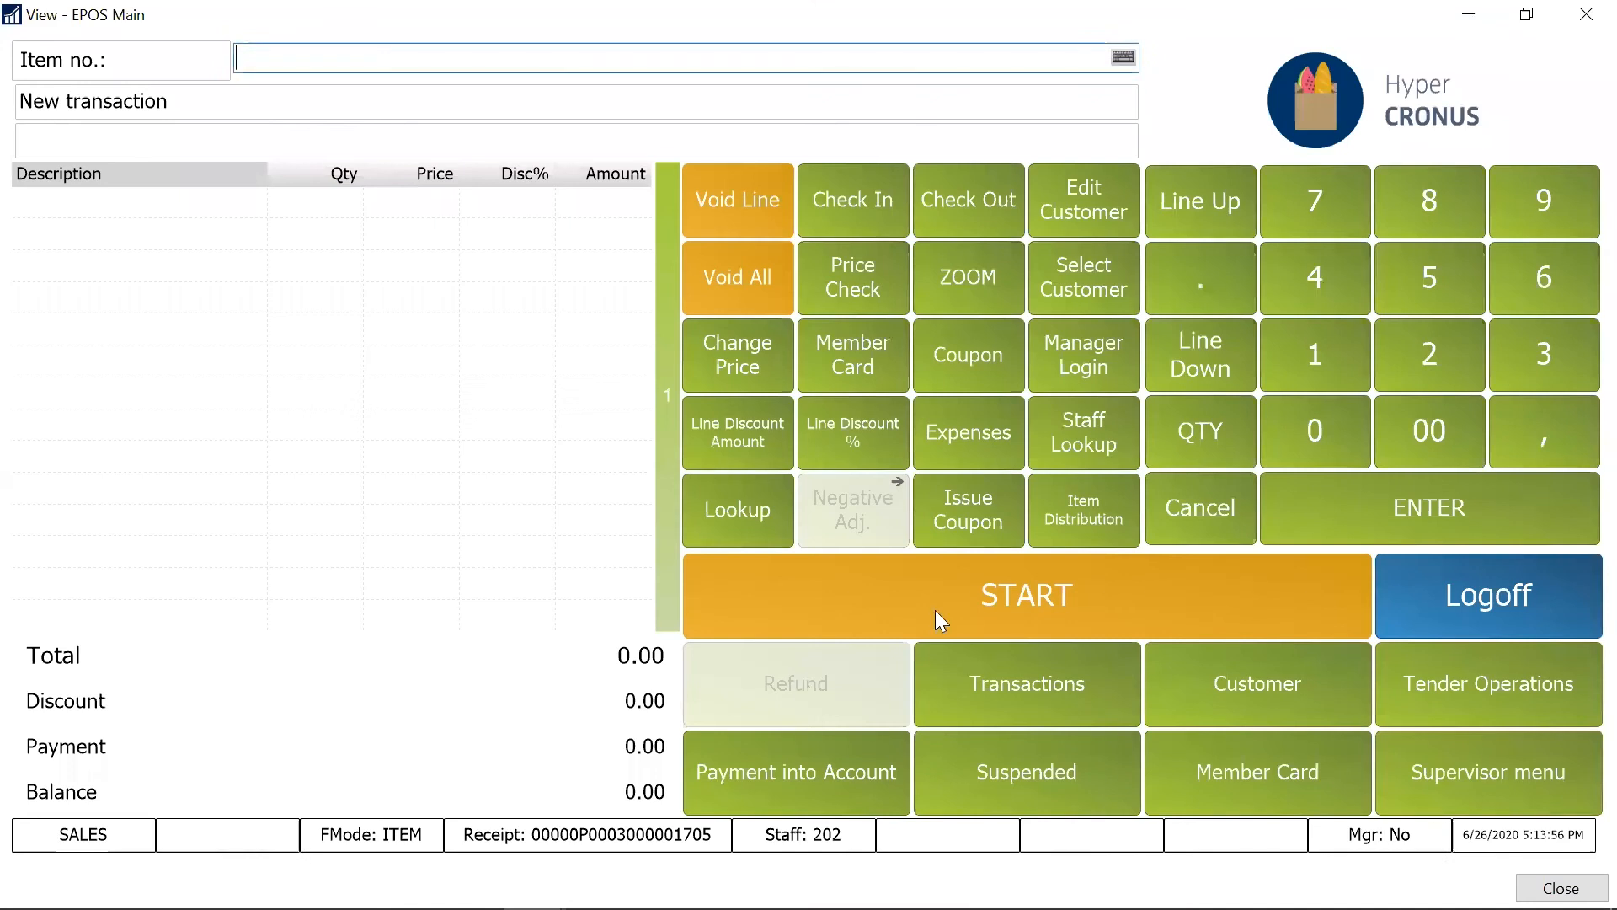
From the Store Sales button setup, bring up the POS Run-Objects list showing SALES needs a manager key
click(1026, 595)
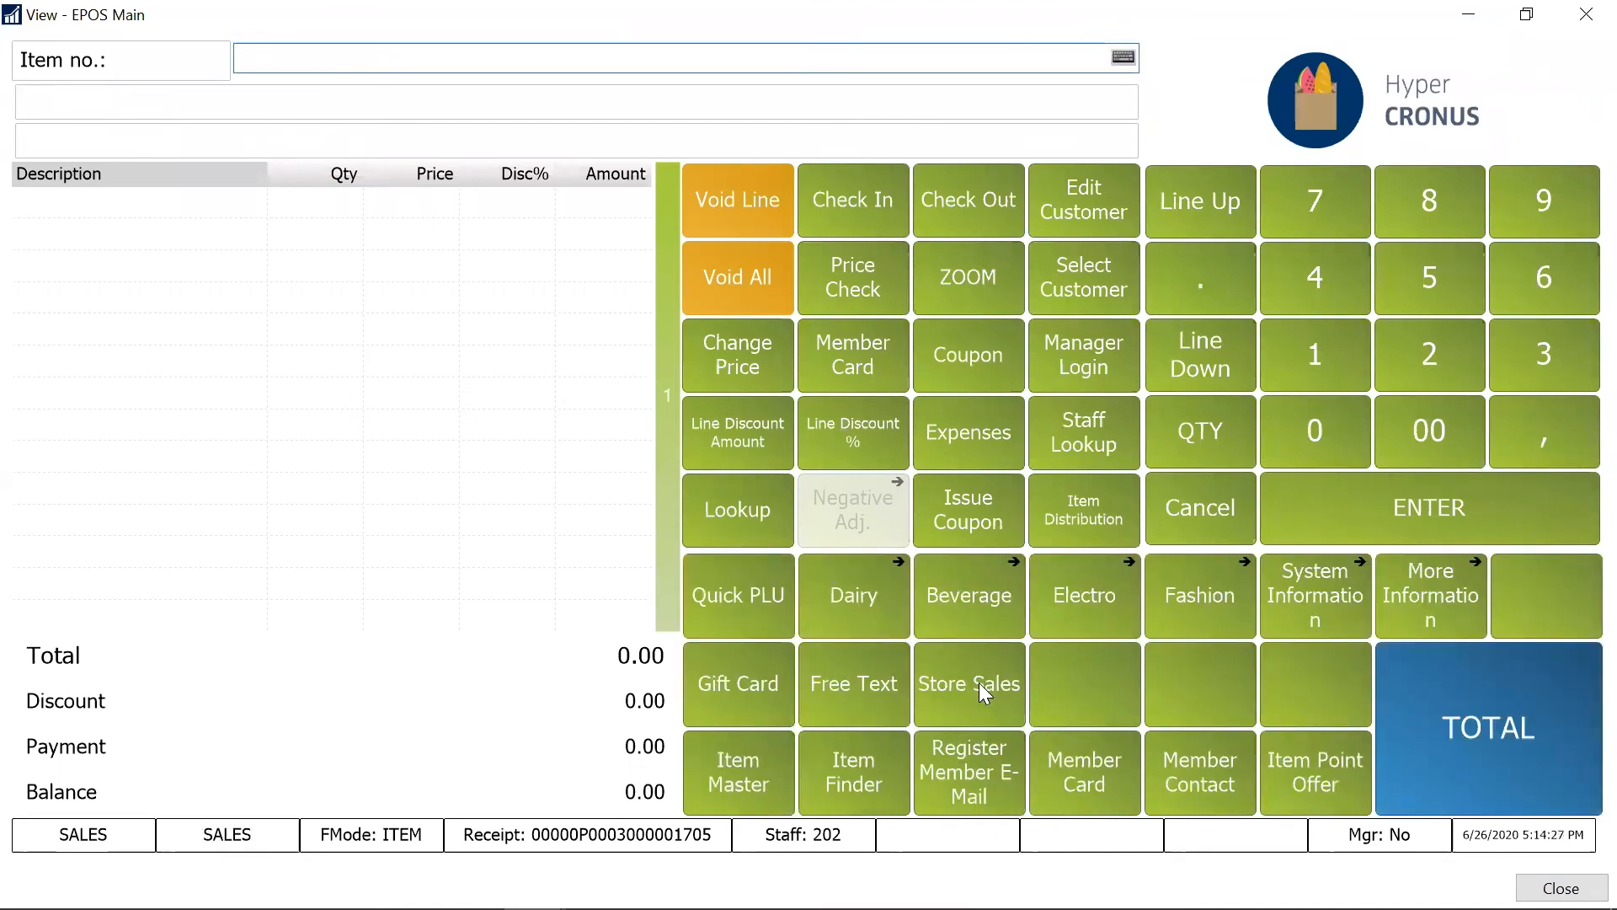
right_click(983, 684)
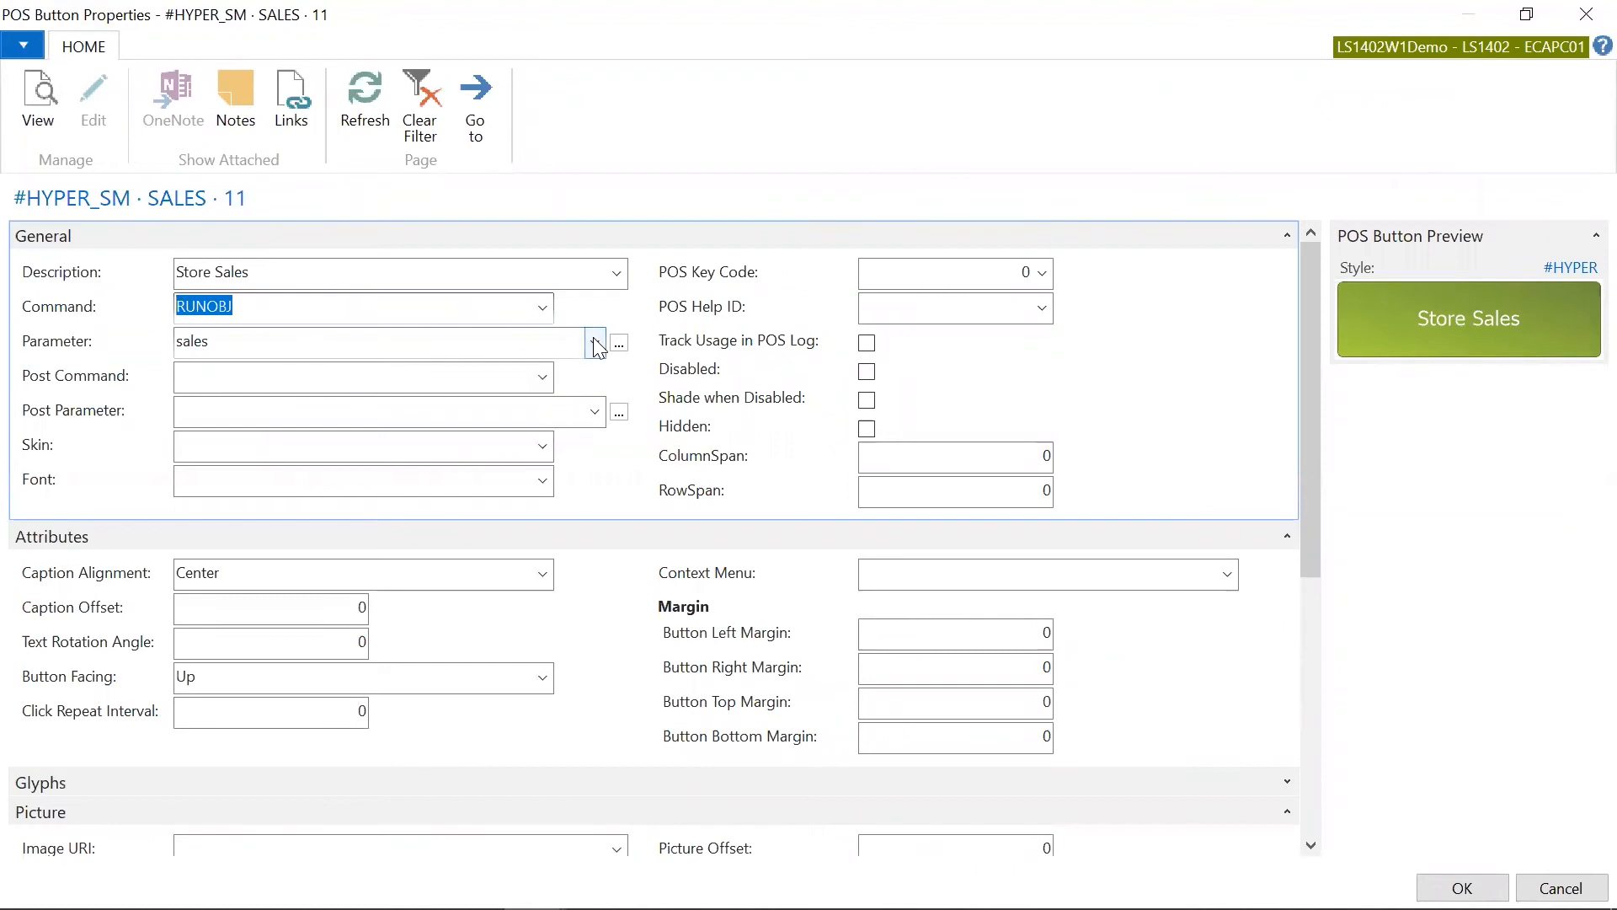
click(619, 342)
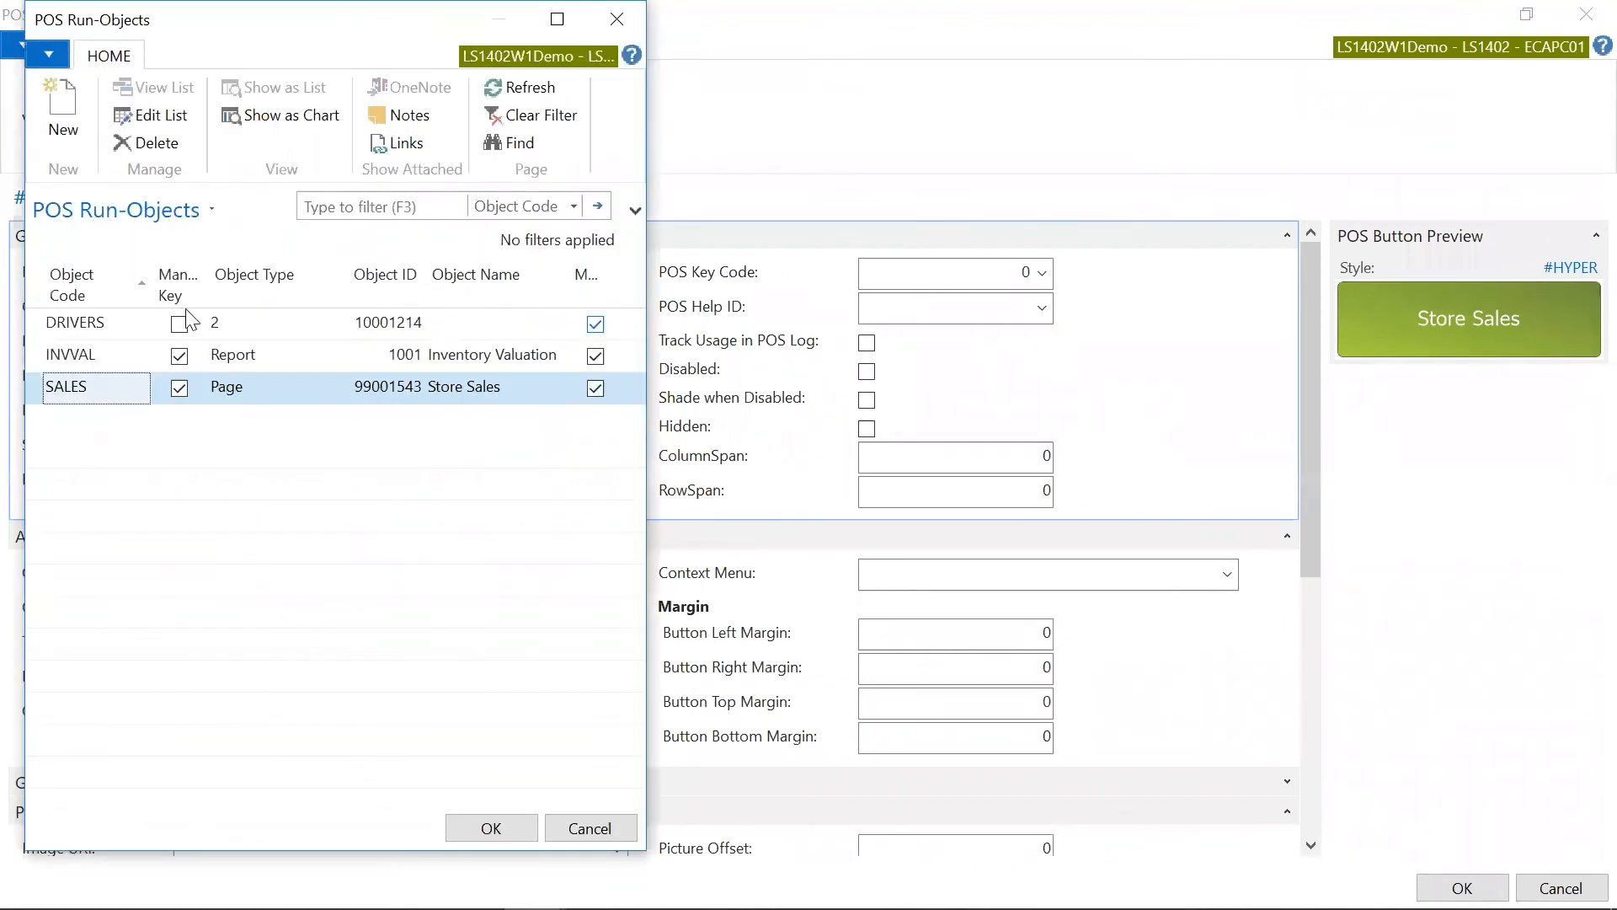
click(556, 18)
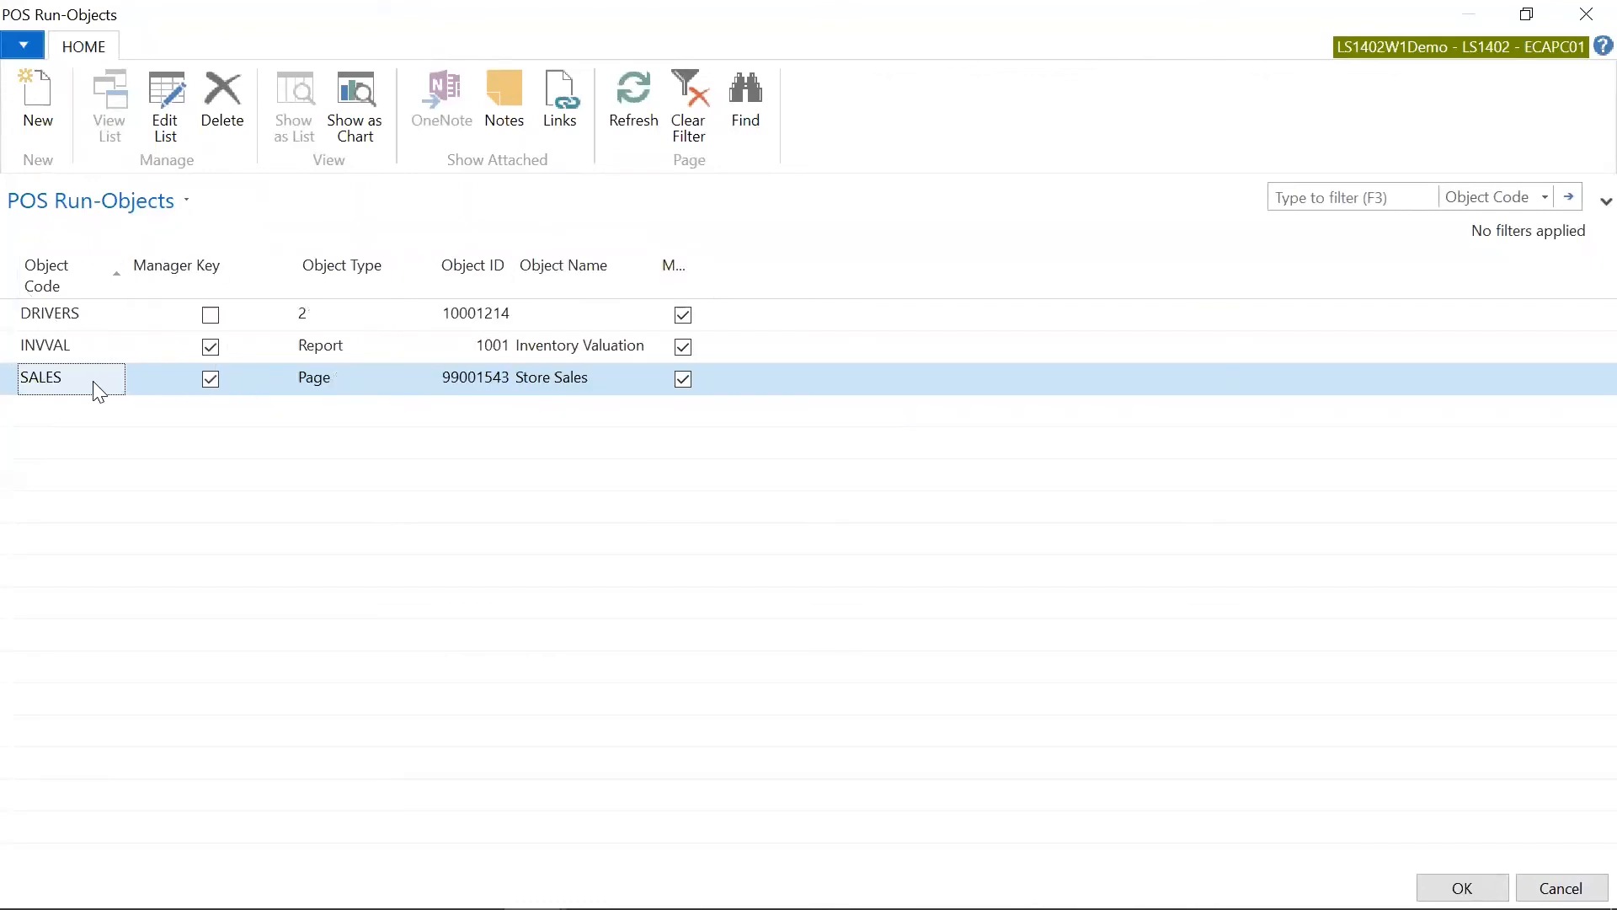
mouse_move(1243, 700)
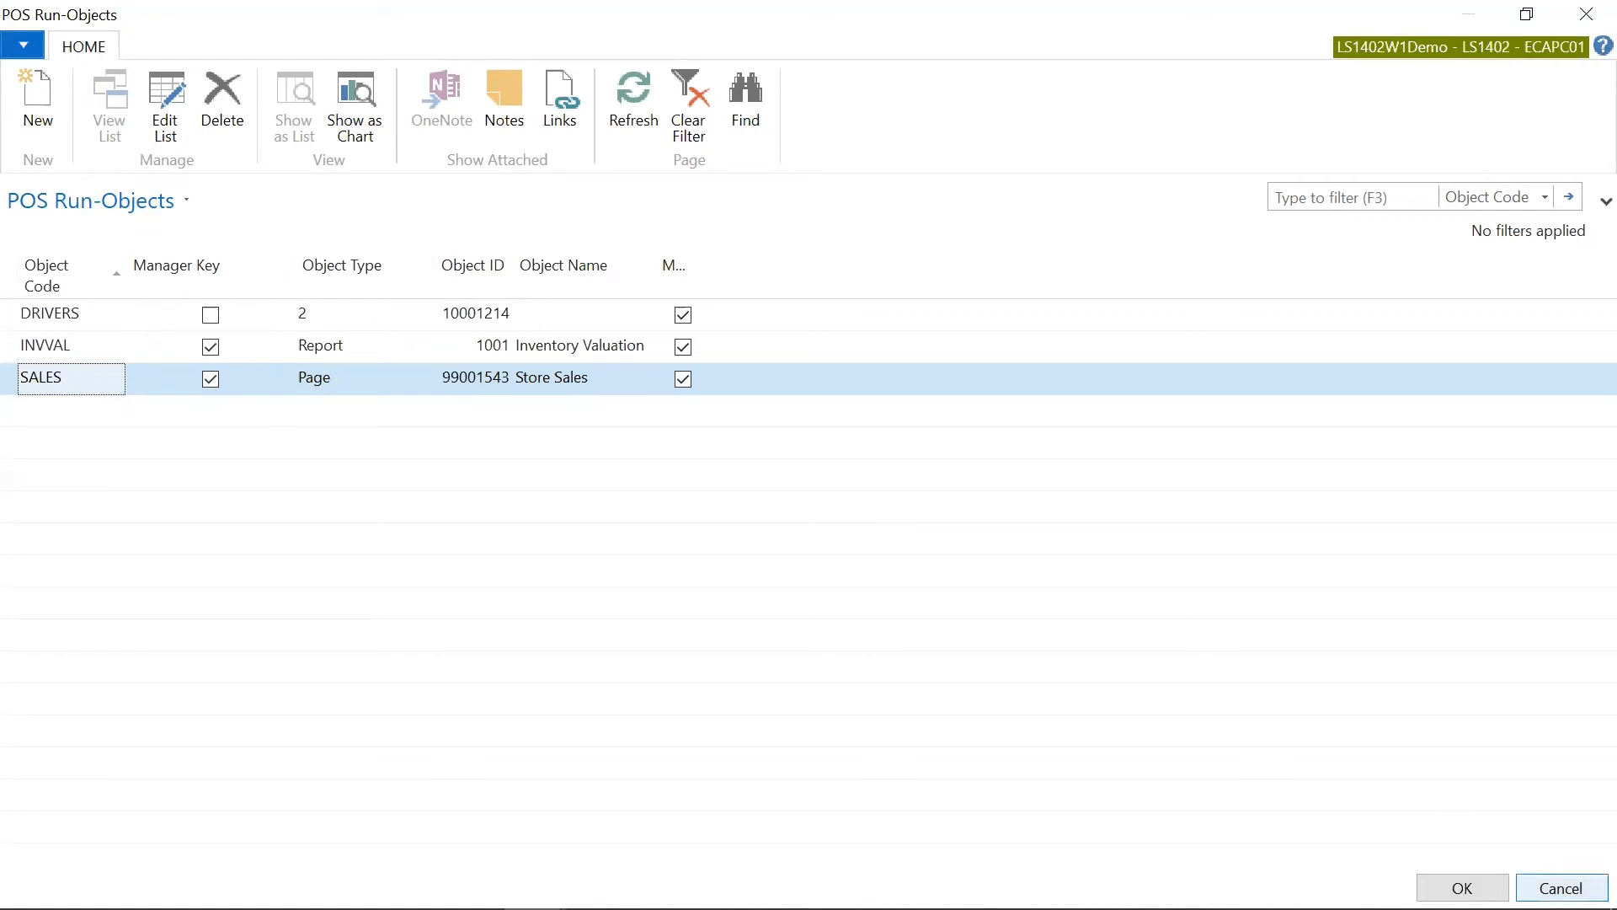
Try Store Sales as cashier 202, get refused, and attempt a manager login
click(1465, 887)
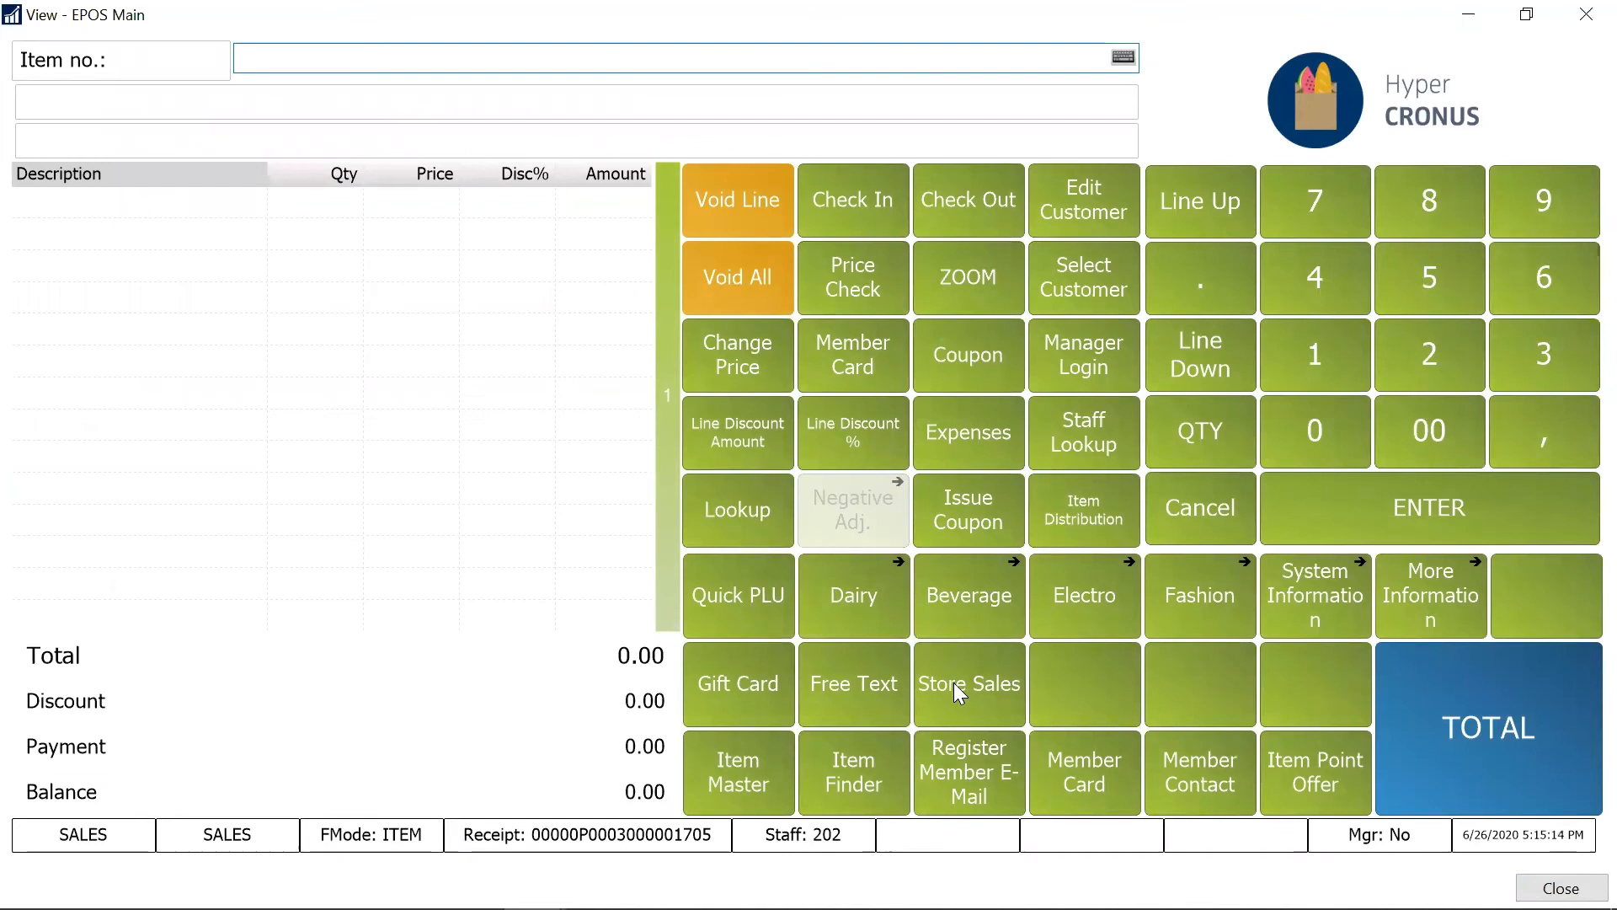
click(968, 684)
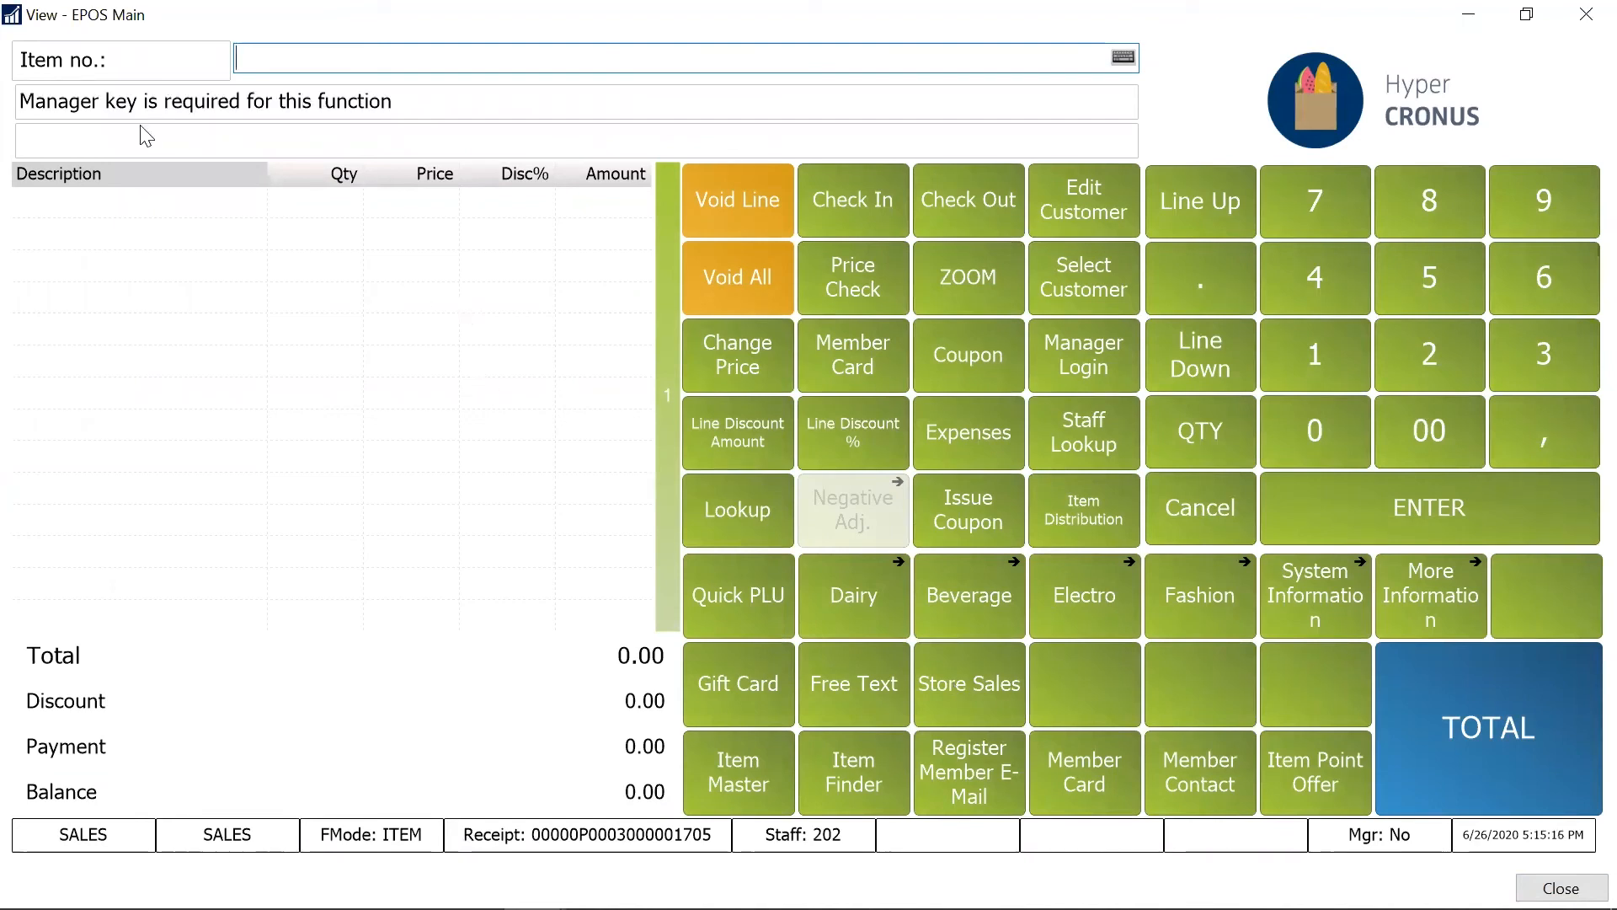
mouse_move(1058, 372)
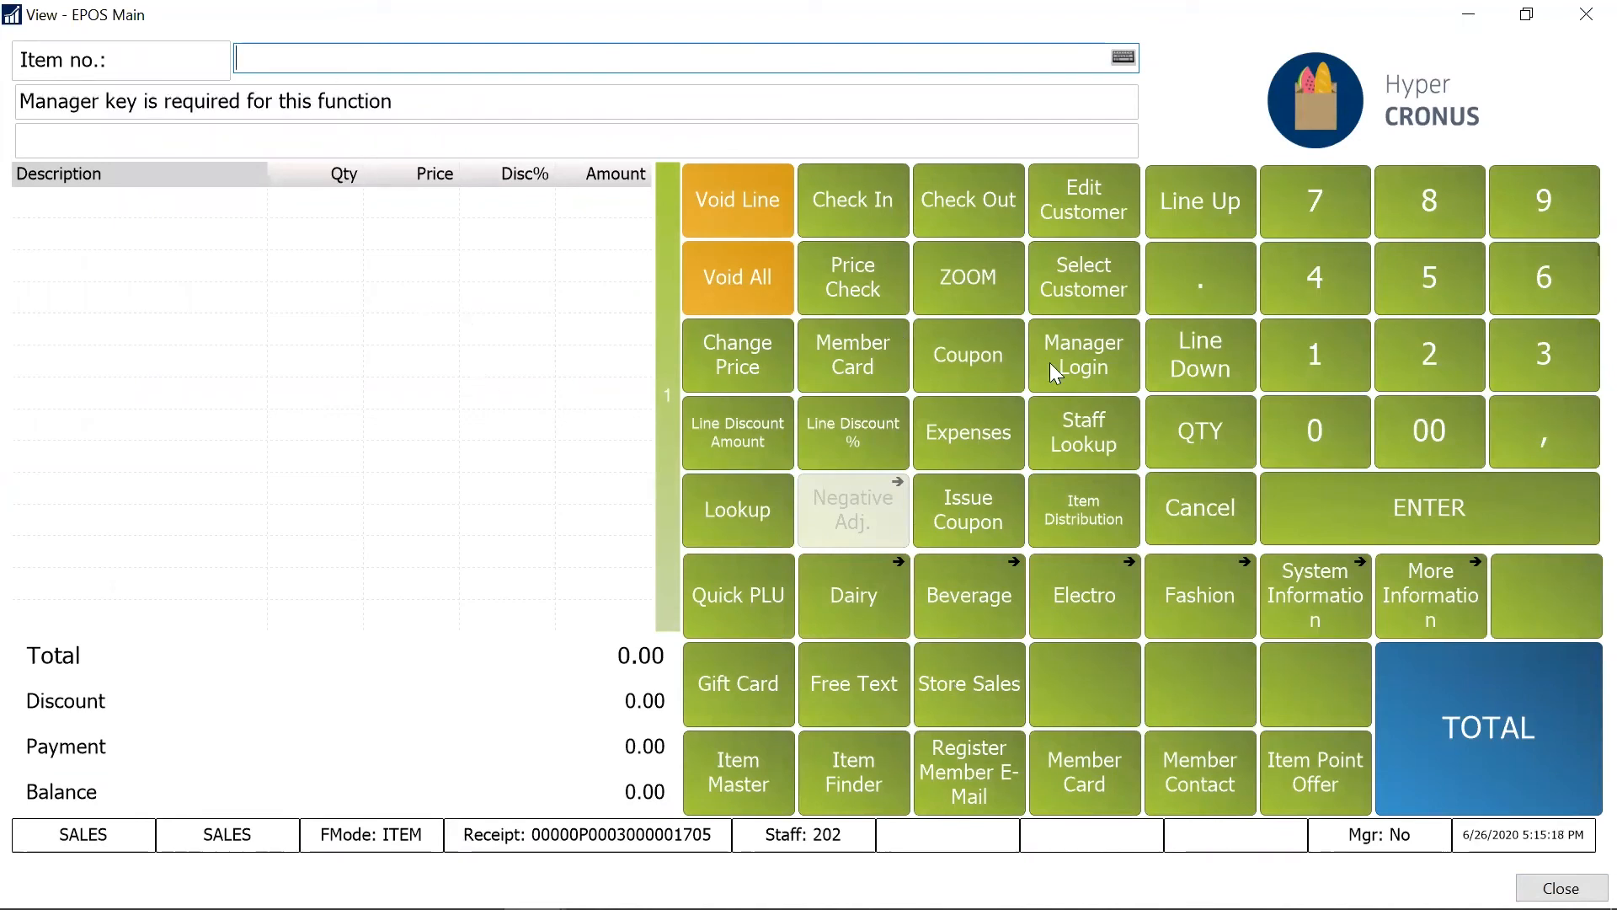
click(1083, 354)
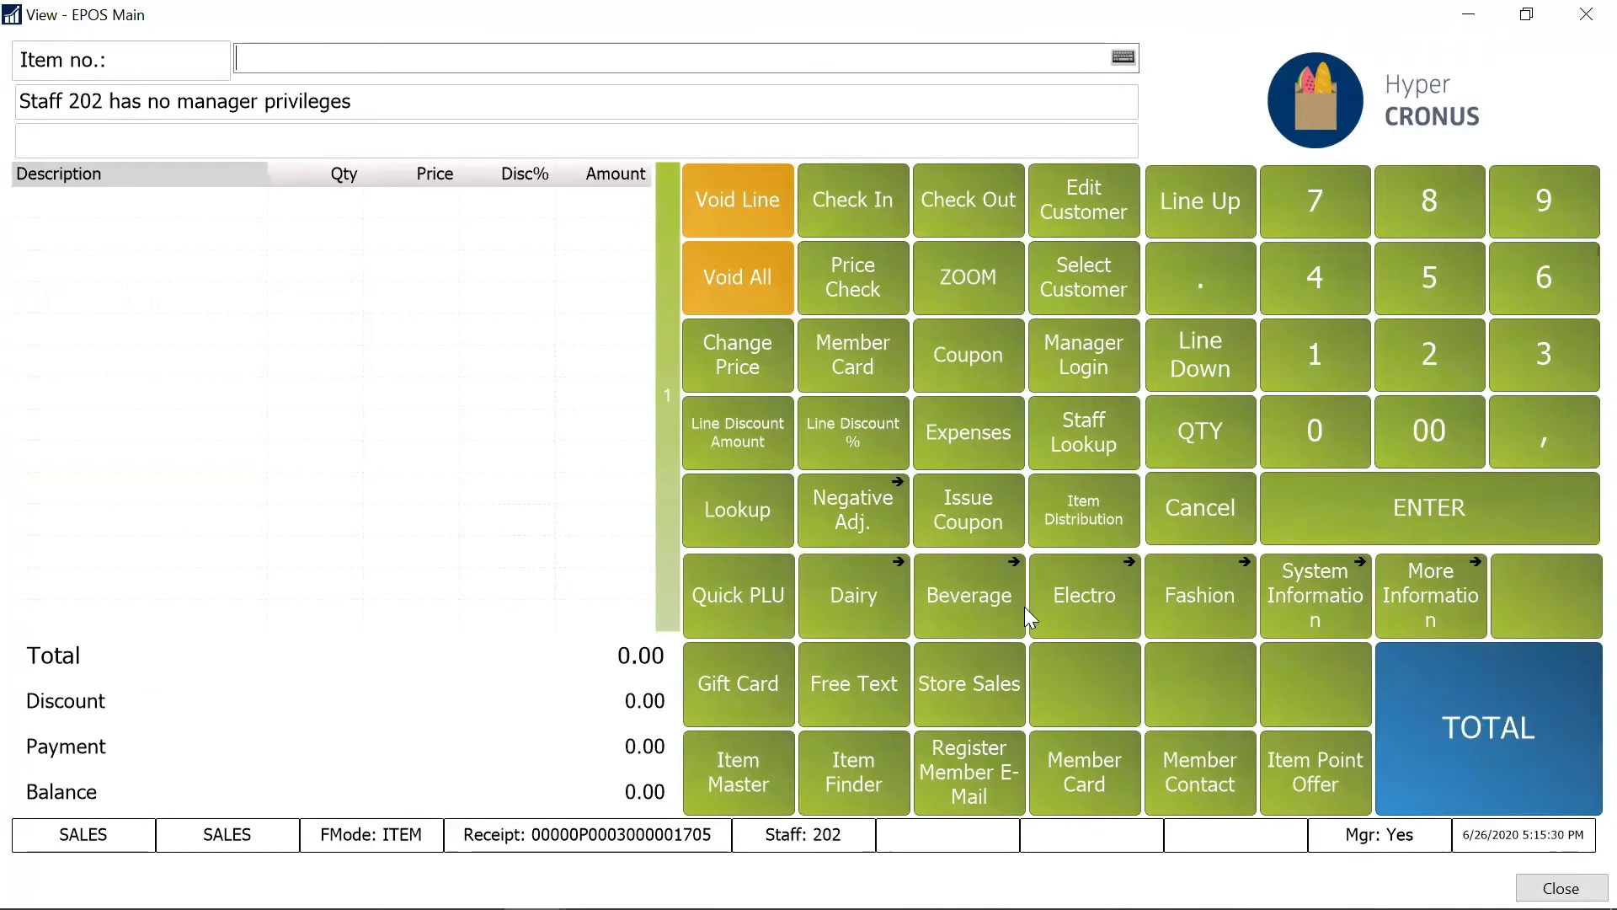
Retry Store Sales after staff 202 is denied manager privileges
click(969, 684)
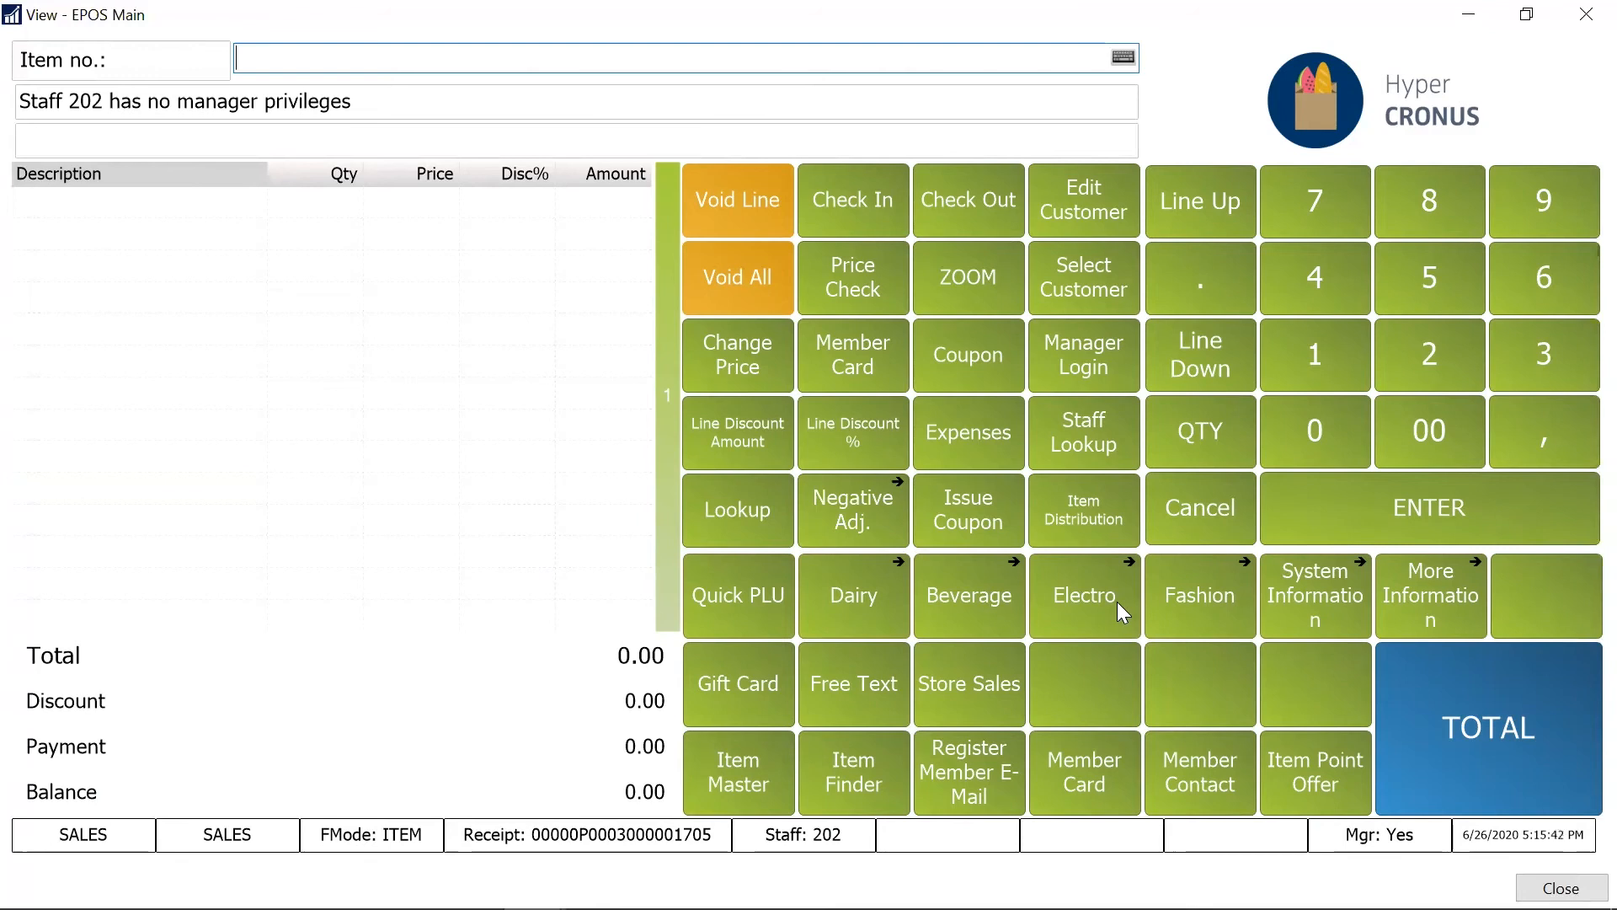
mouse_move(1008, 622)
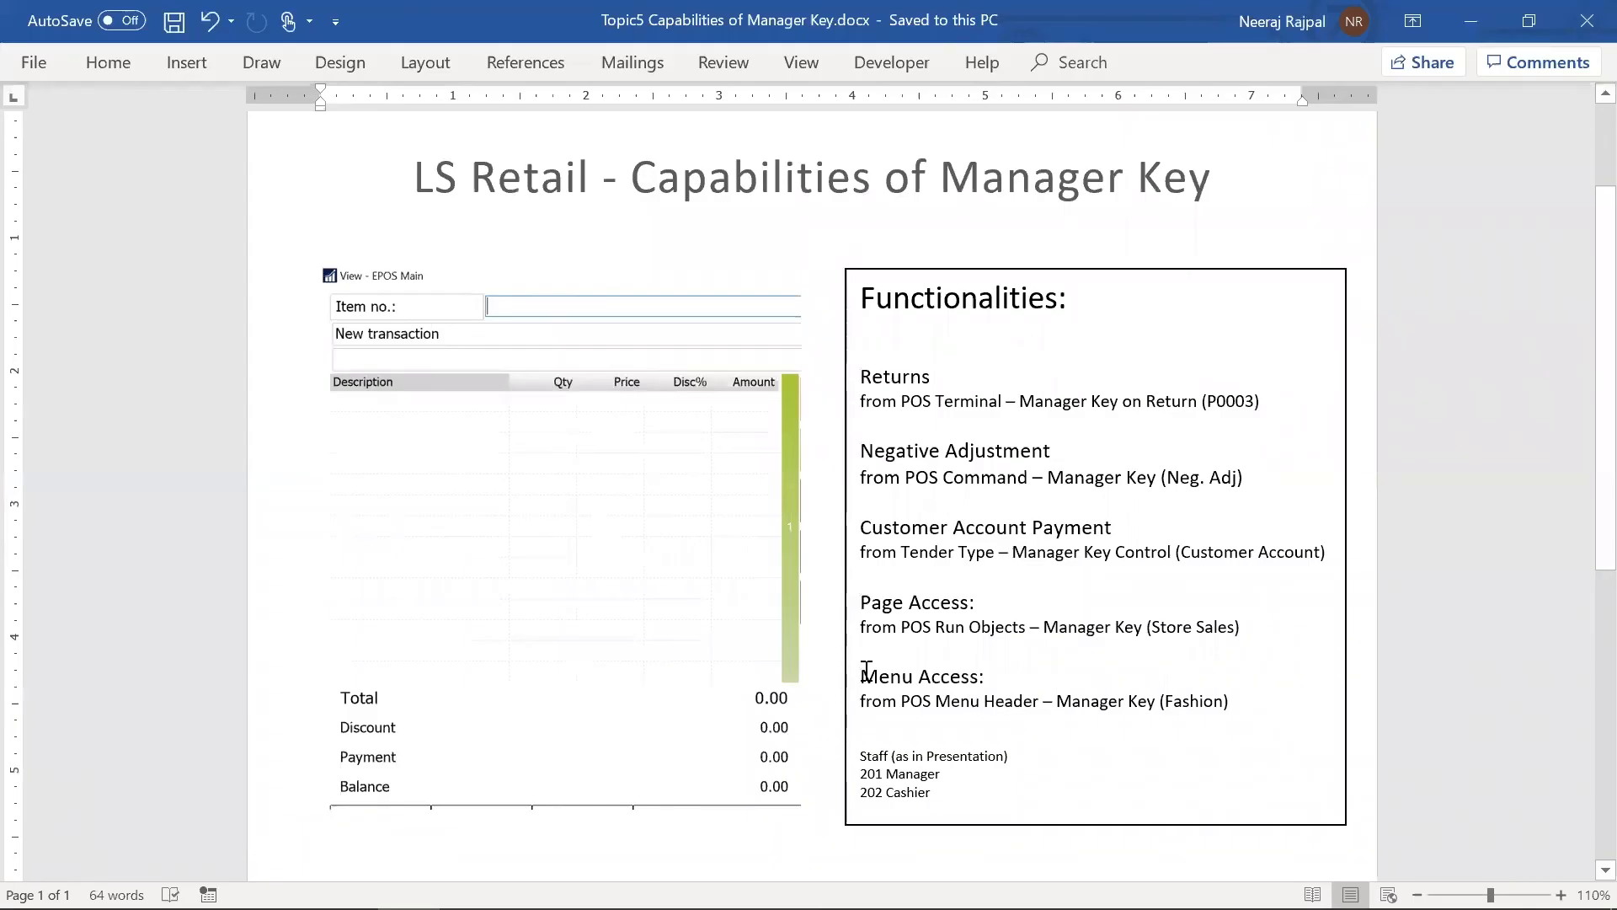
double_click(909, 677)
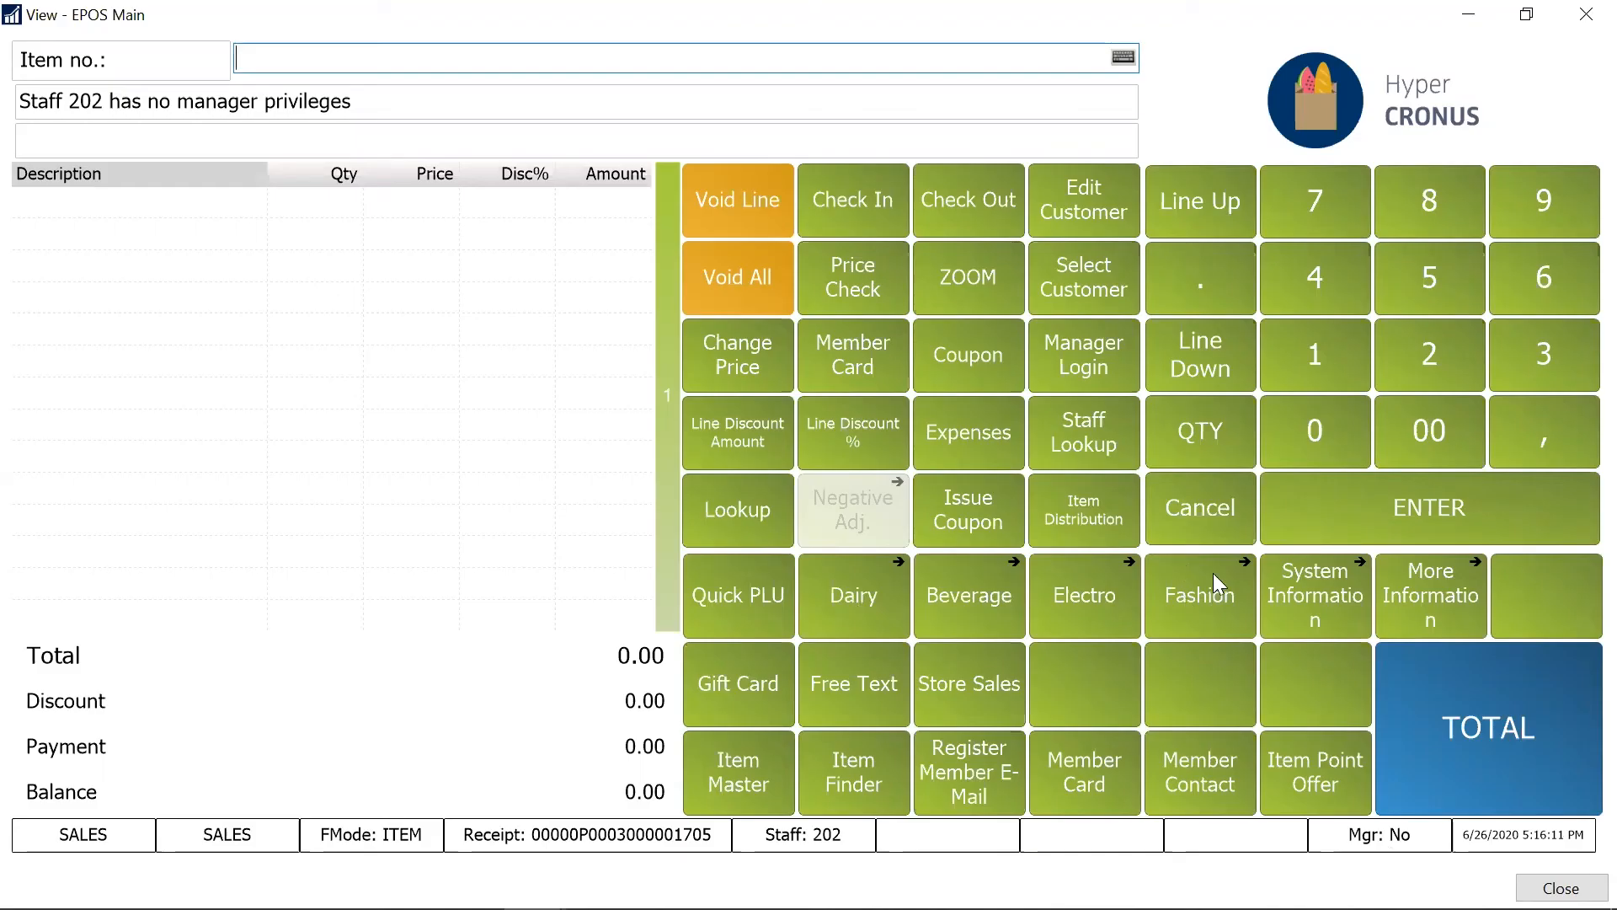
mouse_move(997, 678)
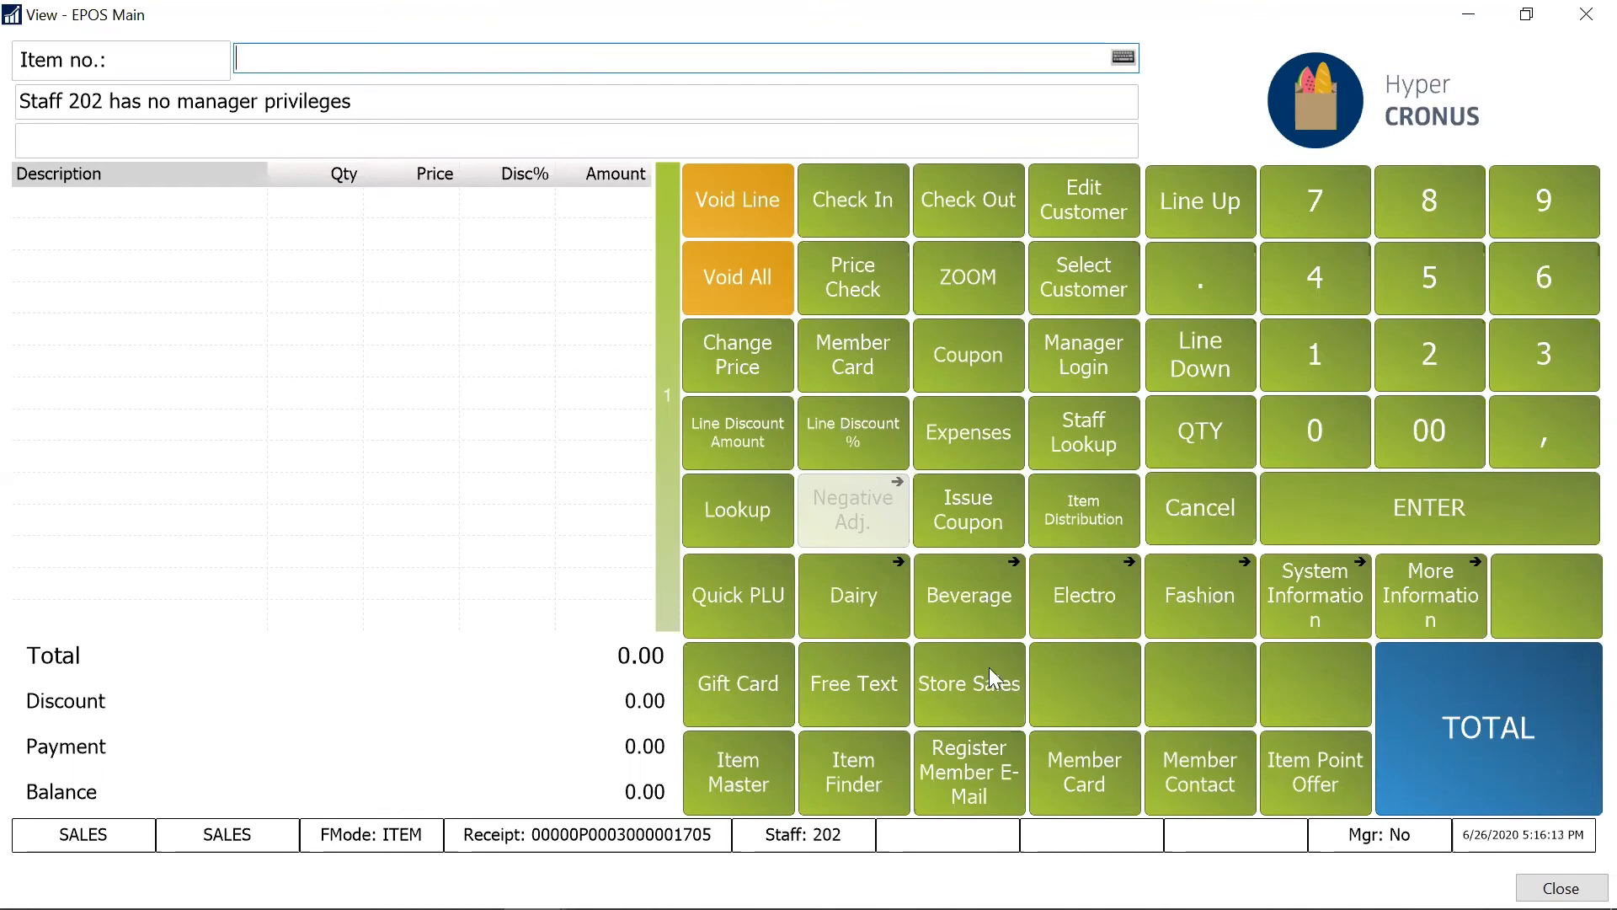
mouse_move(981, 694)
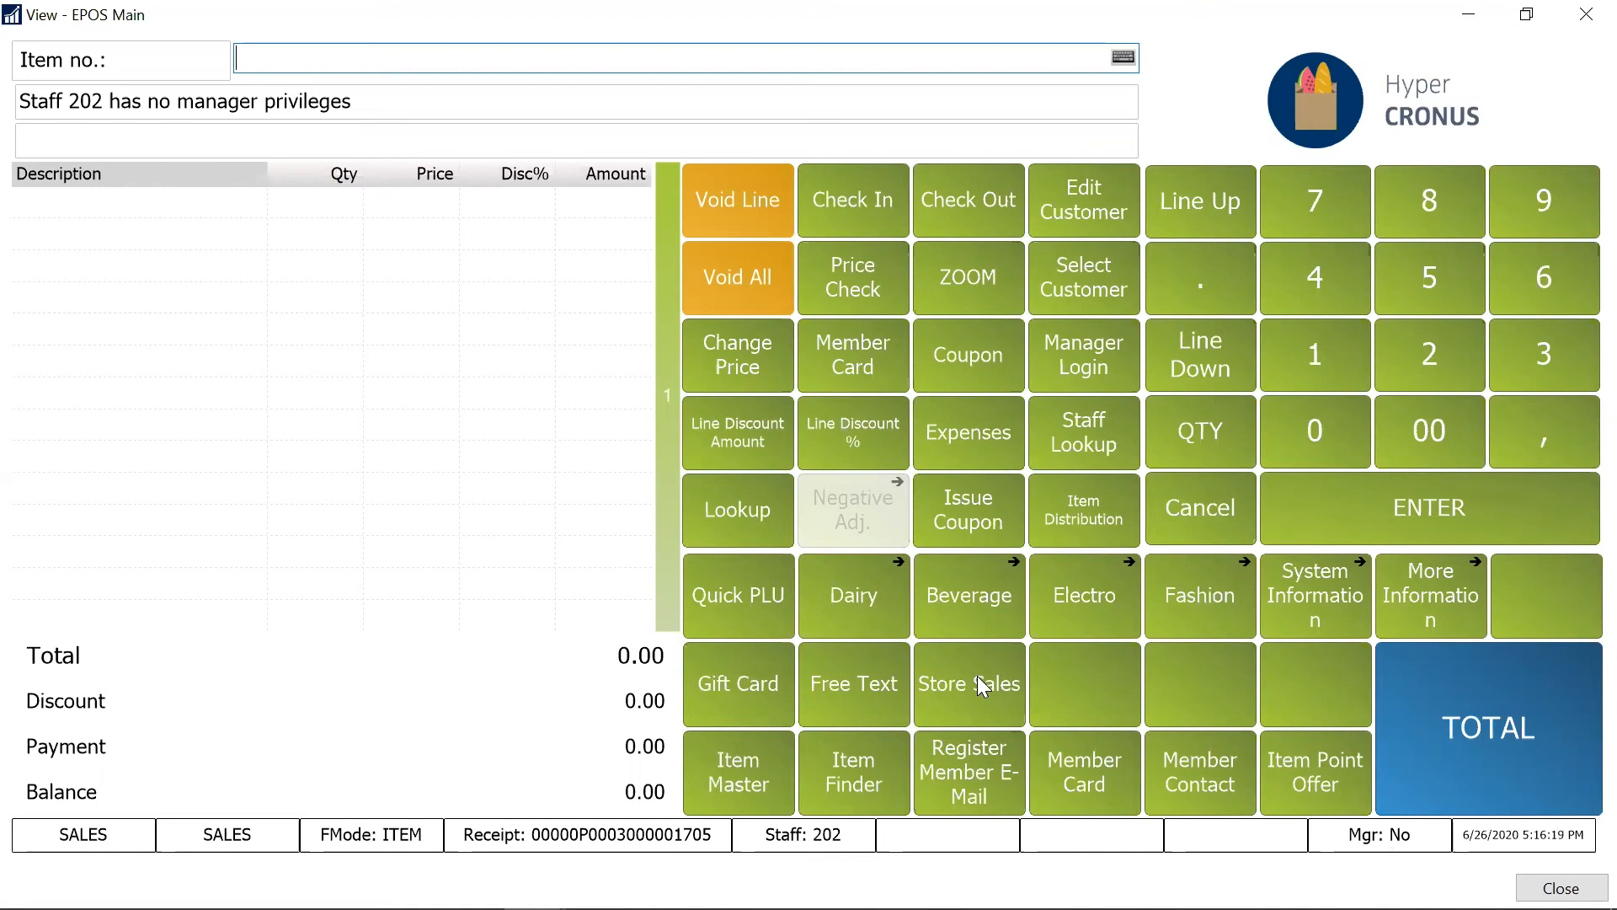
mouse_move(1220, 643)
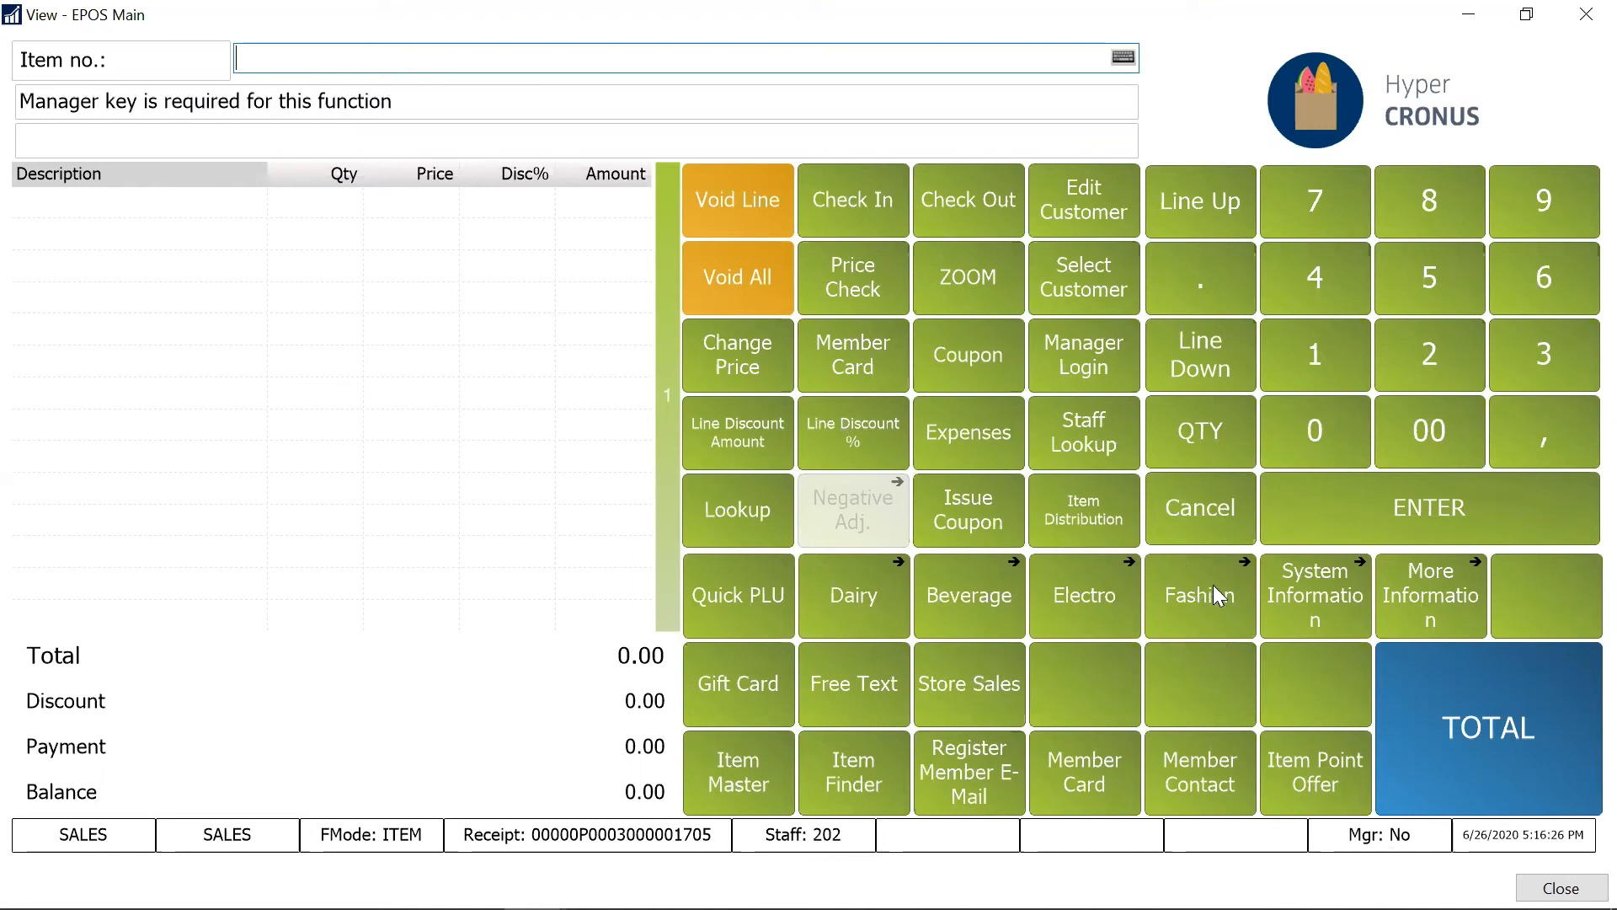
mouse_move(1205, 600)
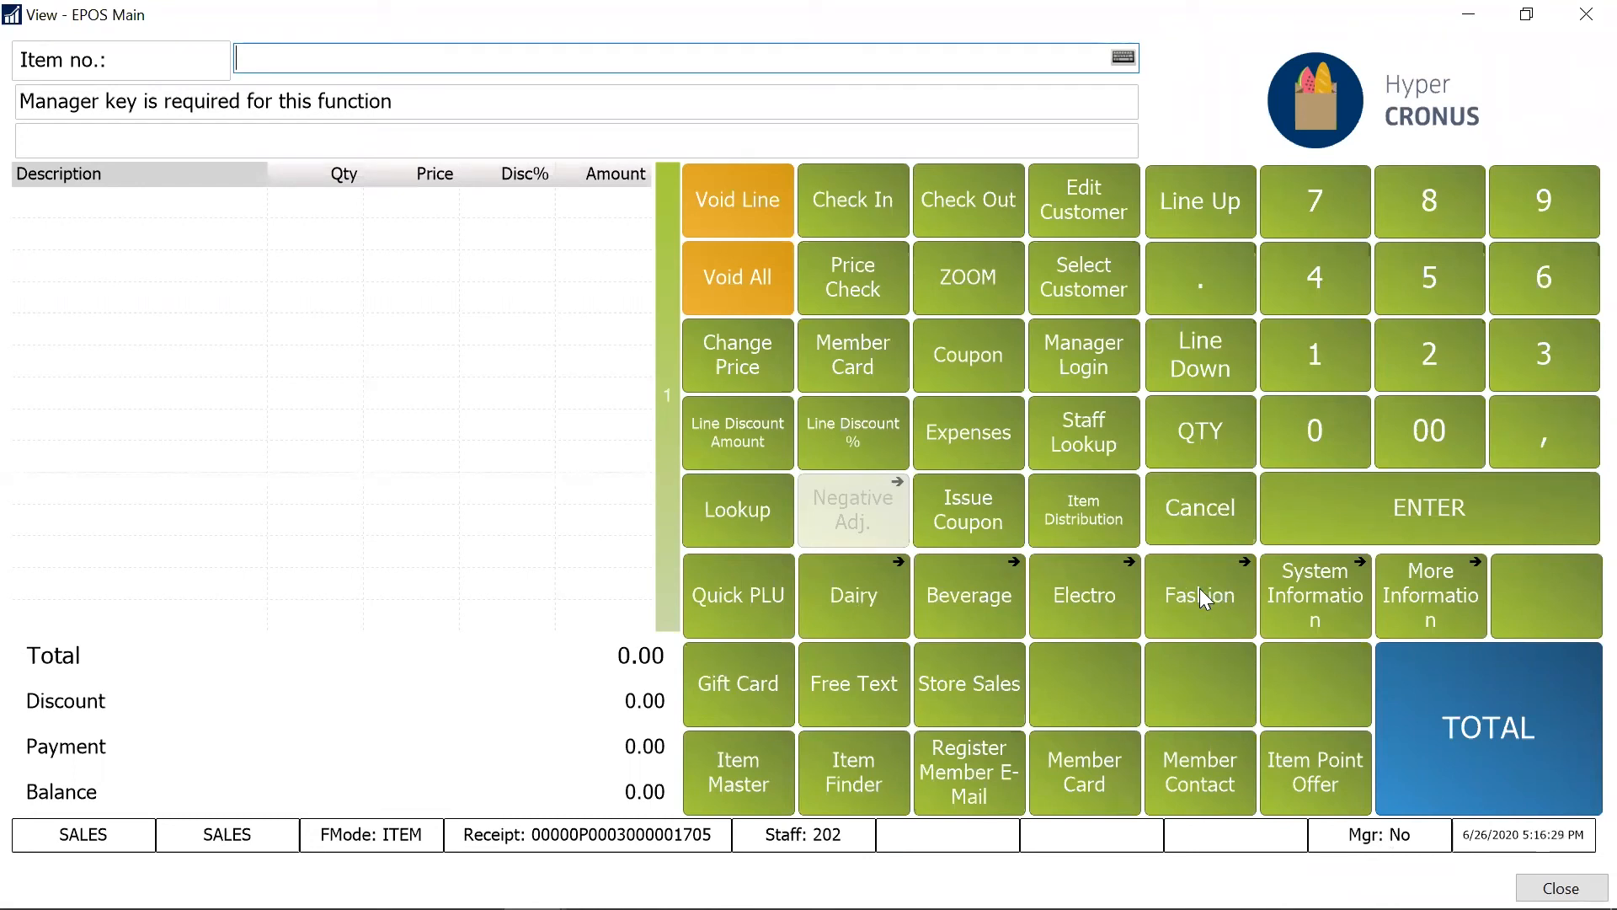
Inspect the Fashion button's properties and view its parameter menu MENU4
right_click(1199, 594)
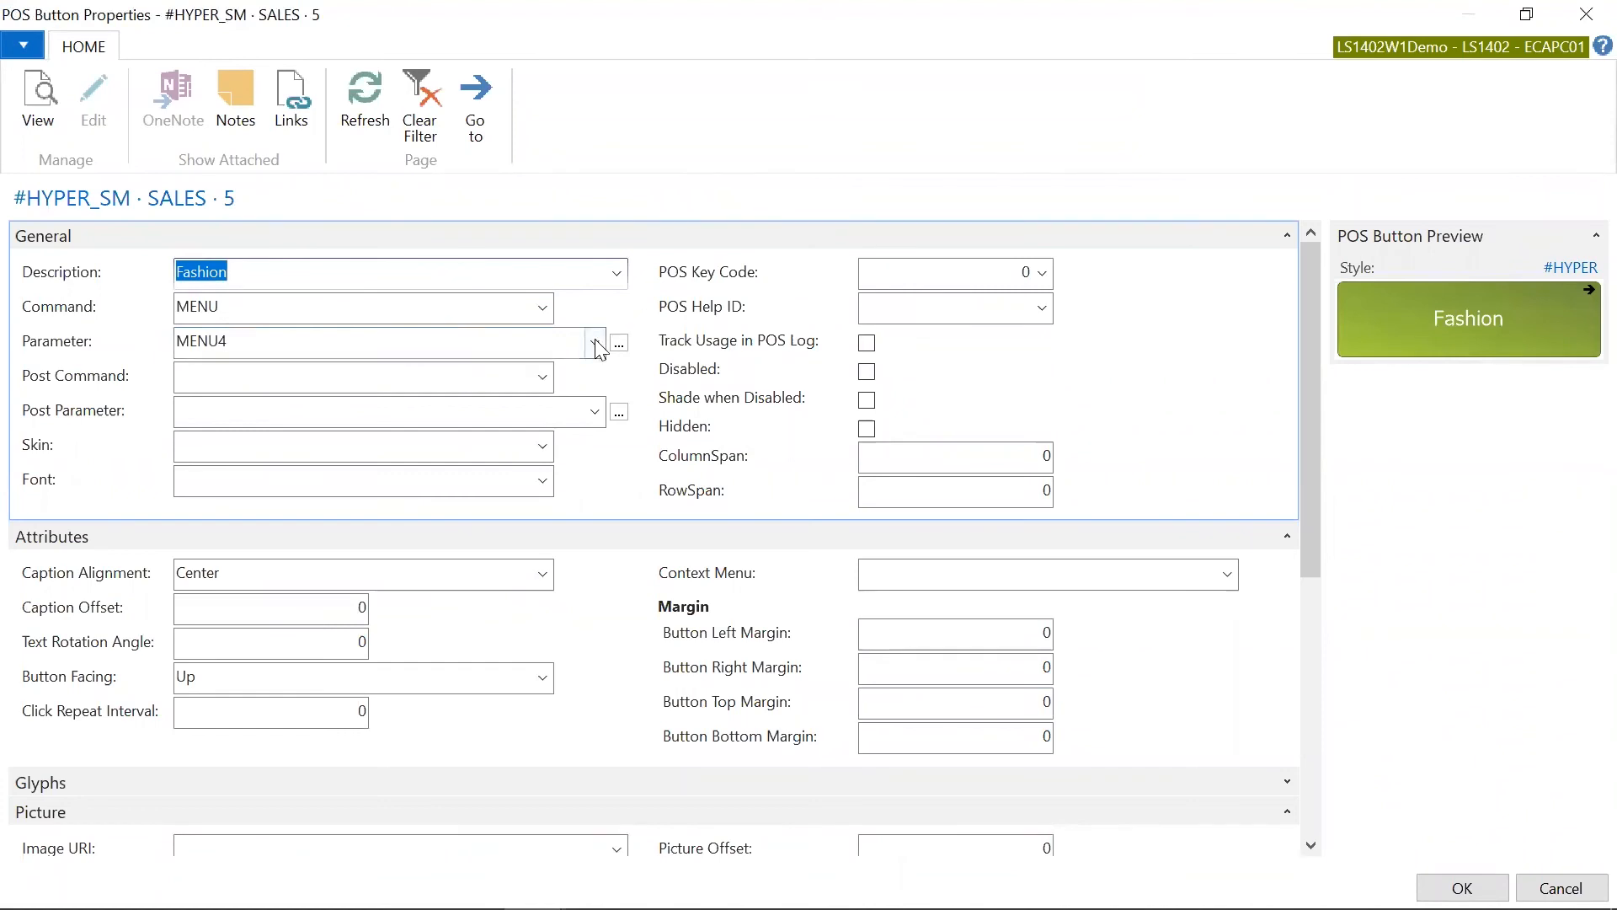
click(595, 344)
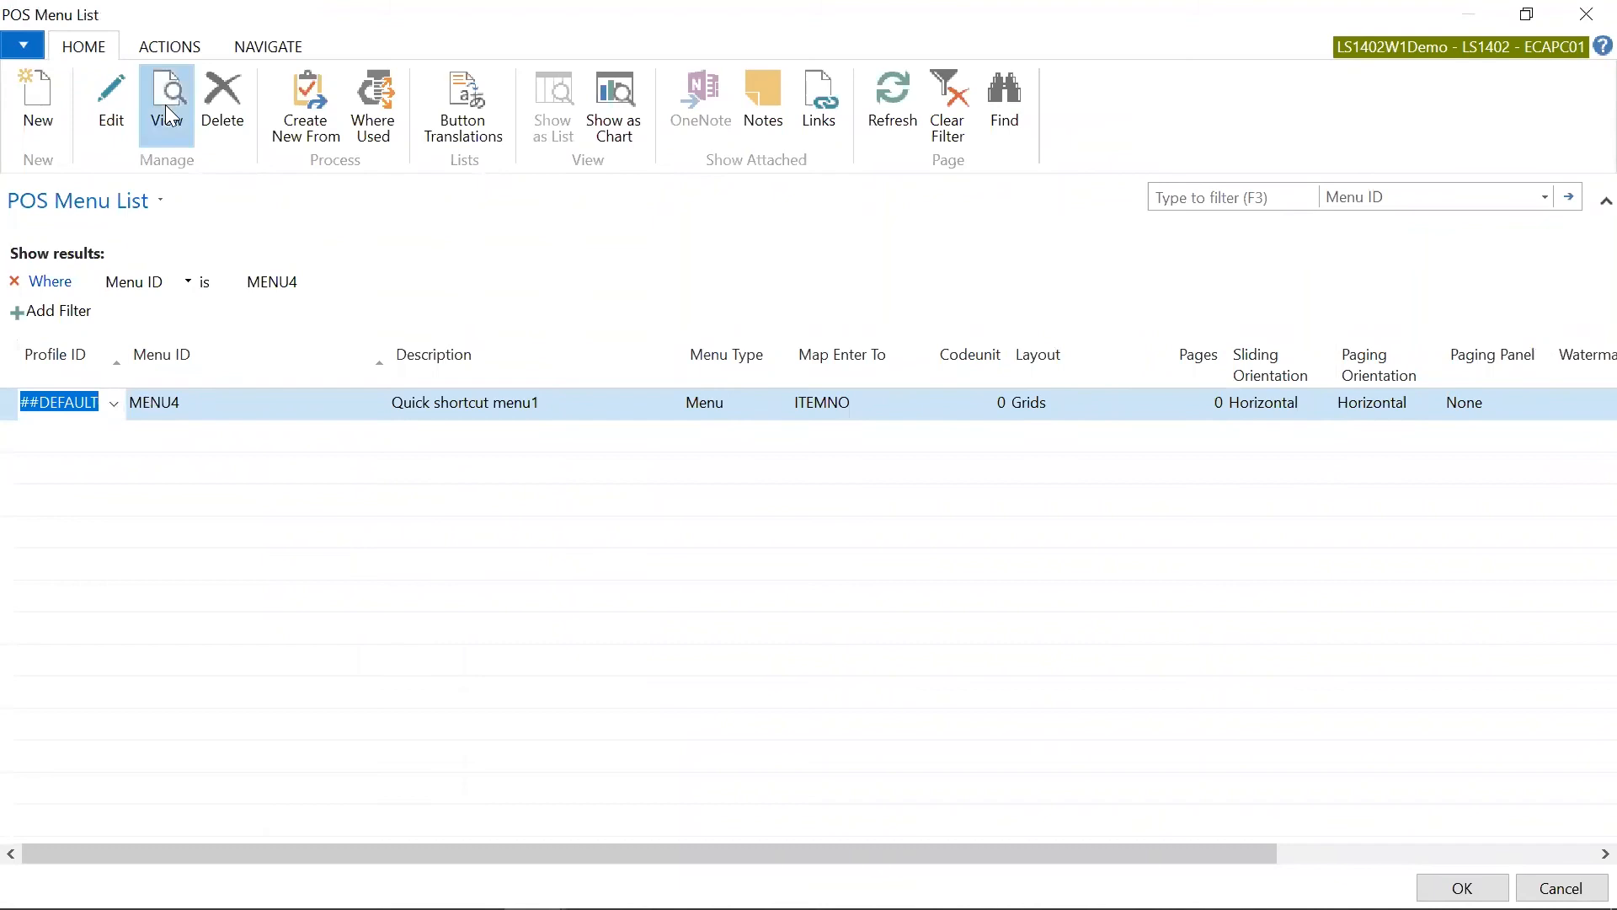
click(167, 99)
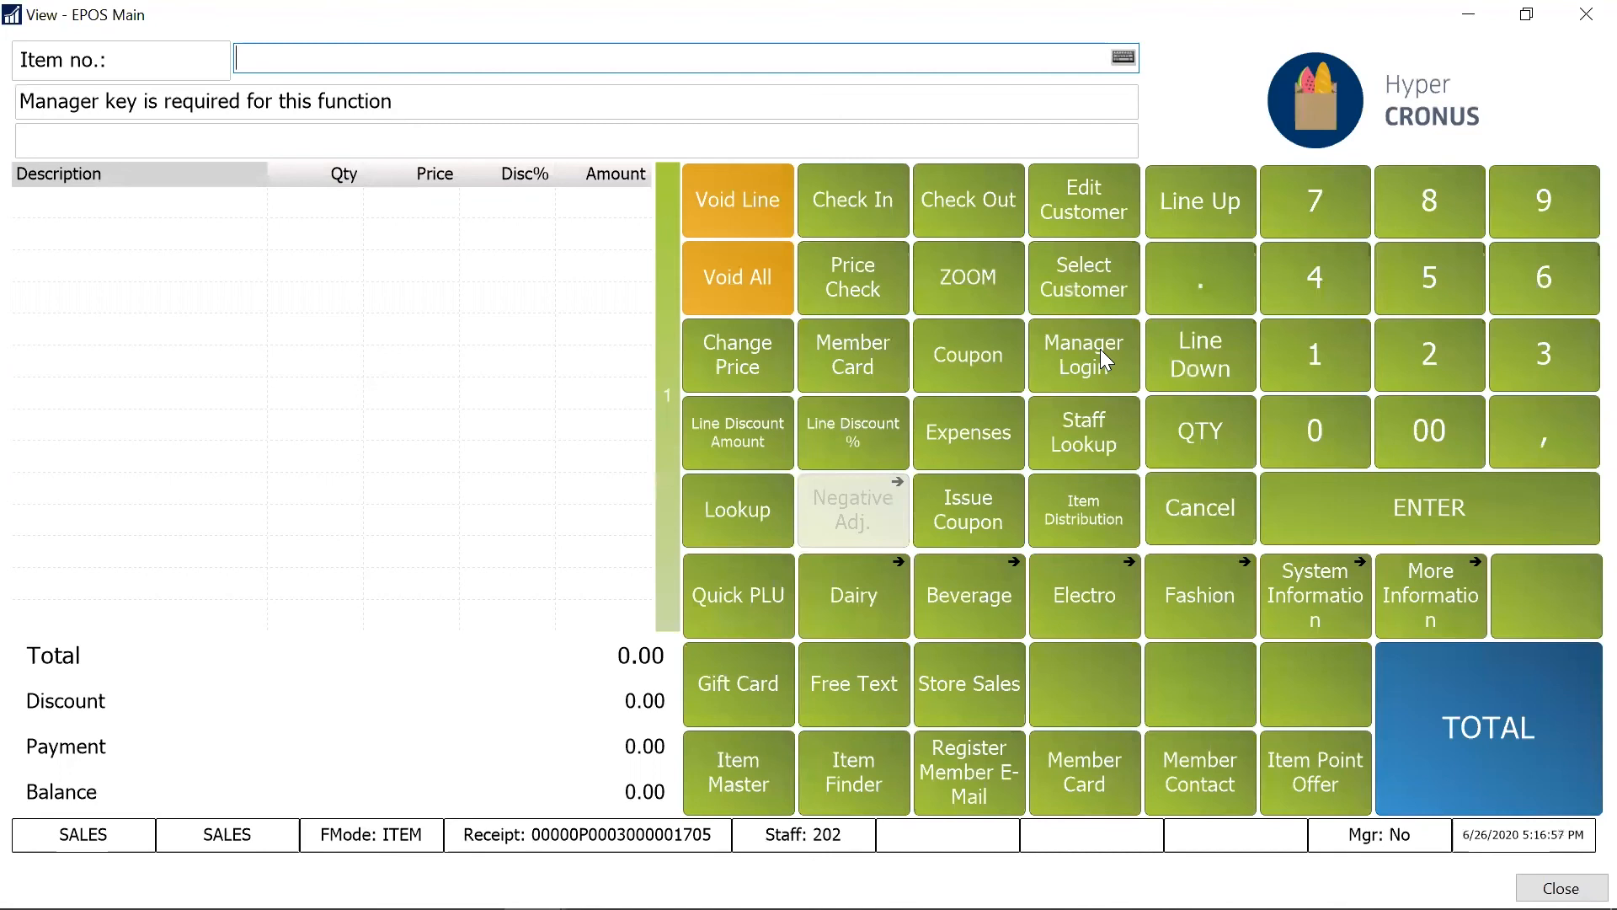
Log in as manager staff 201, view the Fashion menu's clothing items, then return to the Manager Key notes document
click(1083, 354)
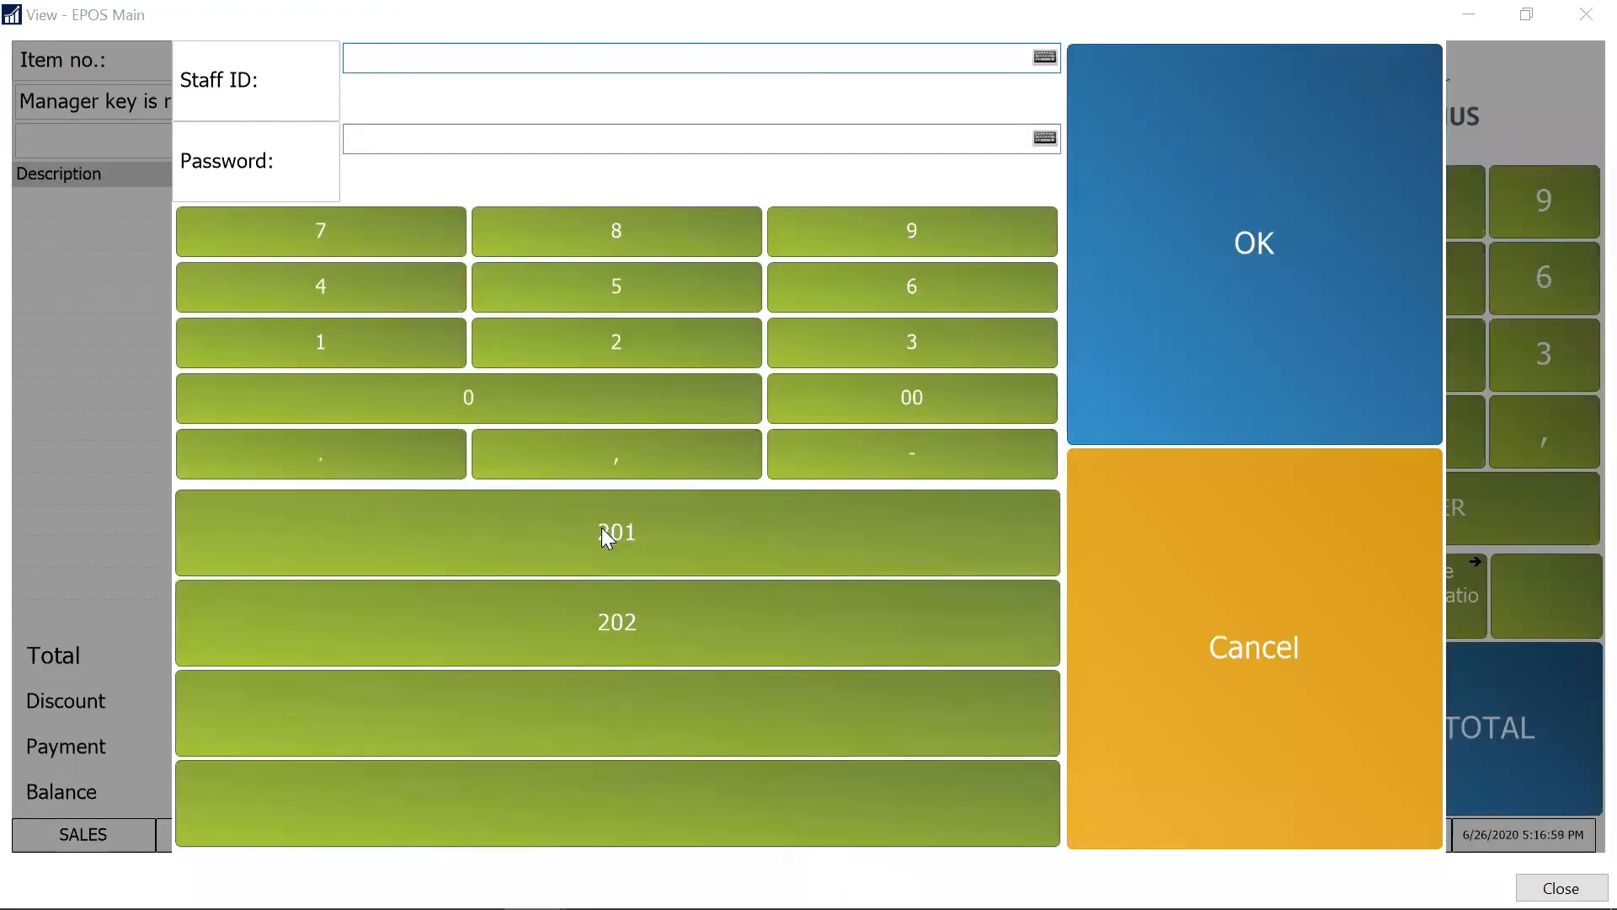
click(1253, 243)
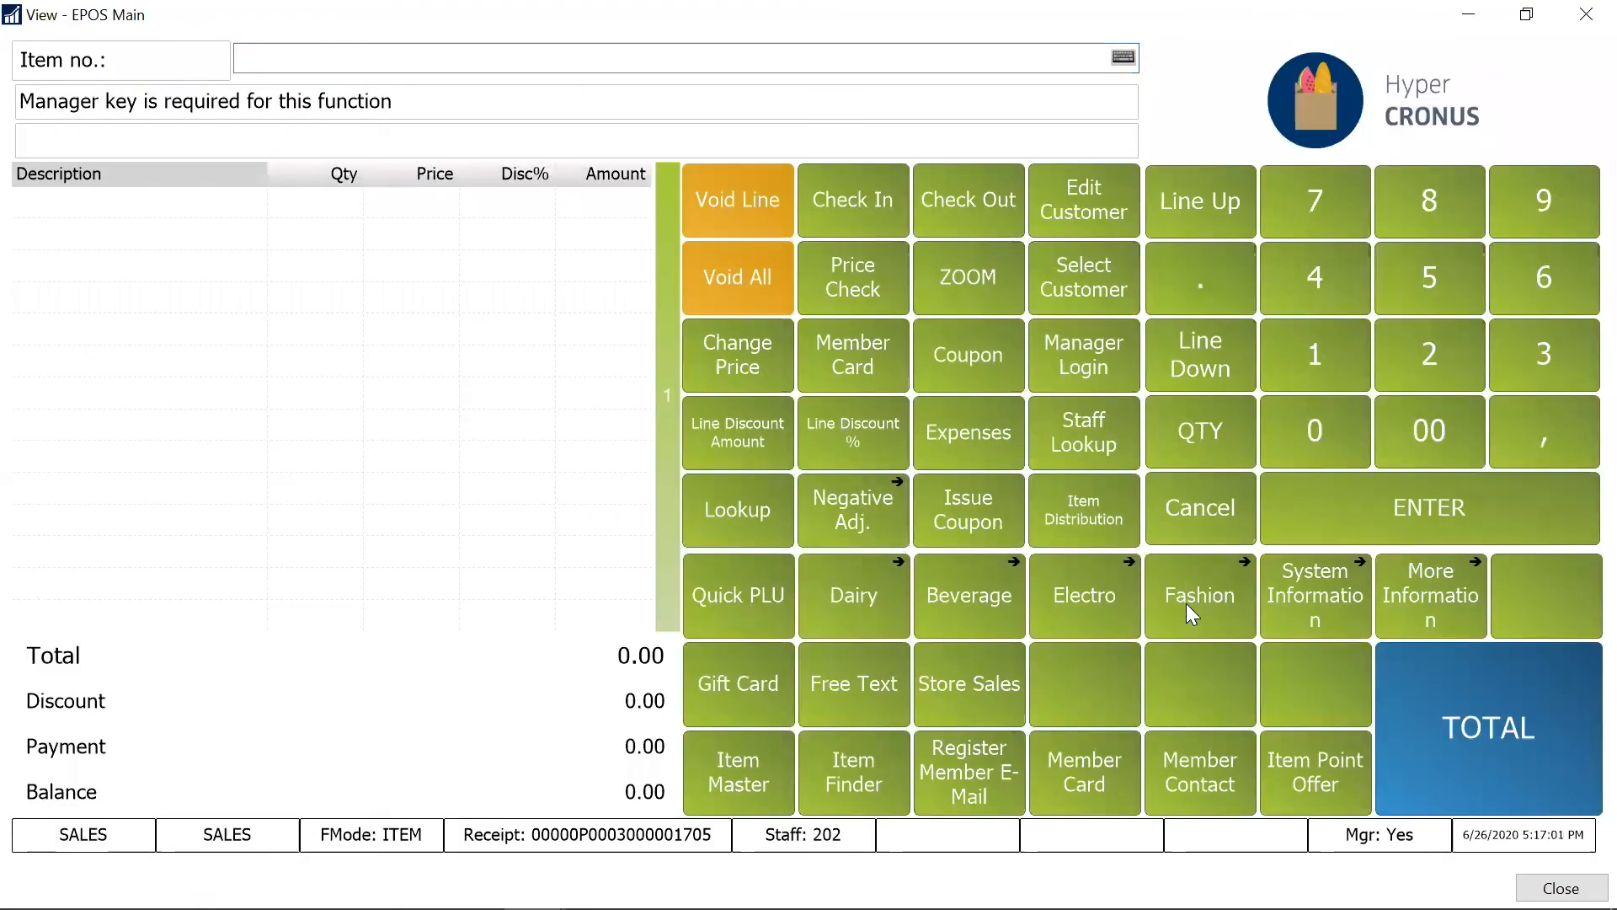
click(1200, 595)
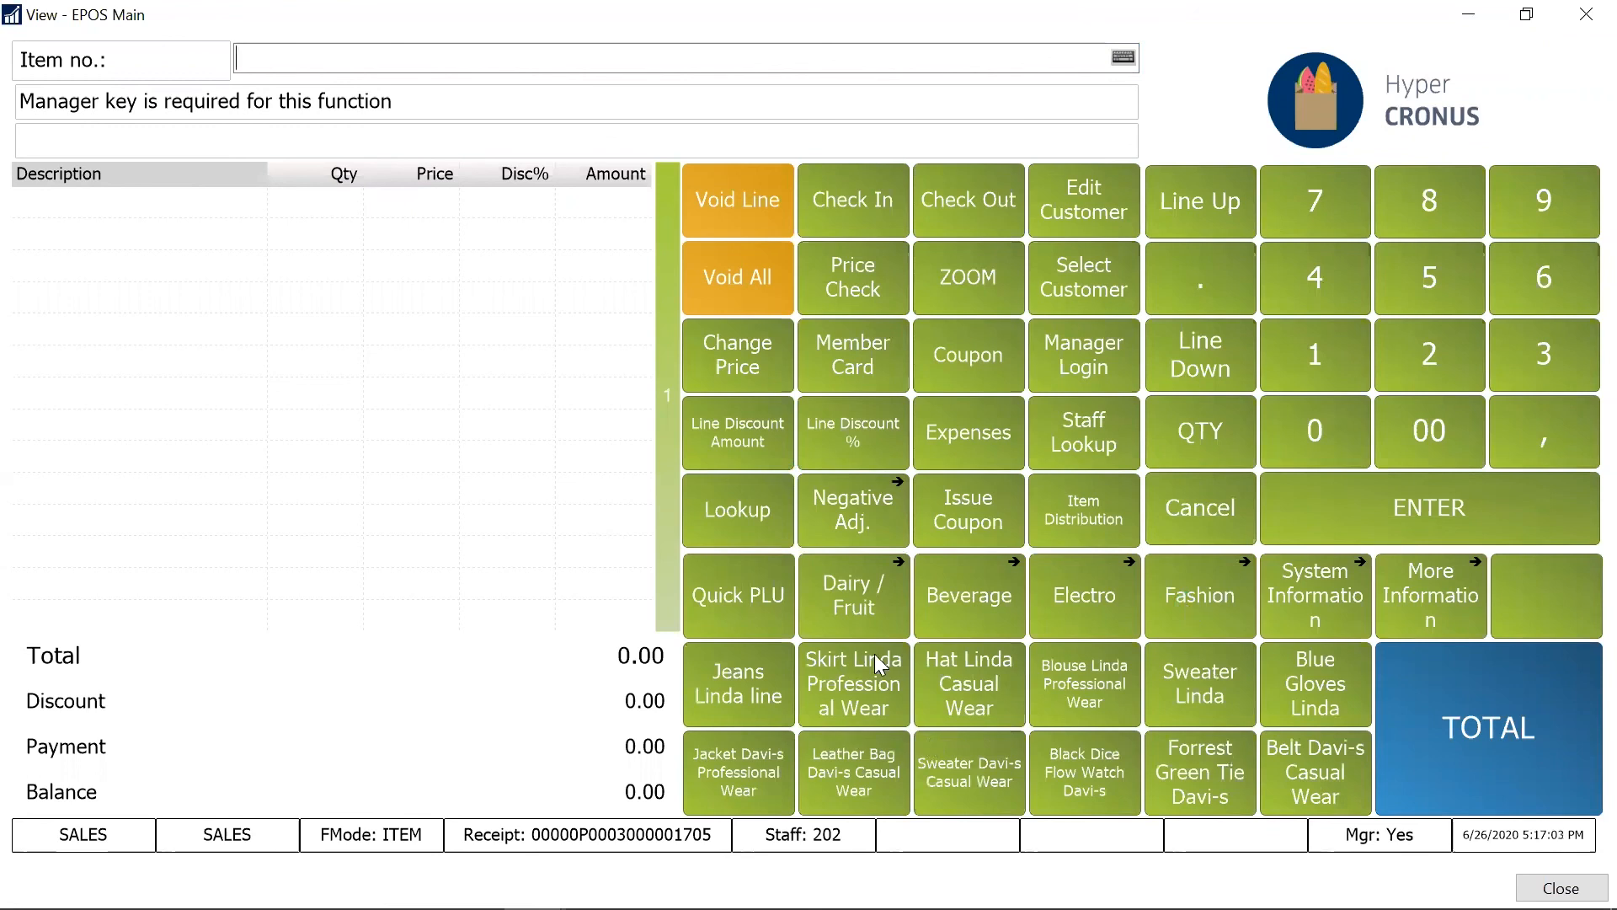
mouse_move(1344, 724)
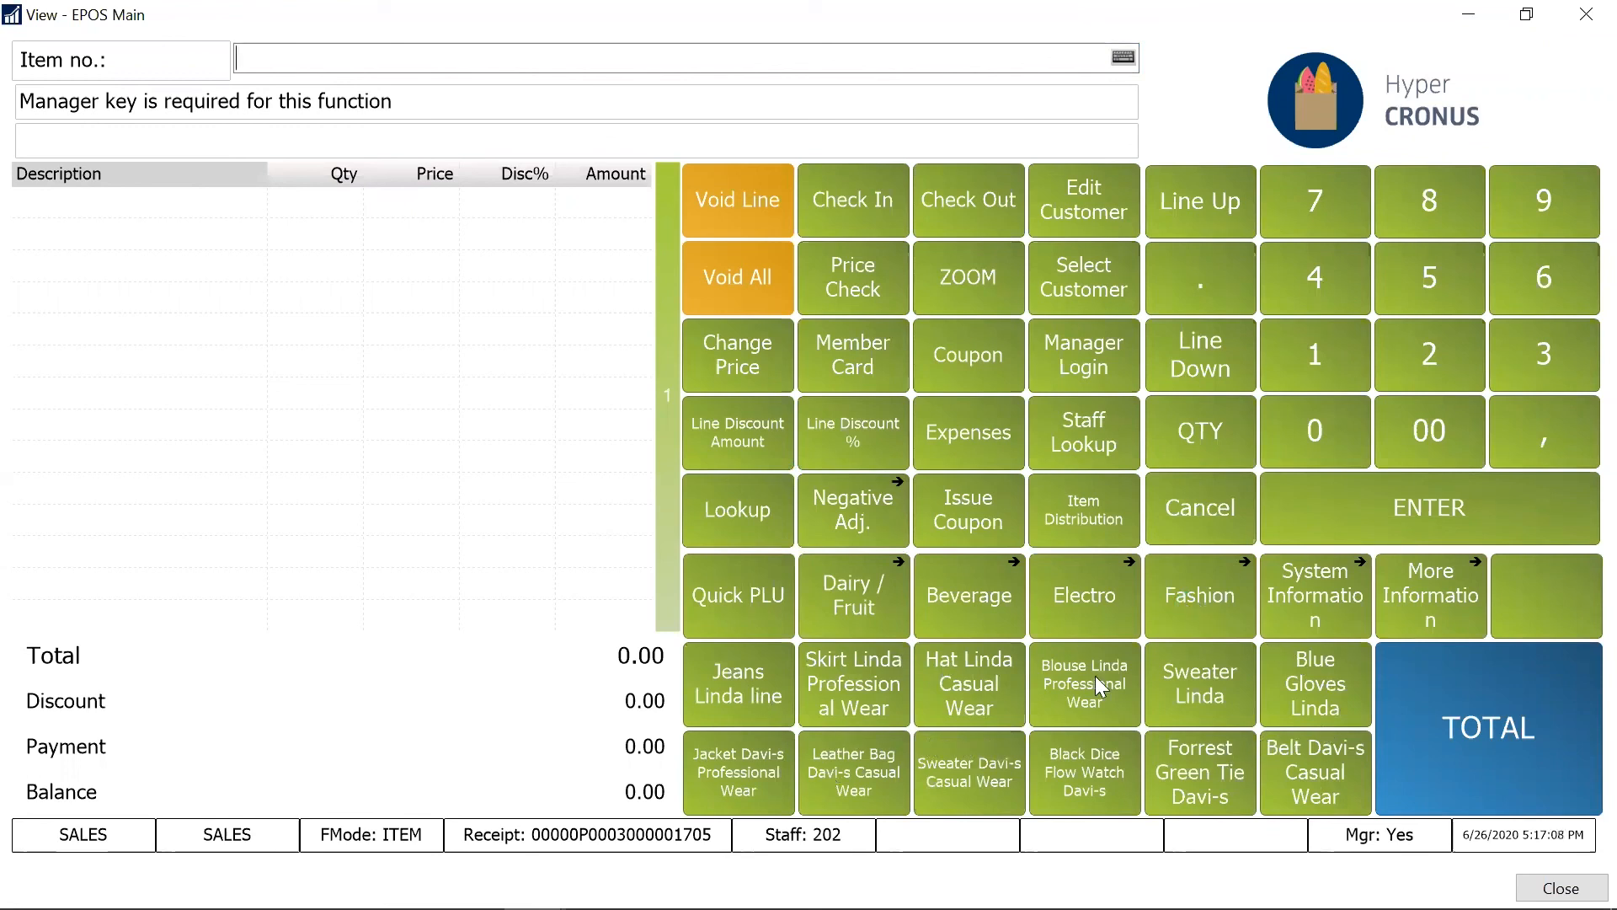
mouse_move(1197, 615)
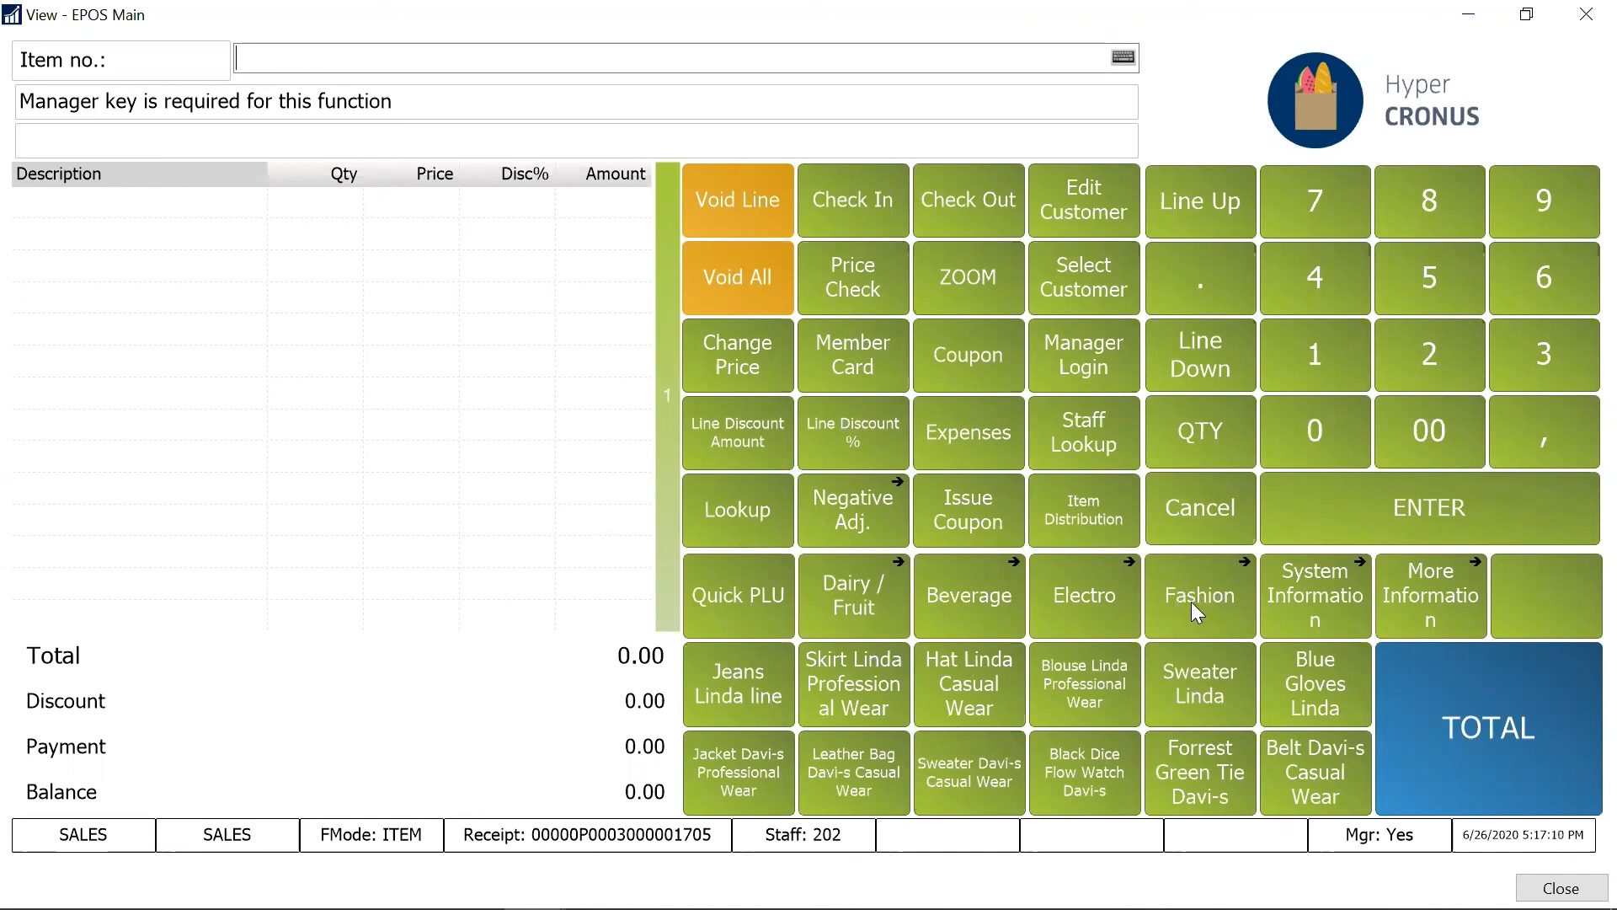
mouse_move(1206, 601)
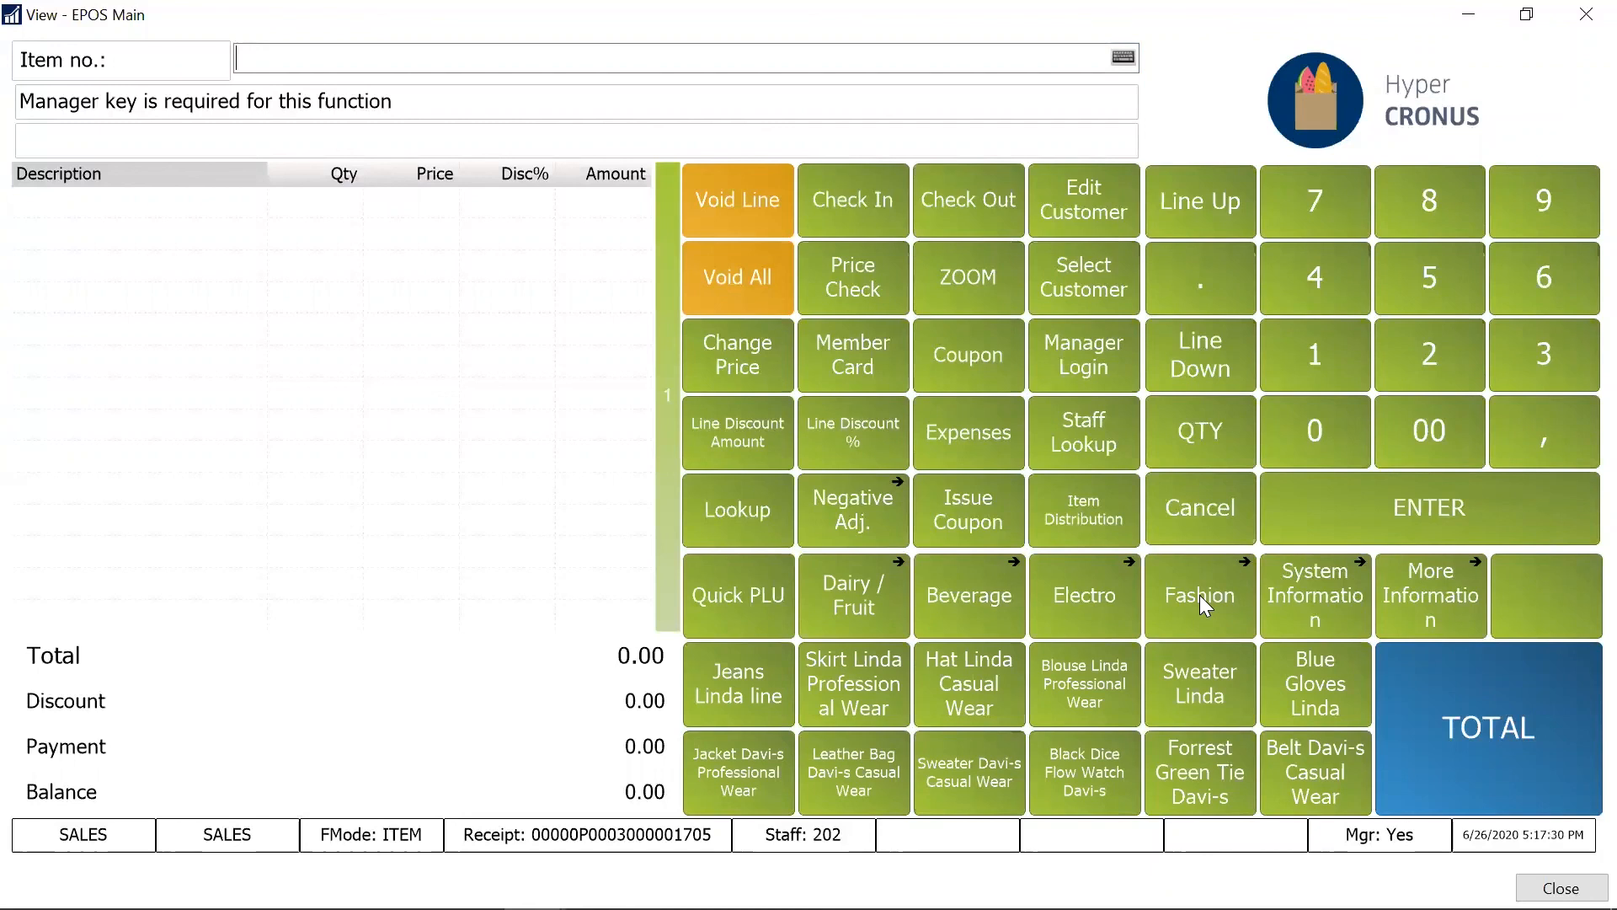
mouse_move(1072, 654)
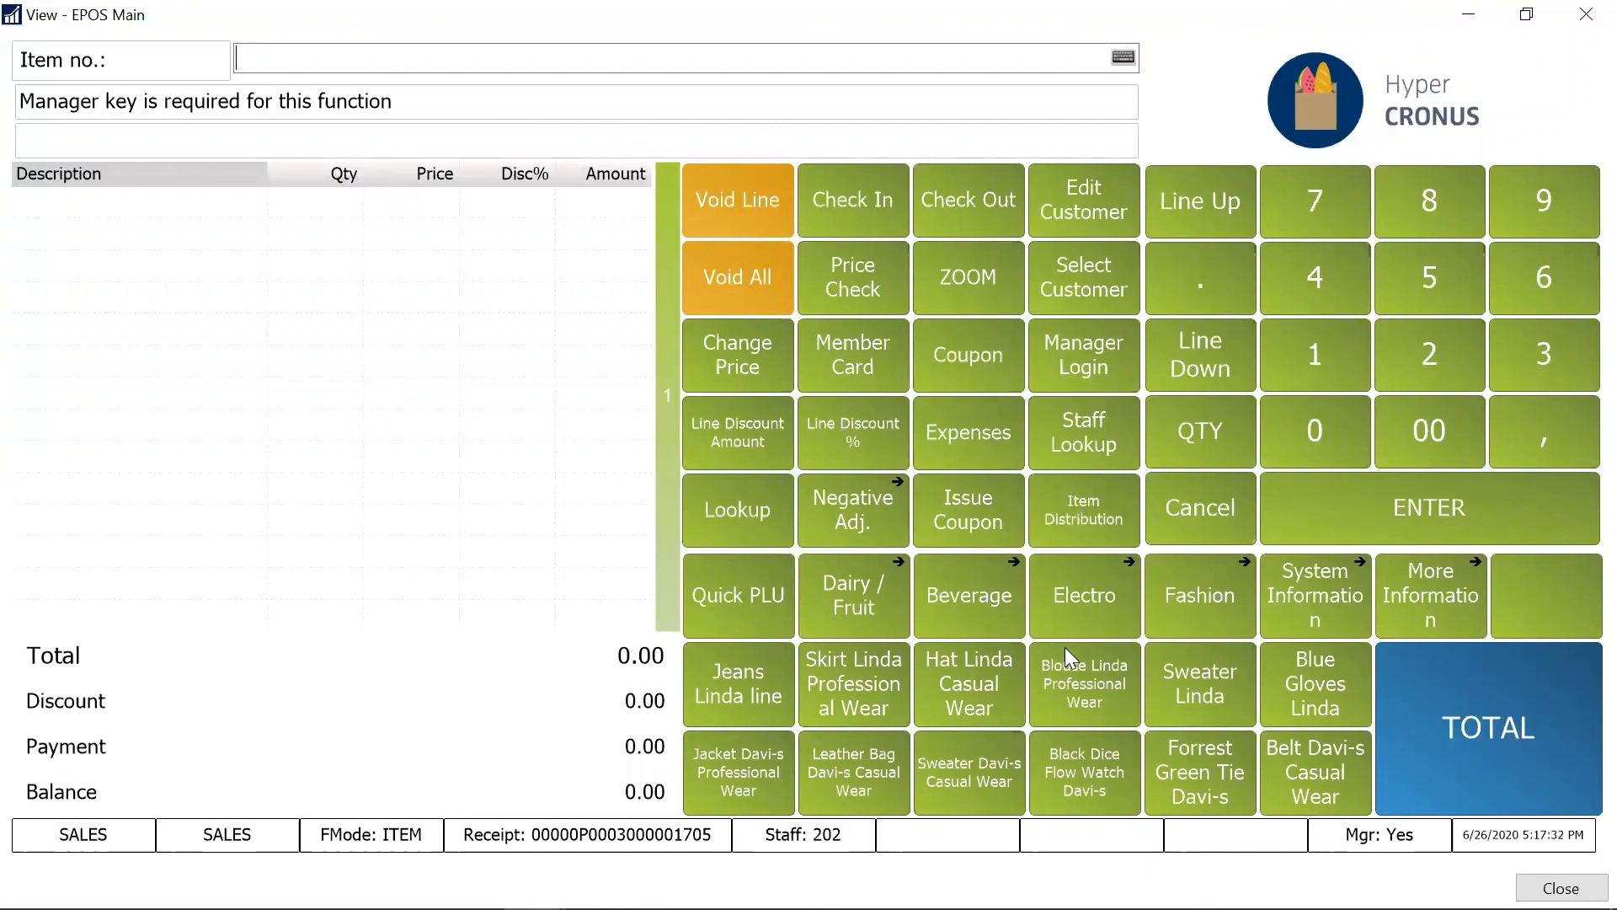
mouse_move(798, 374)
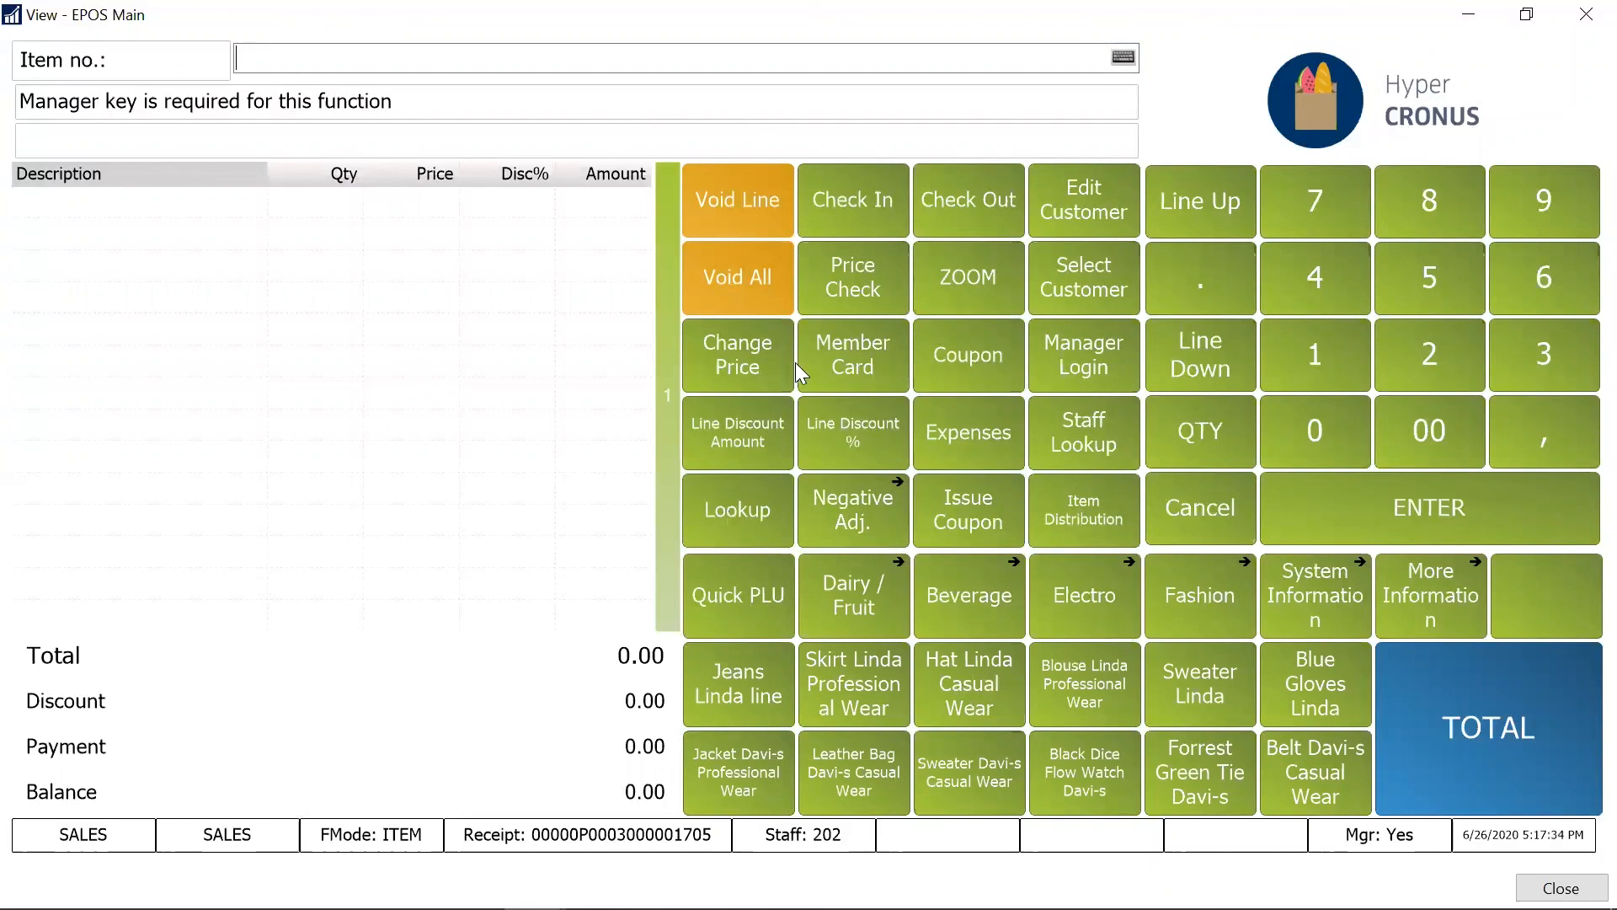
click(400, 894)
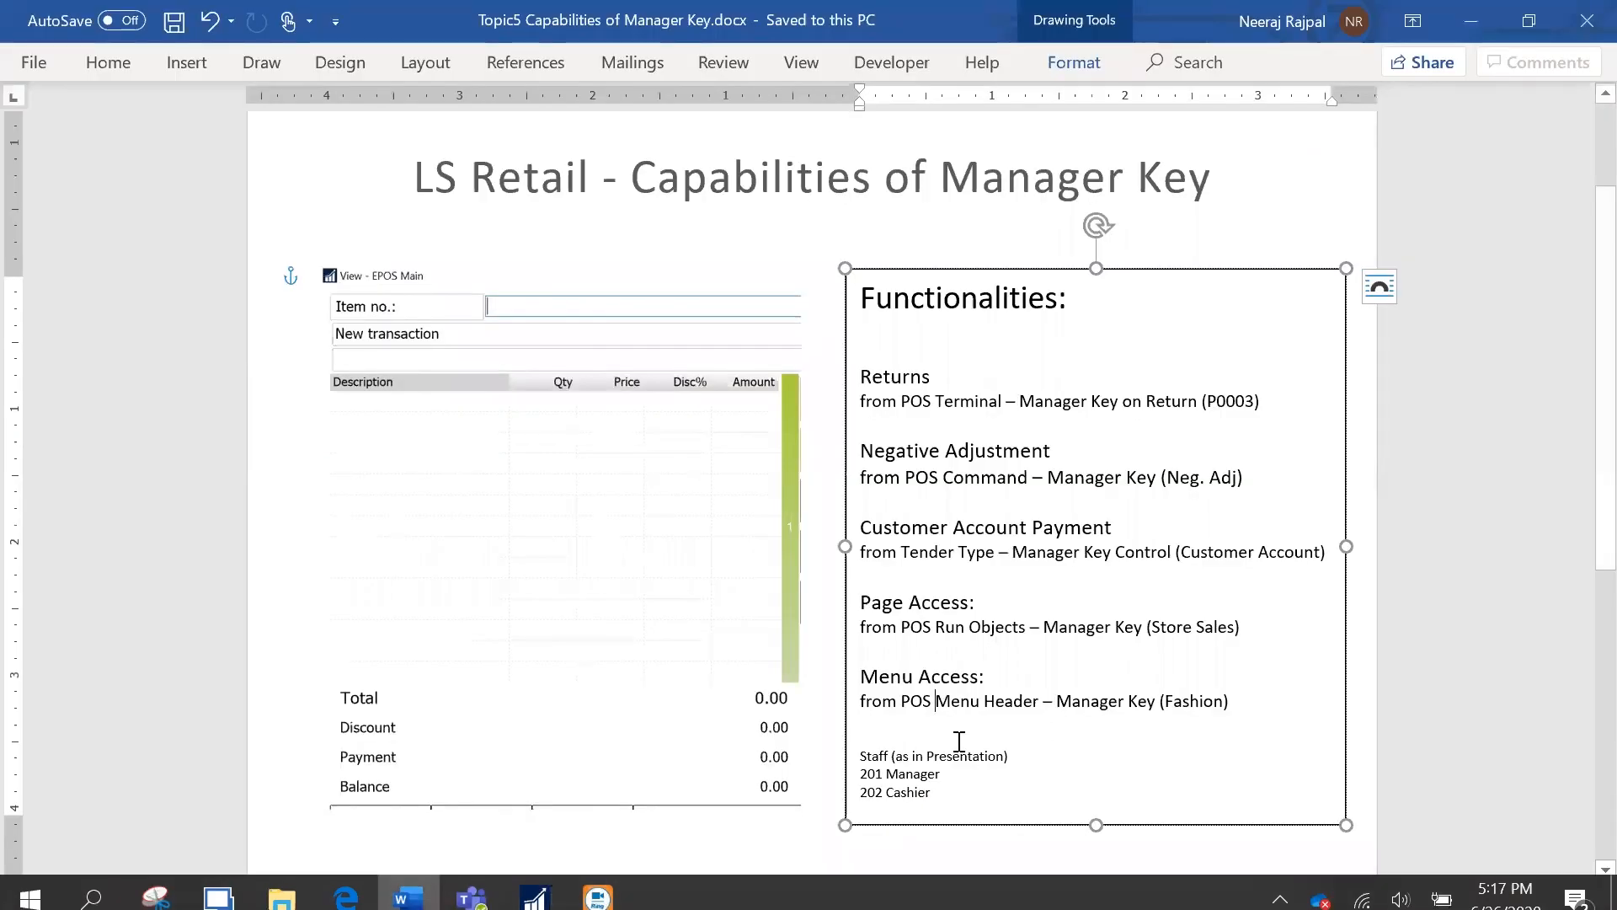